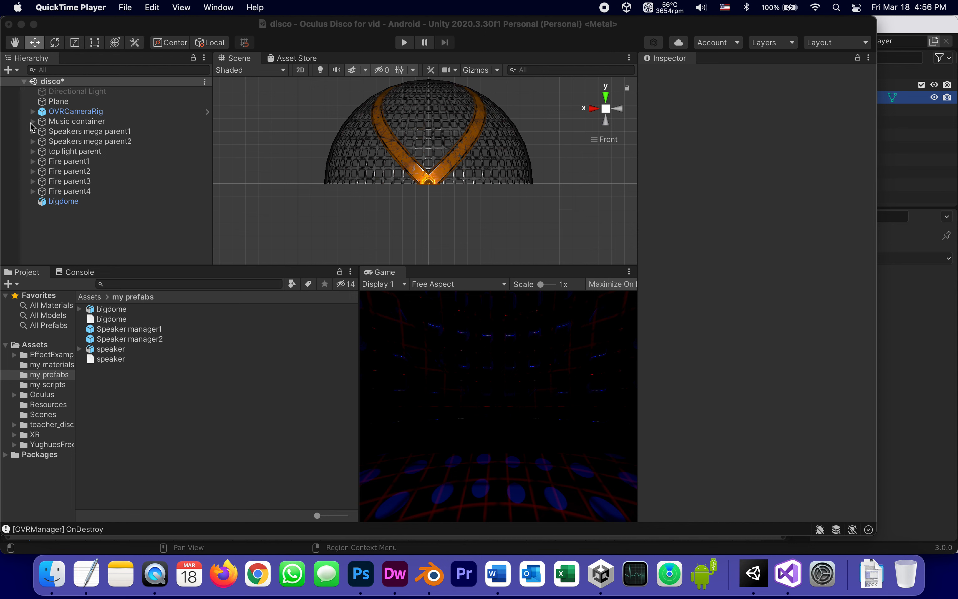
Step: Expand Music container and review Music with delay and Music Heard, ending on the Sound Delayer with zero delay
click(33, 121)
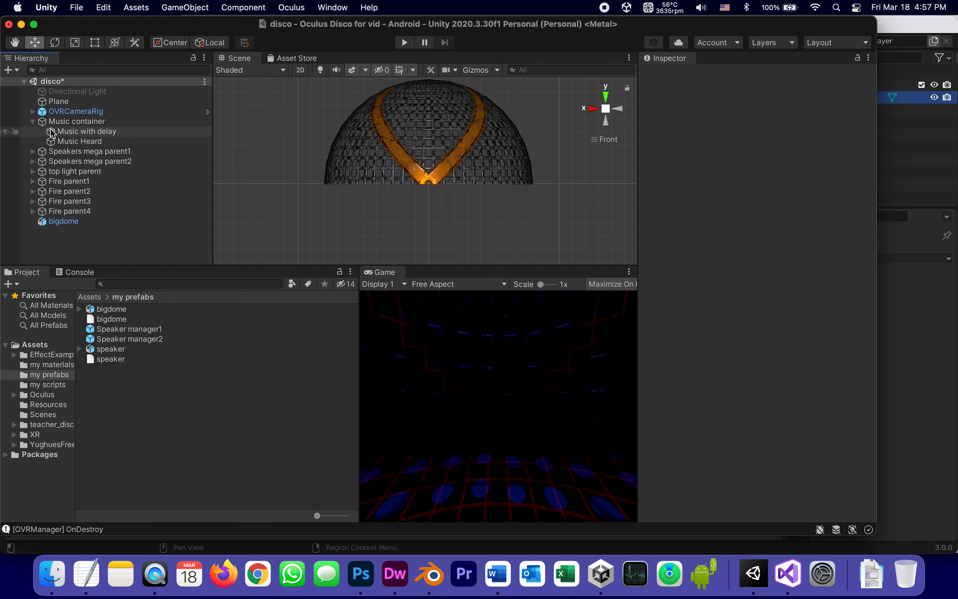
click(88, 131)
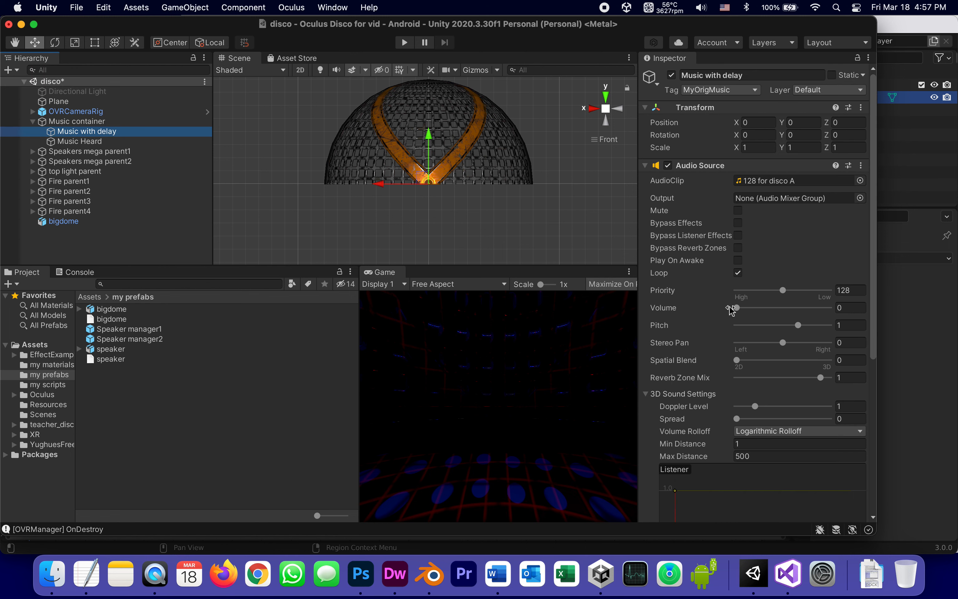
click(79, 141)
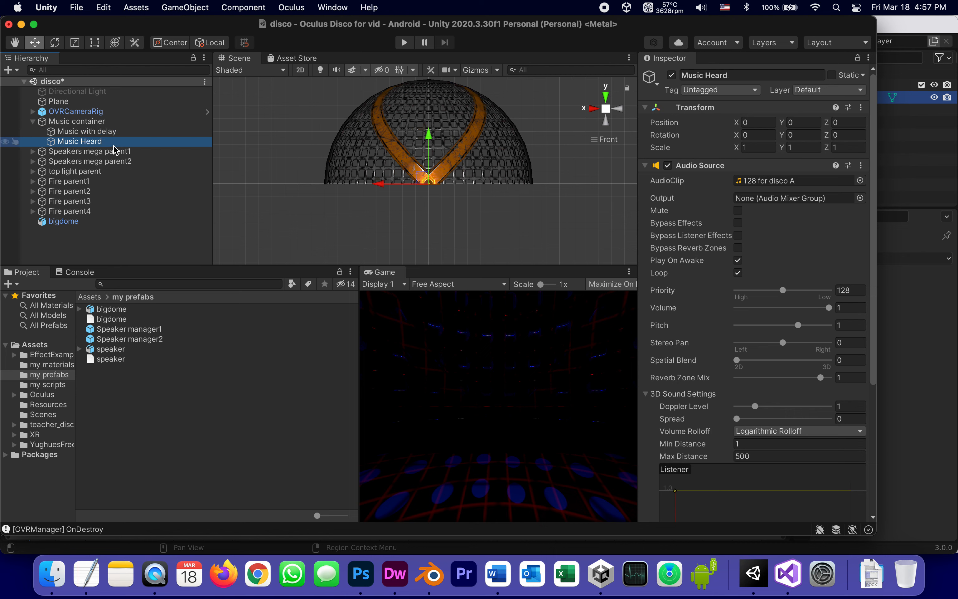
click(87, 131)
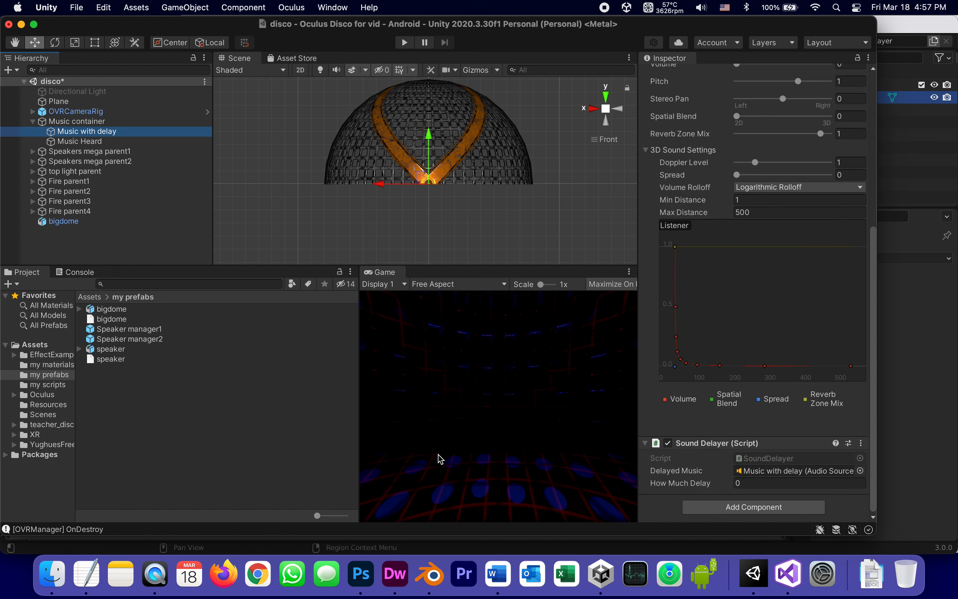
mouse_move(437, 362)
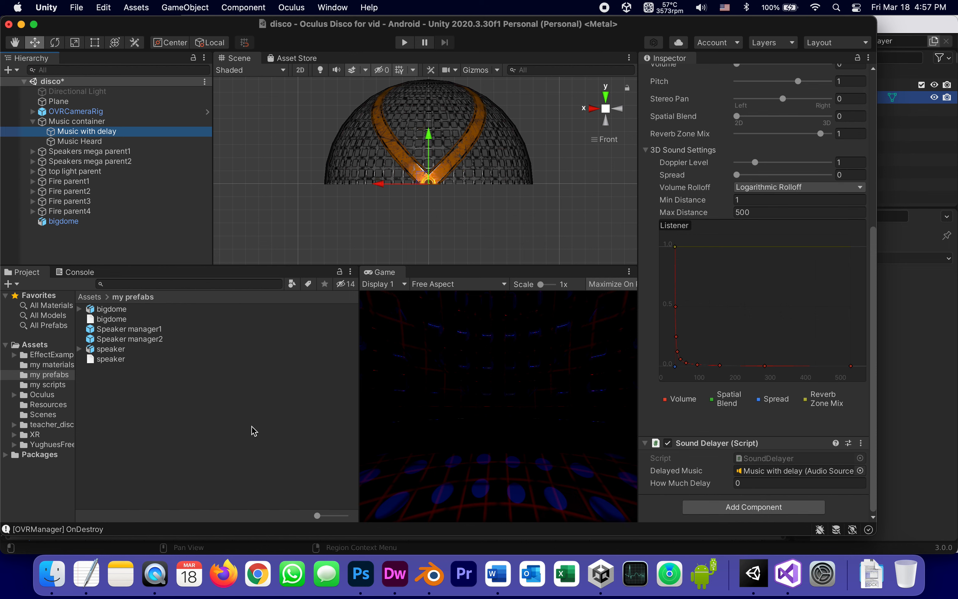
mouse_move(736, 495)
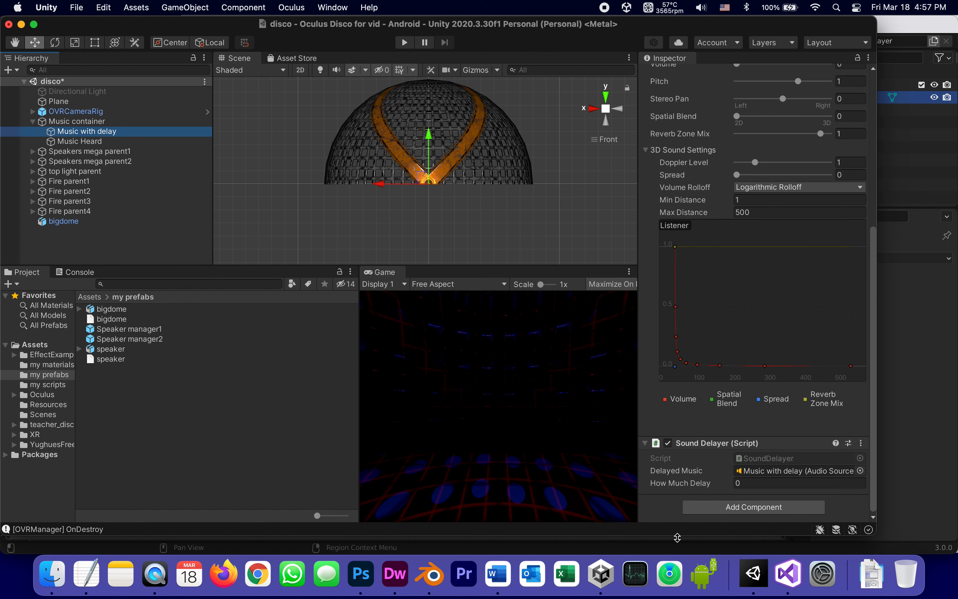
click(52, 238)
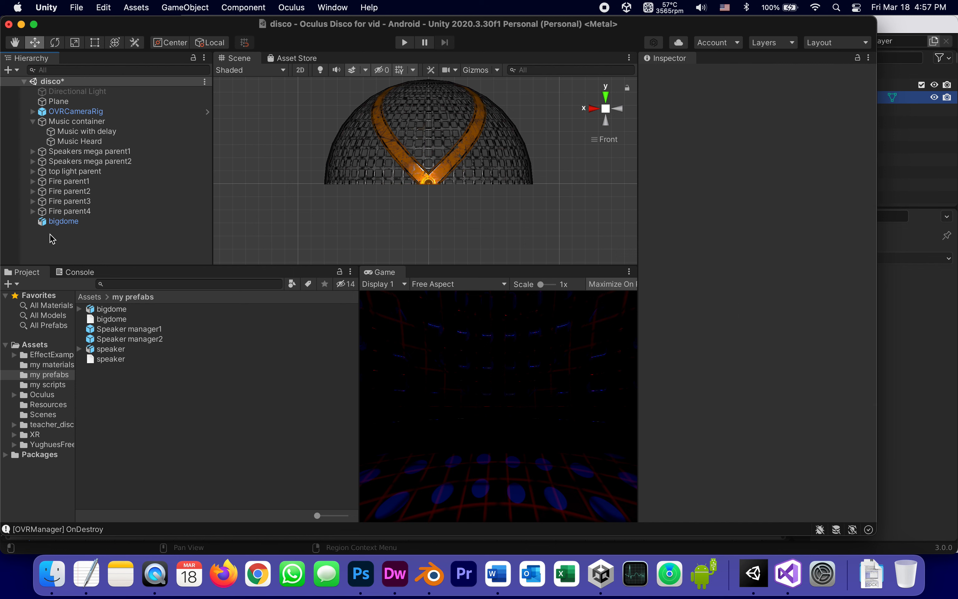
mouse_move(567, 575)
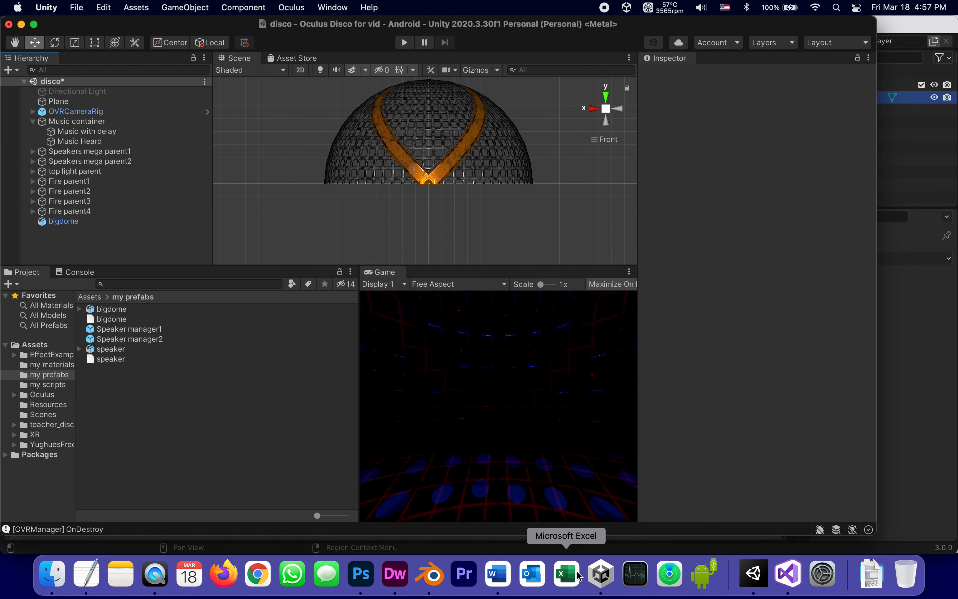
click(497, 574)
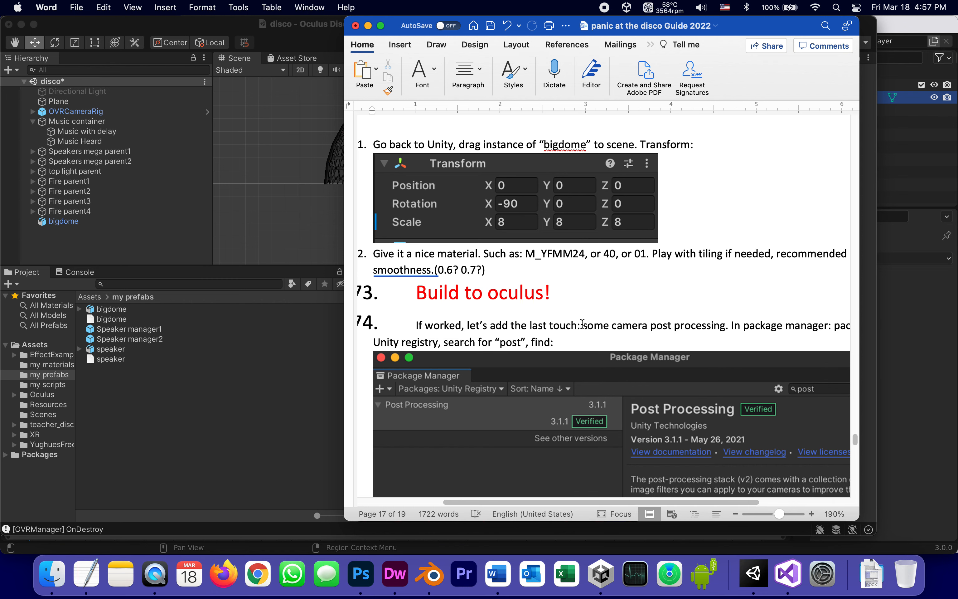
mouse_move(589, 464)
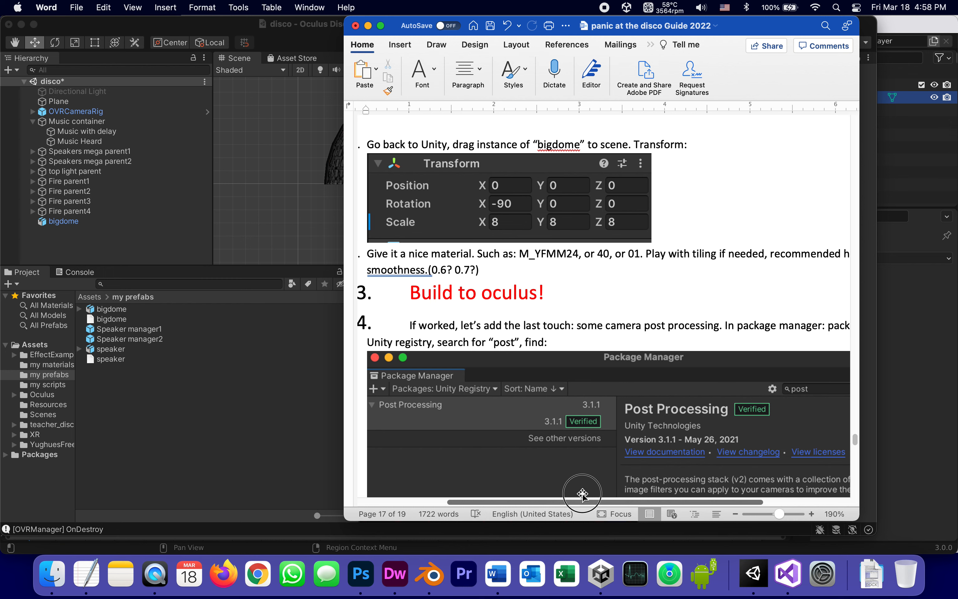
scroll(down, 3)
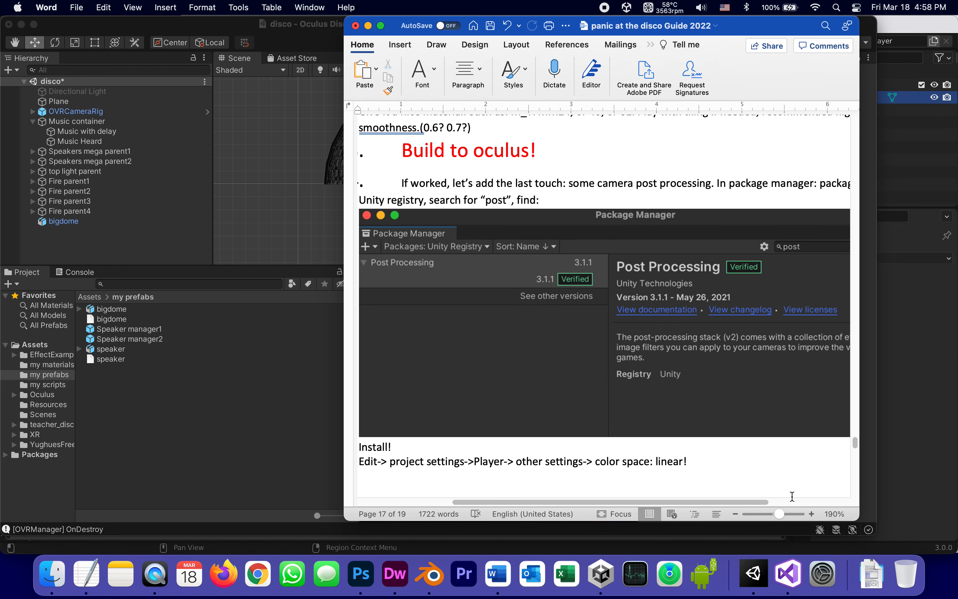
click(734, 518)
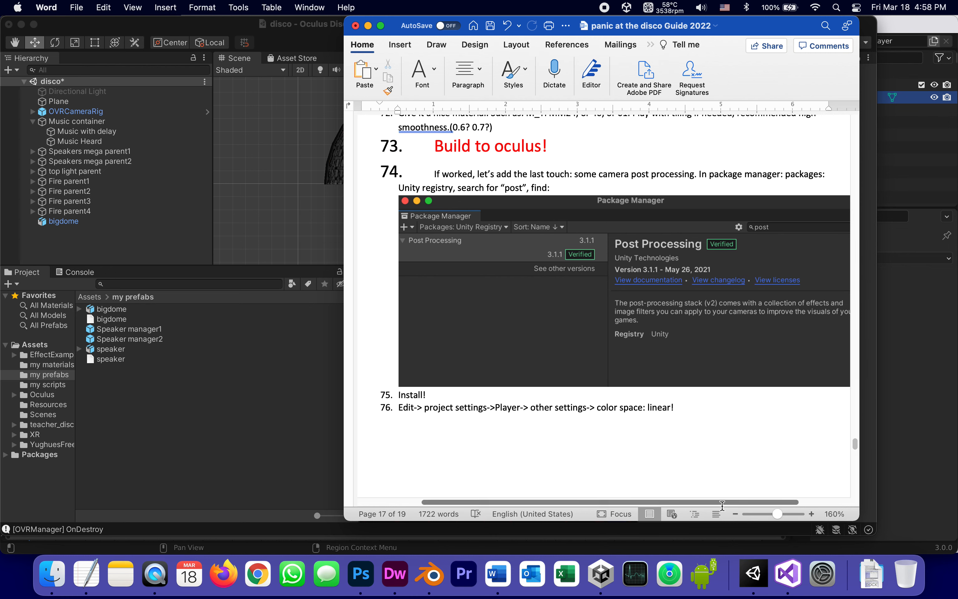
click(734, 514)
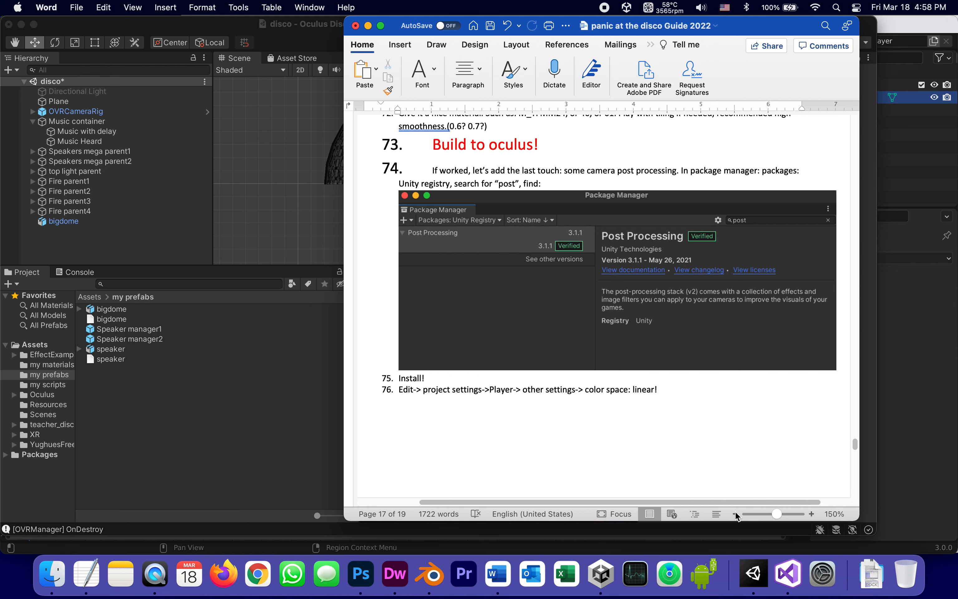
click(752, 574)
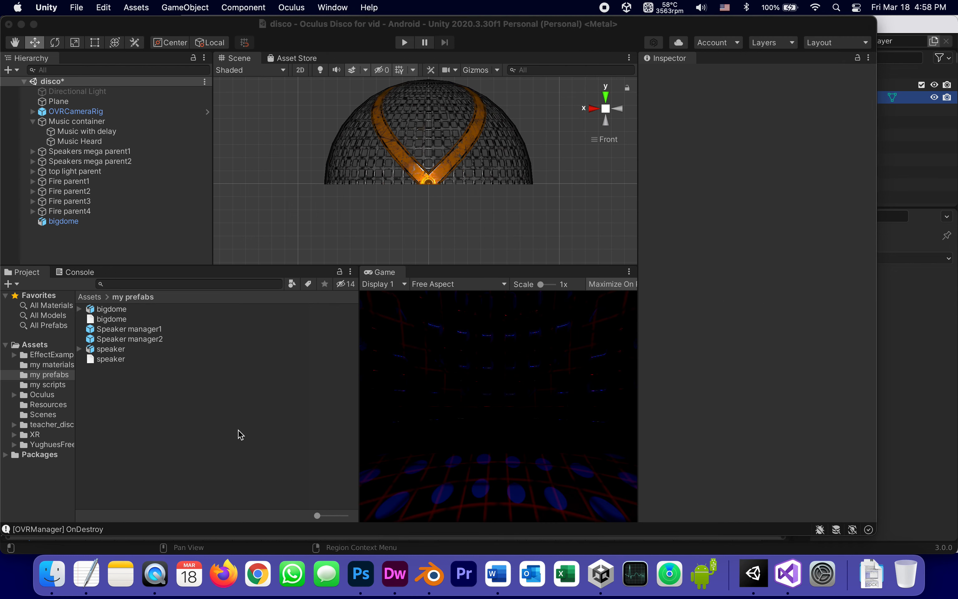
Step: Bring up the Package Manager listing all packages from the Unity Registry
click(332, 7)
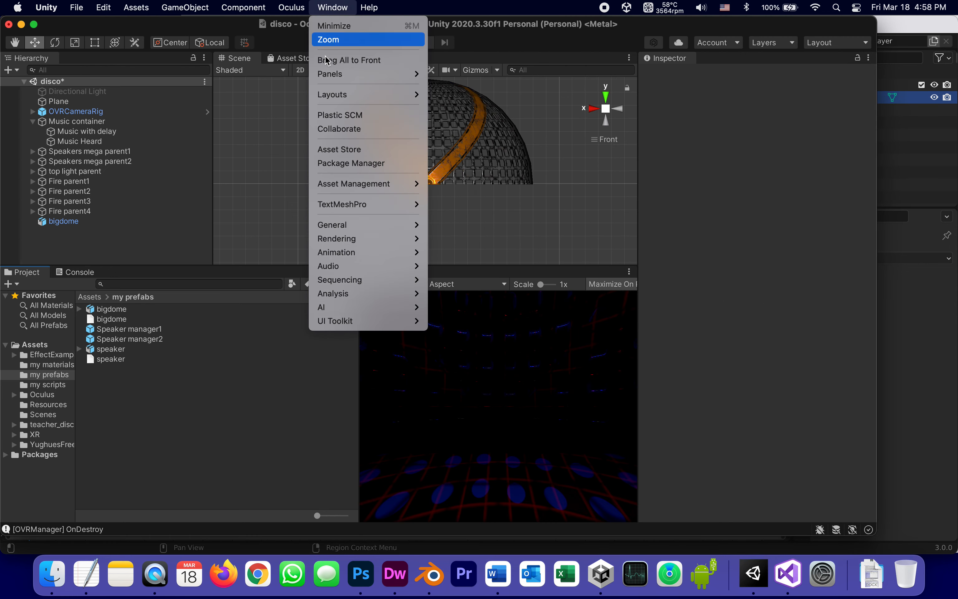
click(351, 163)
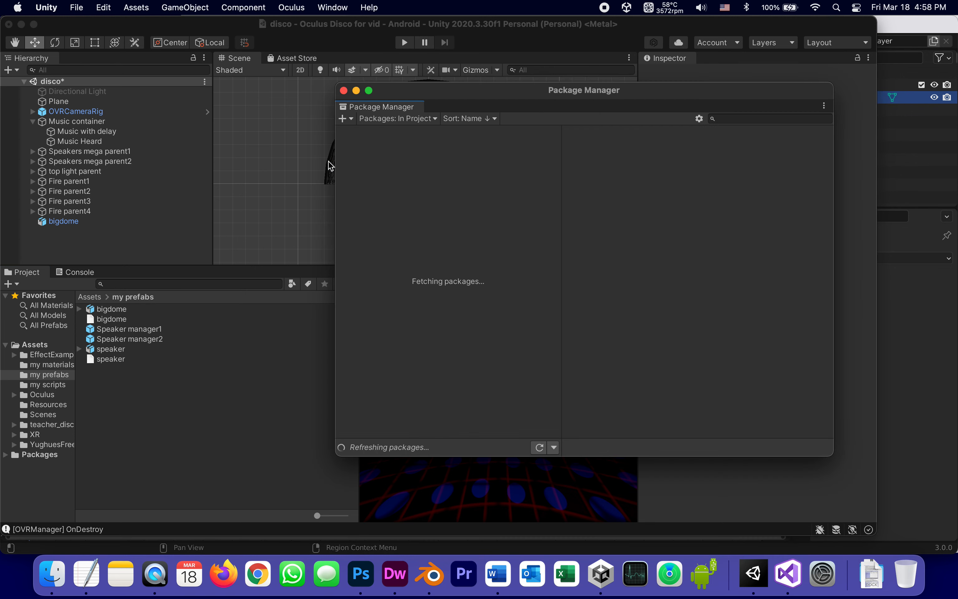
click(397, 117)
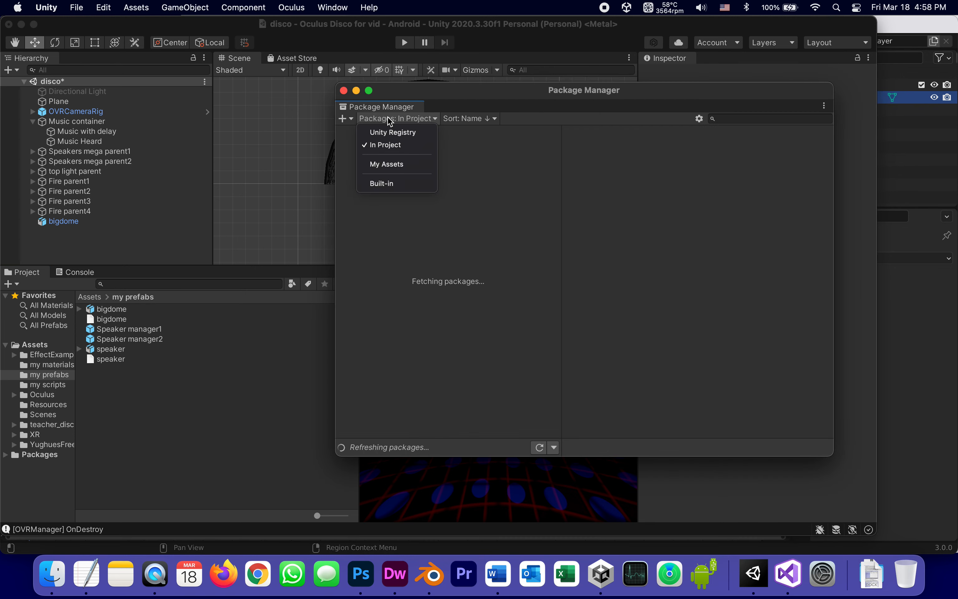
click(394, 132)
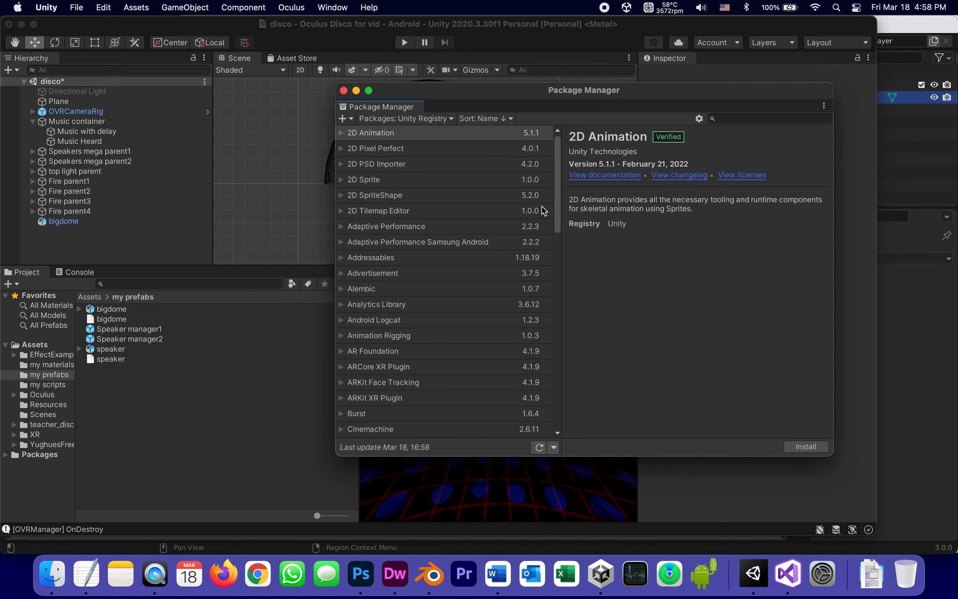
Step: Filter the package list with the search term 'post' to find Post Processing
click(757, 118)
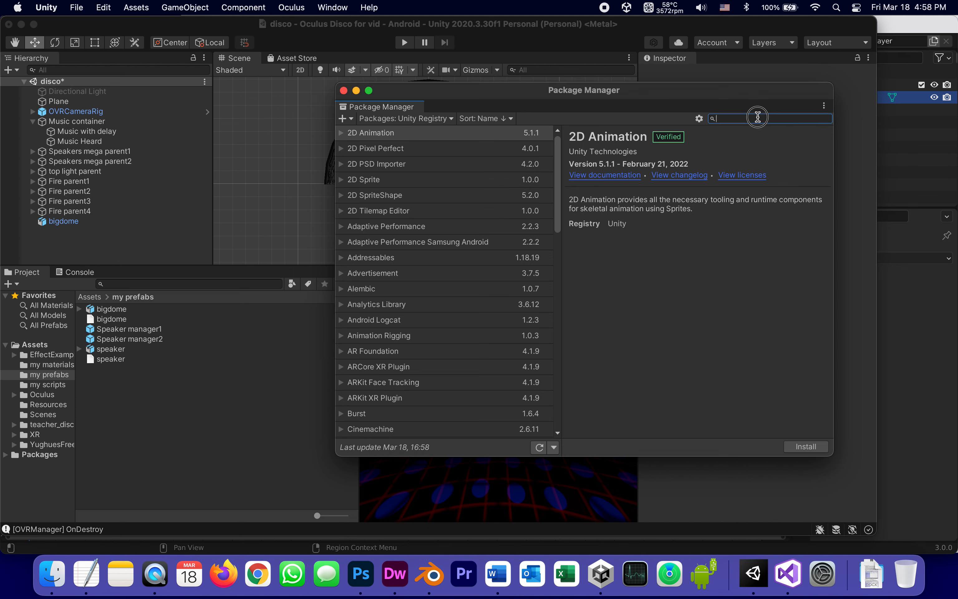
text(pos)
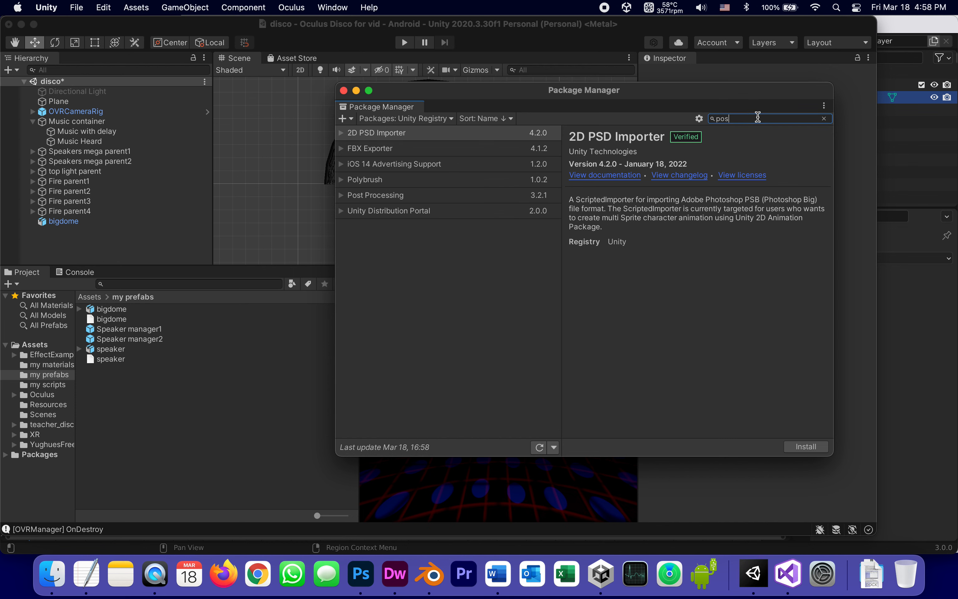
text(t)
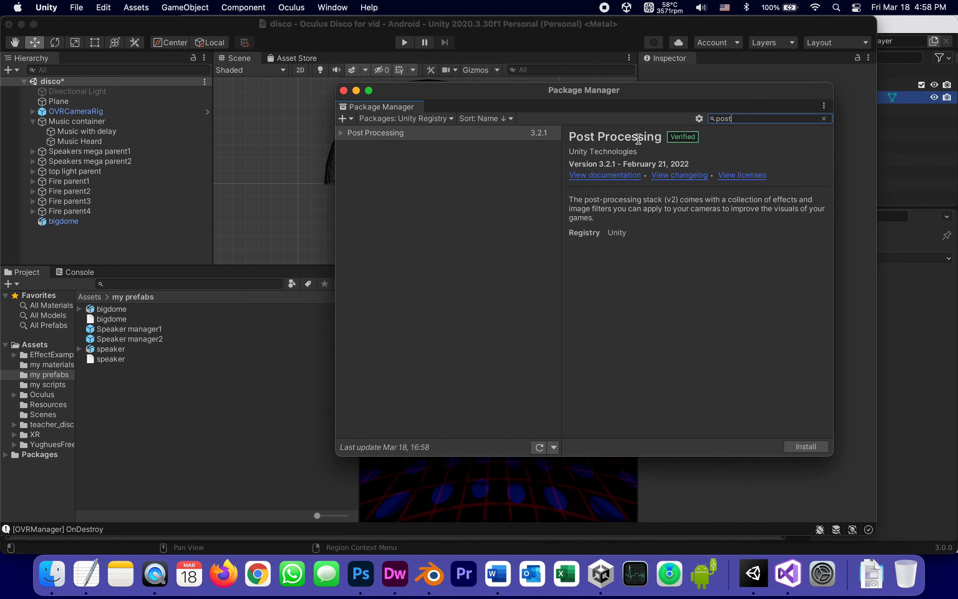
mouse_move(640, 139)
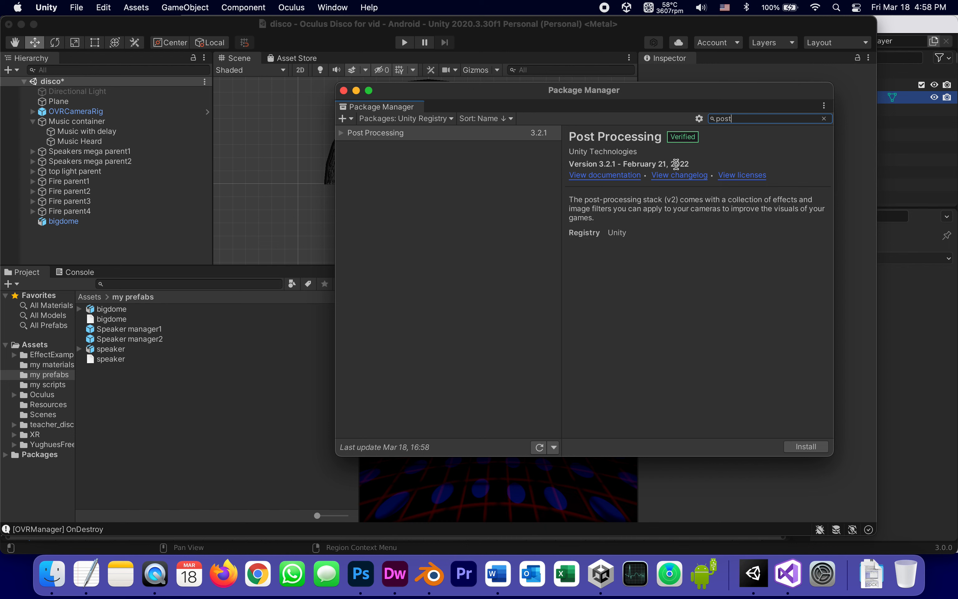
mouse_move(663, 156)
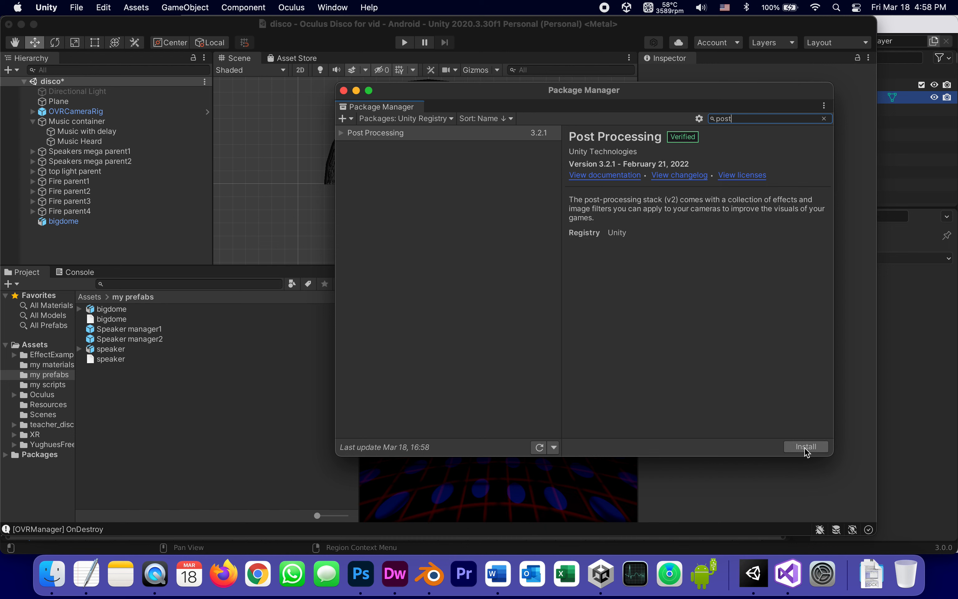
Step: Install Post Processing 3.2.1 into the project and let the import finish
click(806, 446)
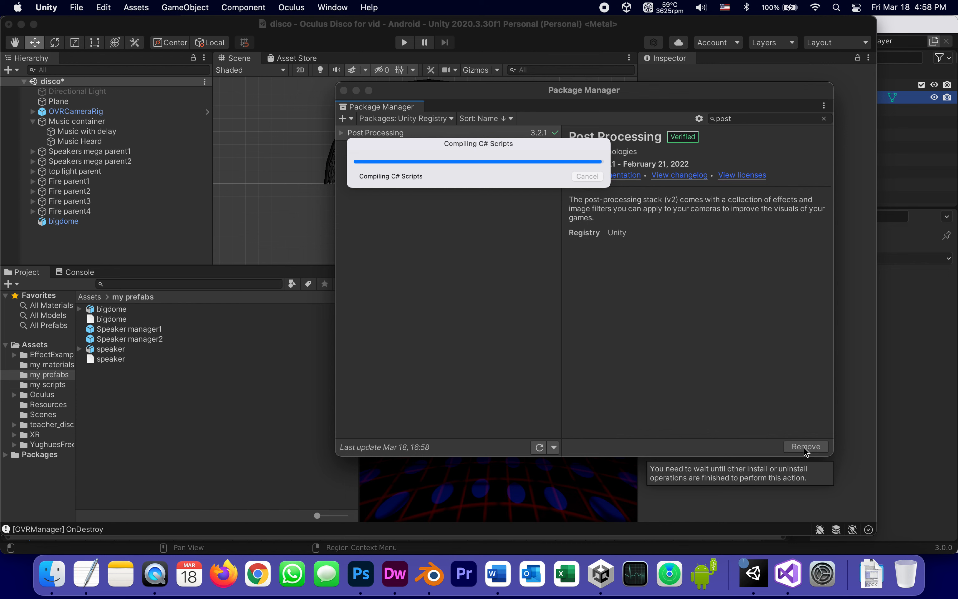
mouse_move(772, 374)
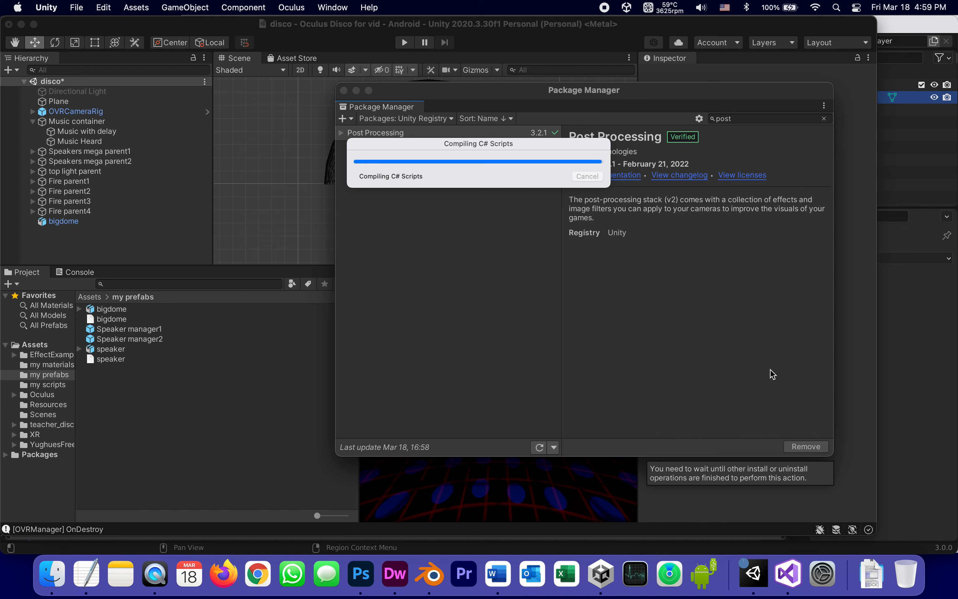
mouse_move(735, 237)
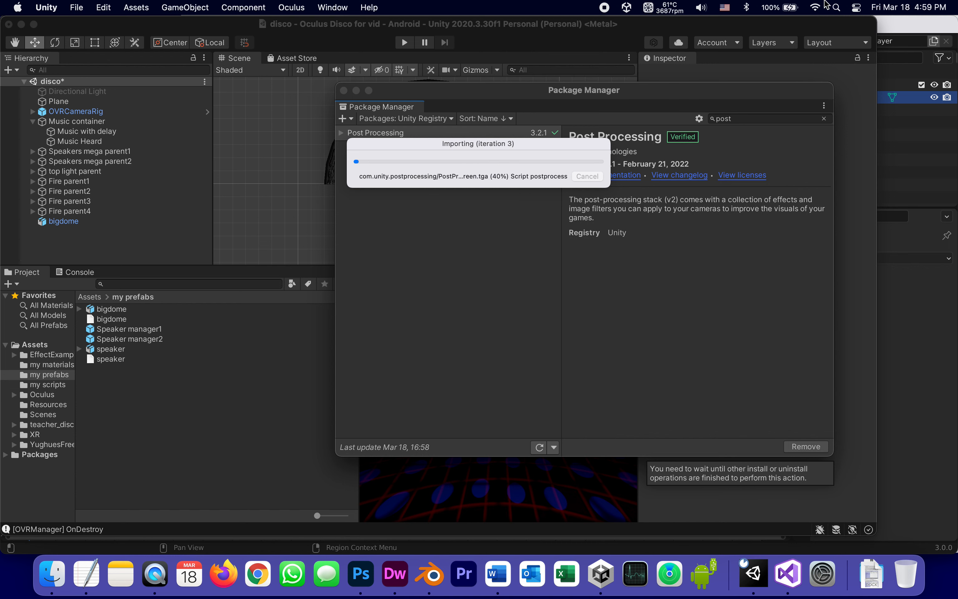
click(663, 7)
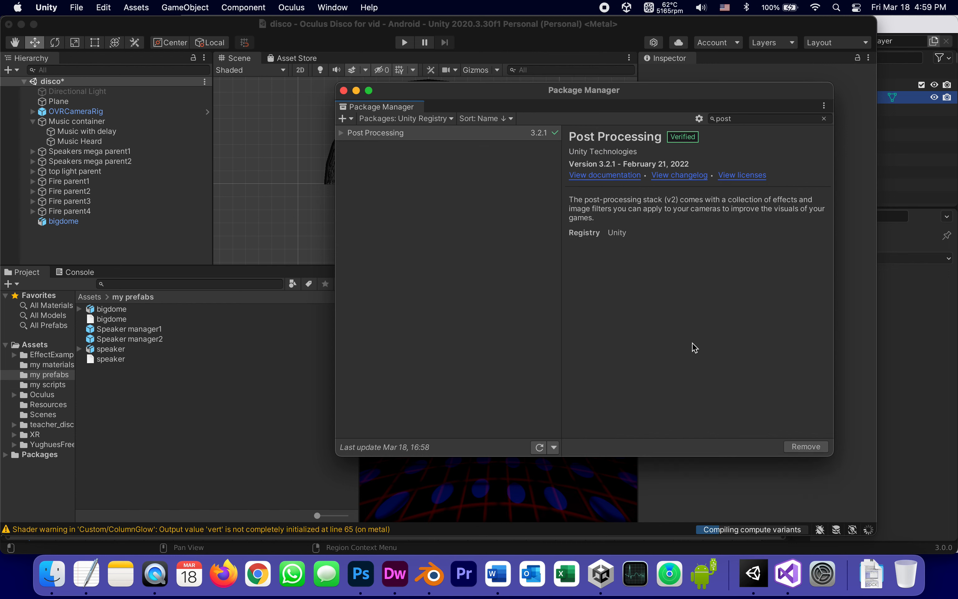
mouse_move(553, 43)
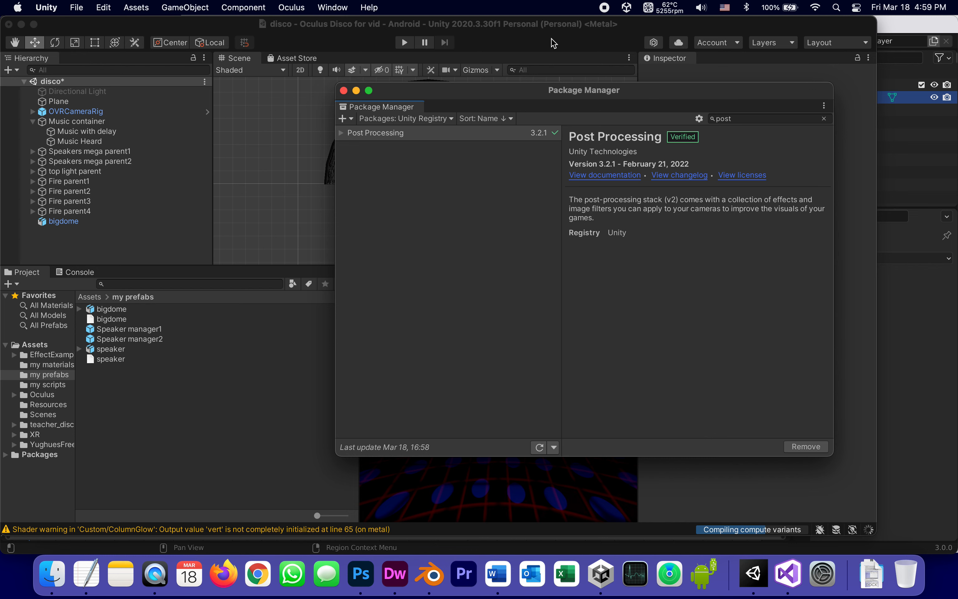
Step: Close the Package Manager and show the Android Player settings, where Color Space is Linear
click(344, 91)
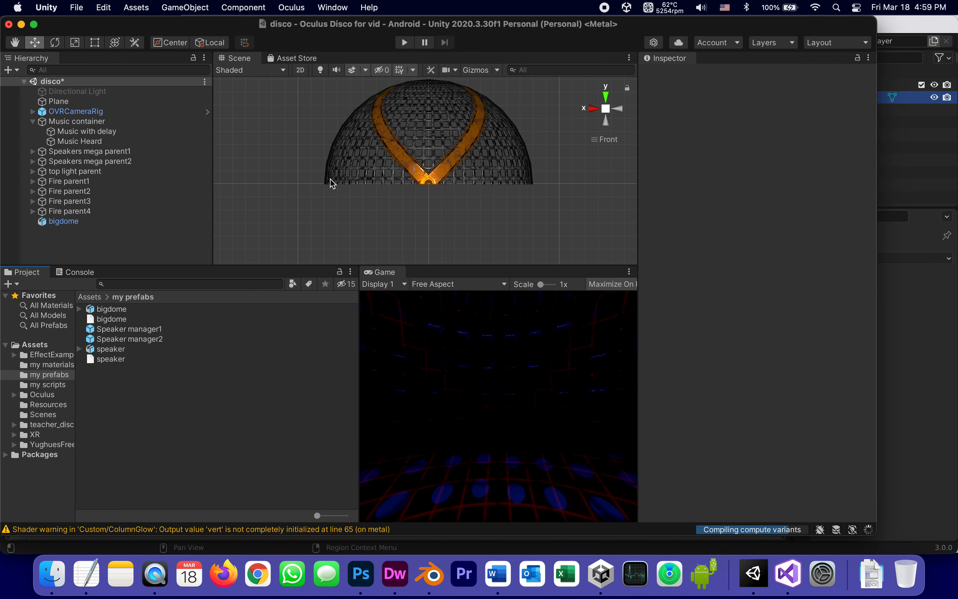
mouse_move(497, 574)
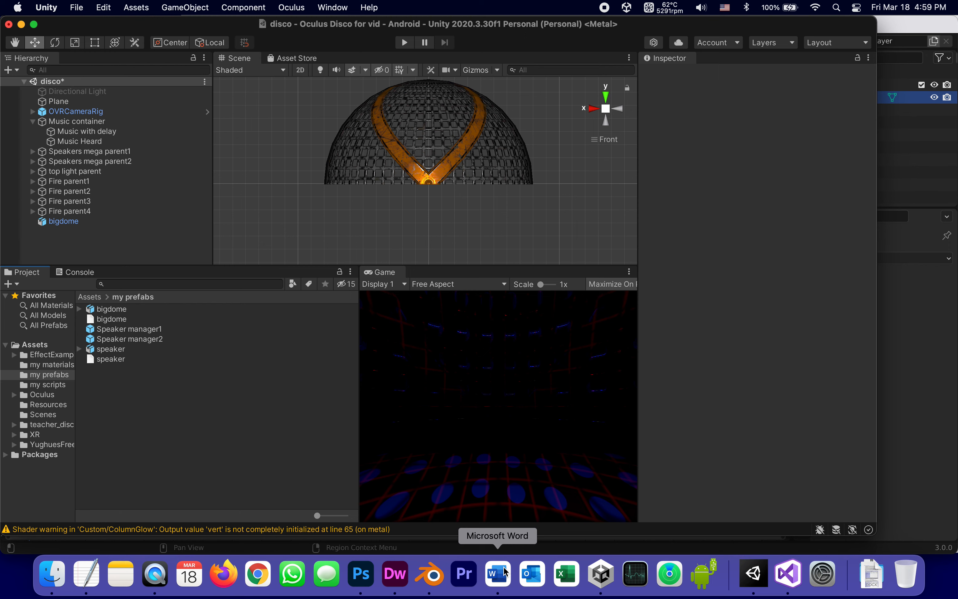
click(103, 7)
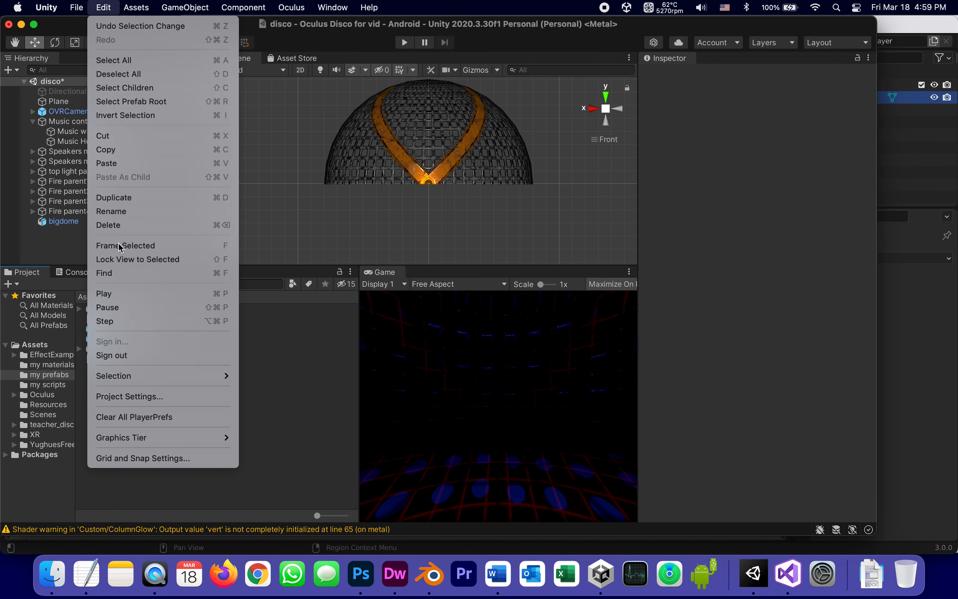
click(129, 396)
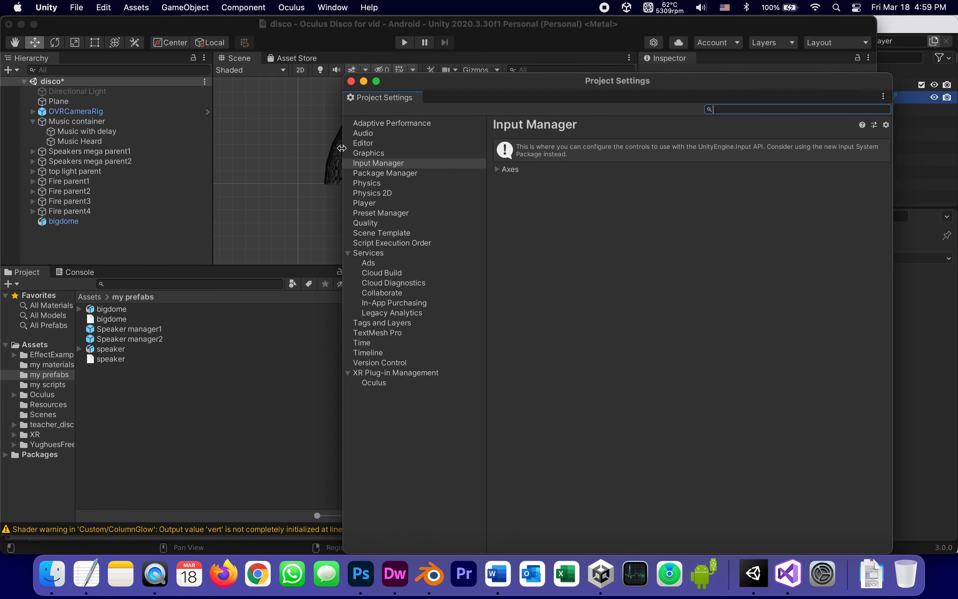
click(364, 203)
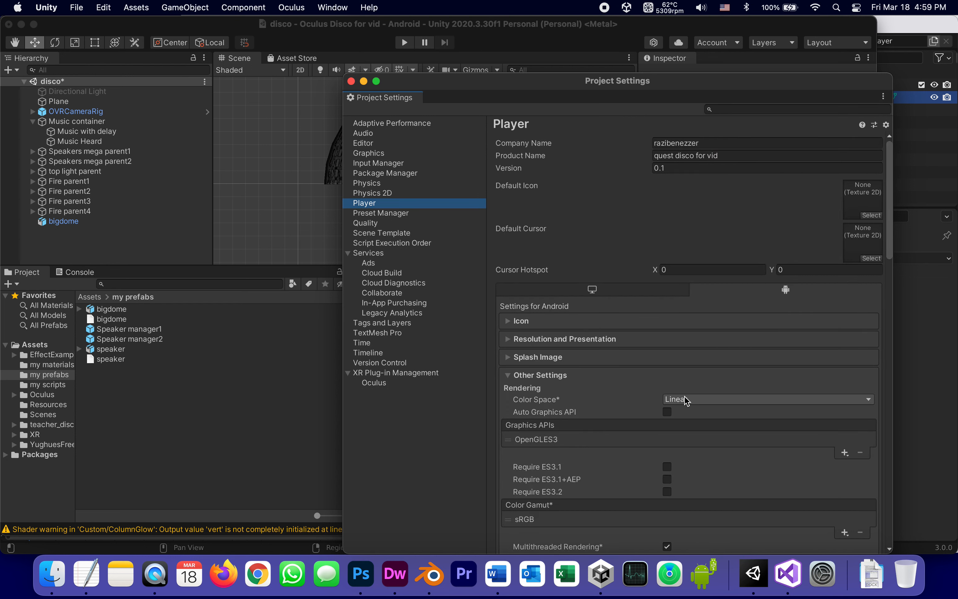
mouse_move(290, 428)
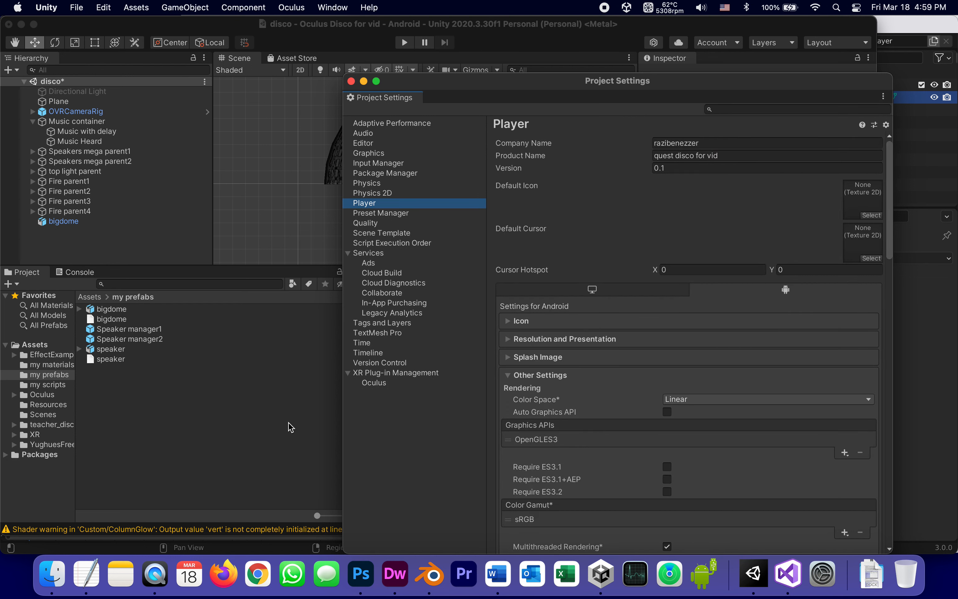
Step: Switch to the Word guide and scroll to step 77 on the center eye anchor layer
click(496, 573)
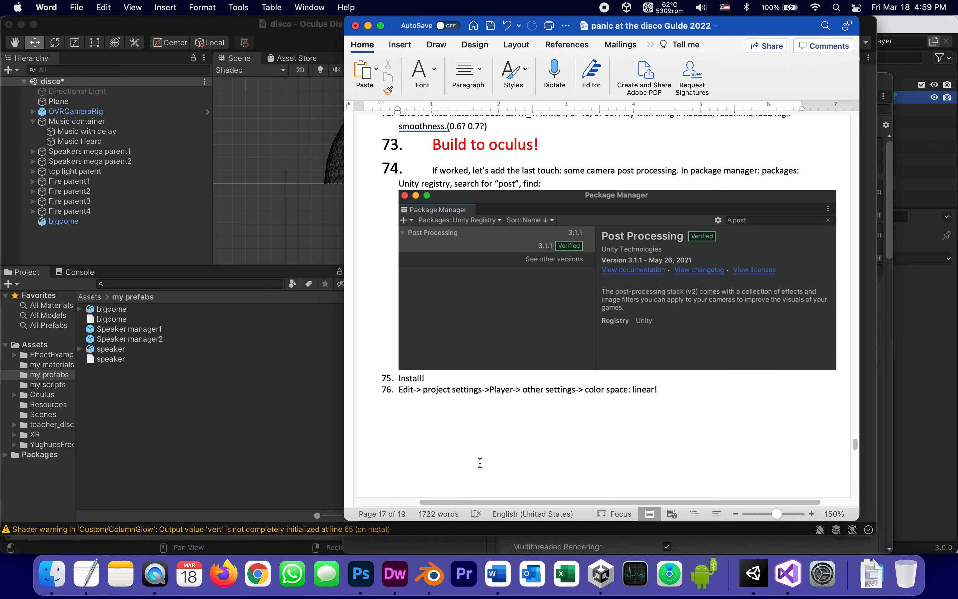
mouse_move(641, 394)
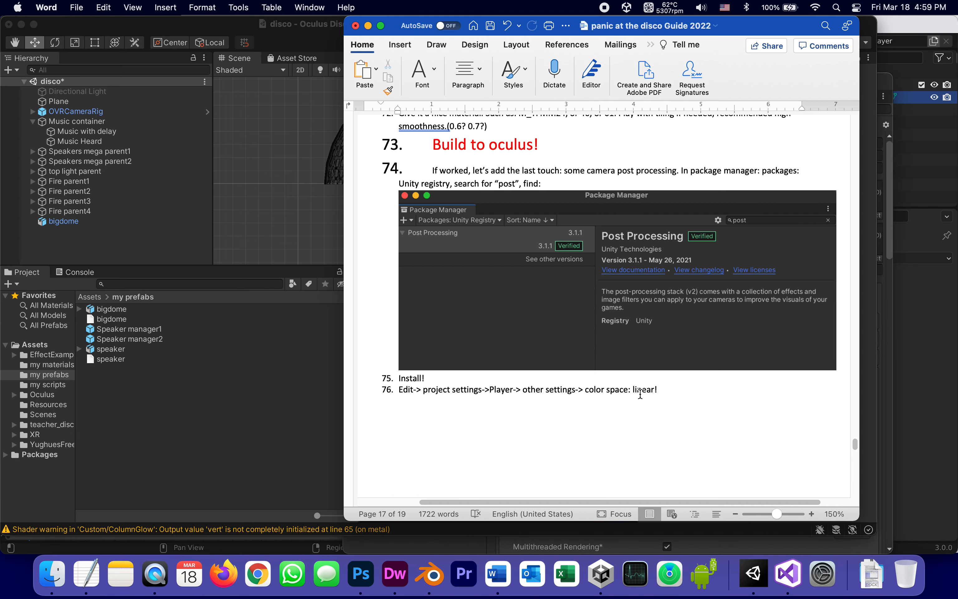
scroll(down, 3)
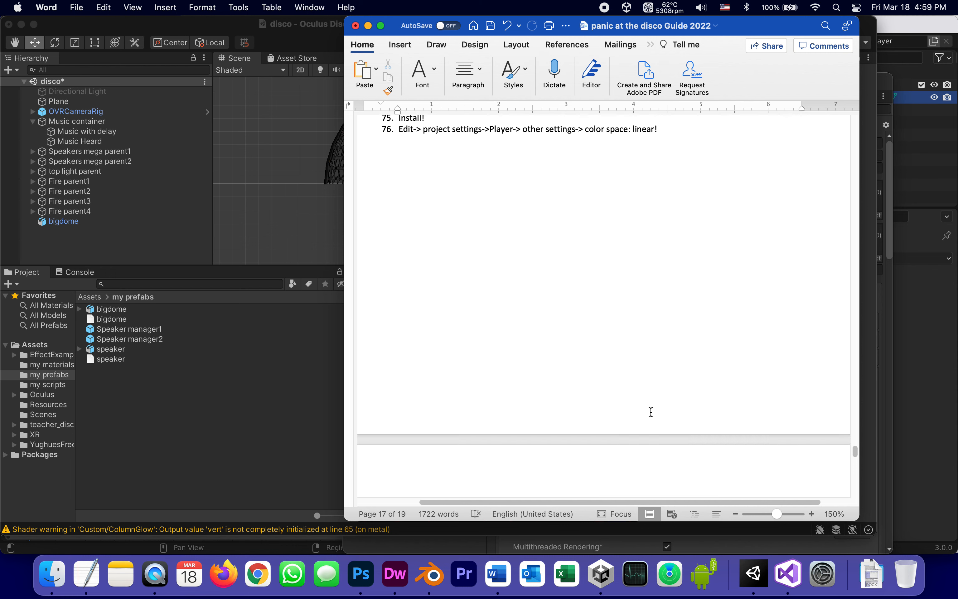
scroll(down, 3)
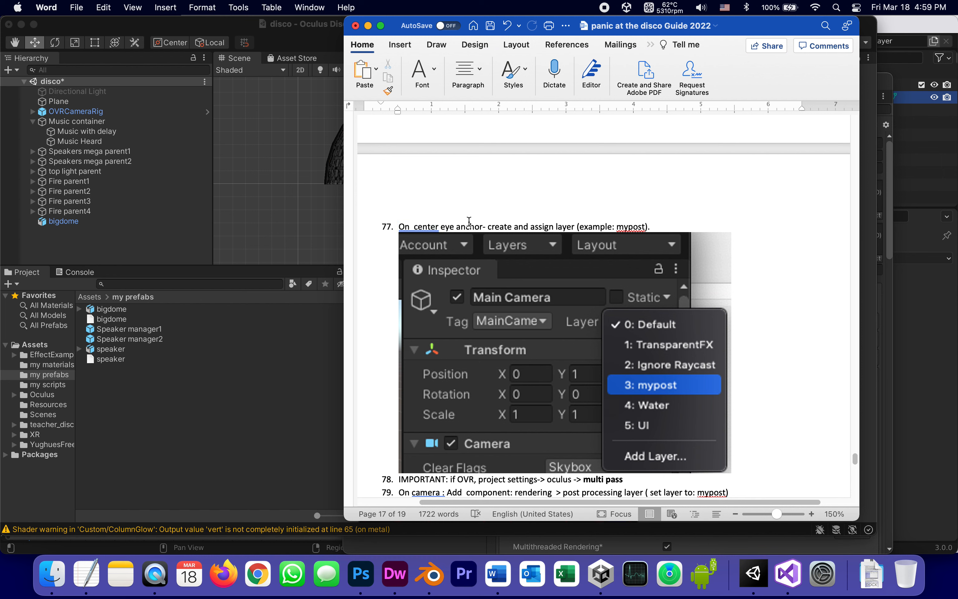
mouse_move(626, 217)
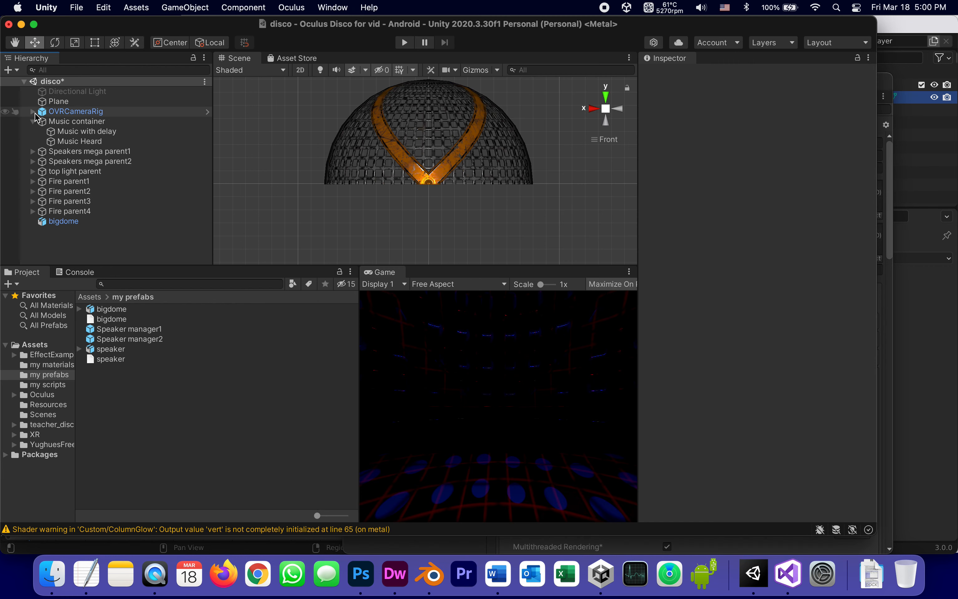
Step: Select CenterEyeAnchor under OVRCameraRig and name User Layer 3 'mypost'
click(35, 111)
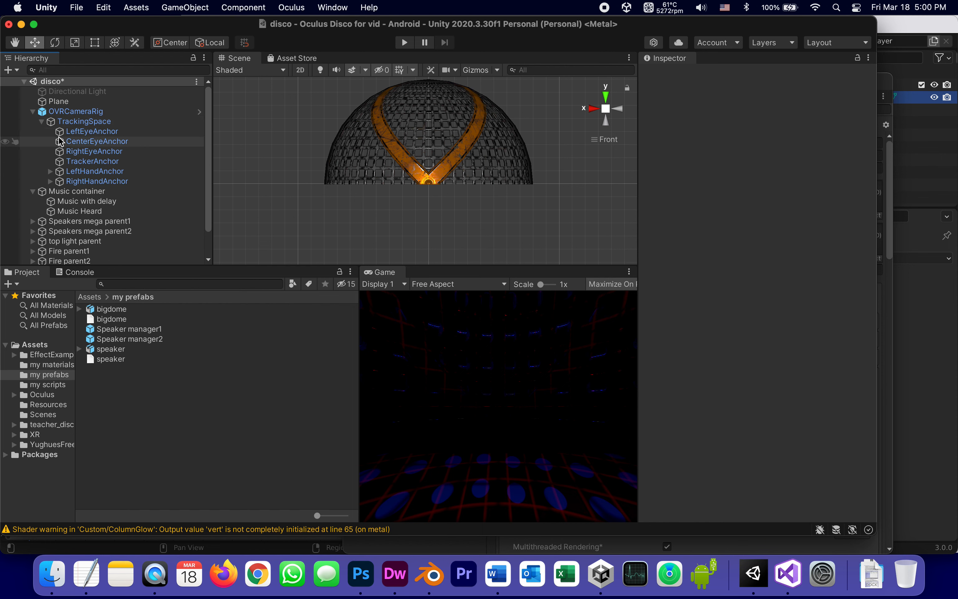
click(96, 141)
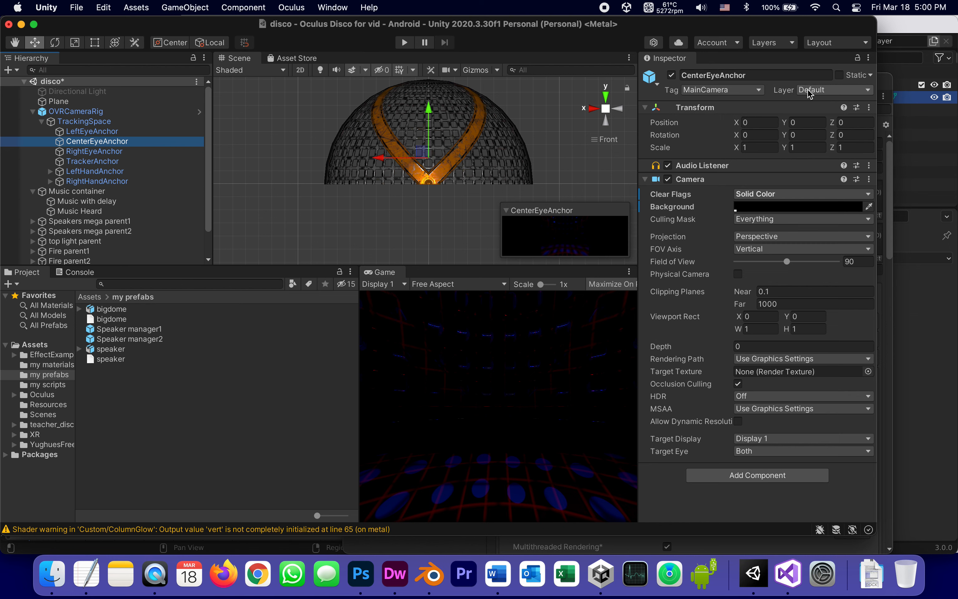
click(833, 90)
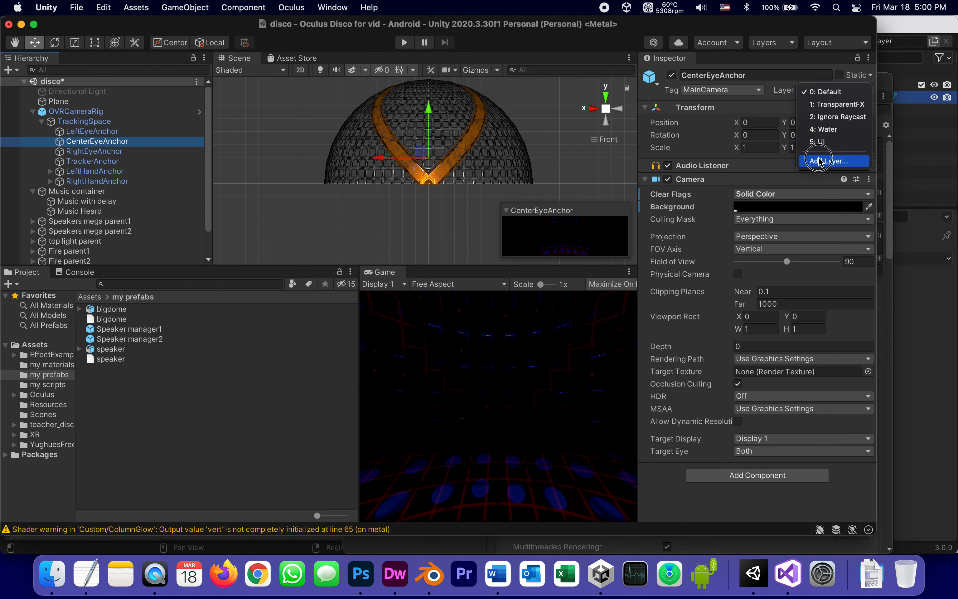
click(828, 161)
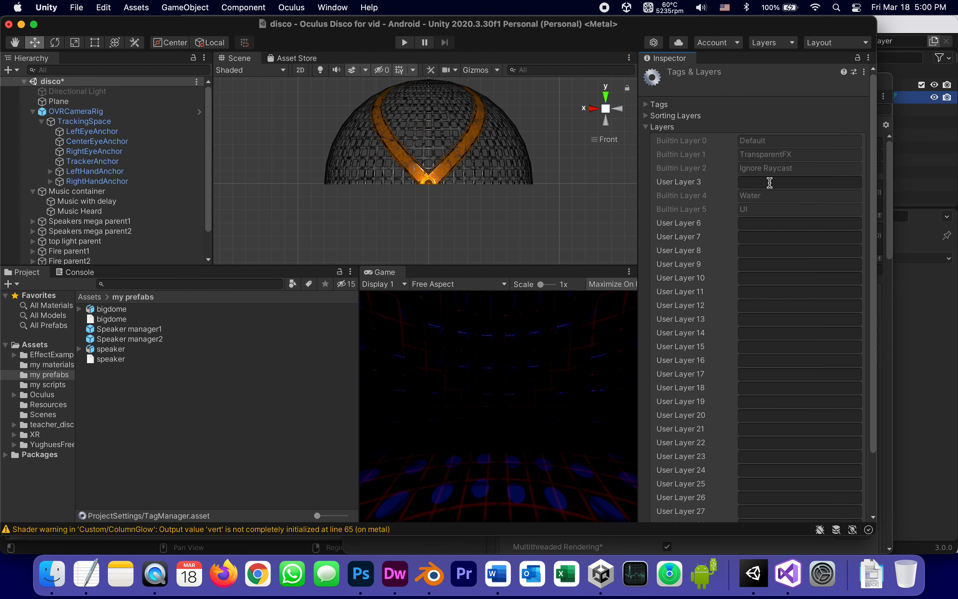
click(800, 182)
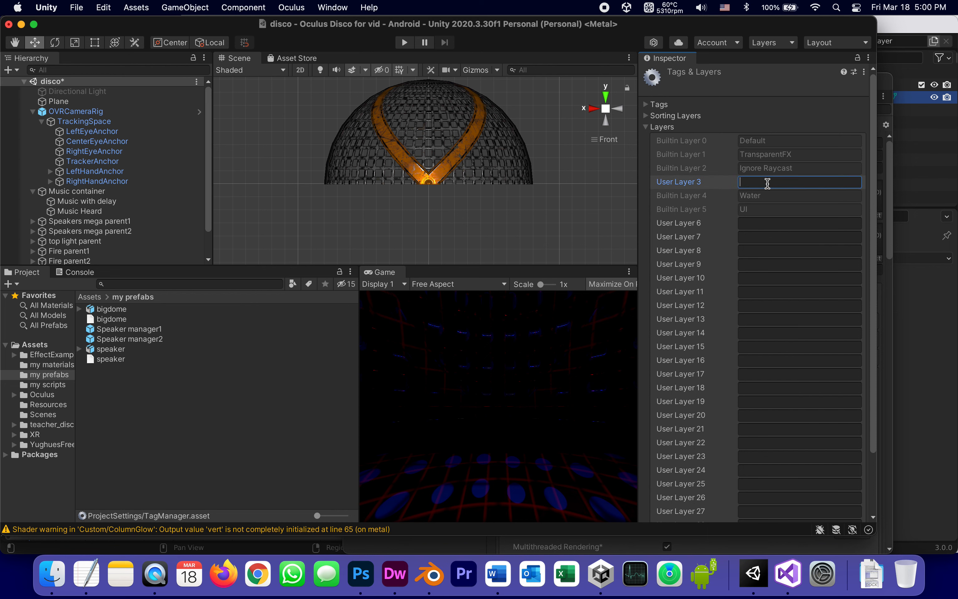
text(mypost)
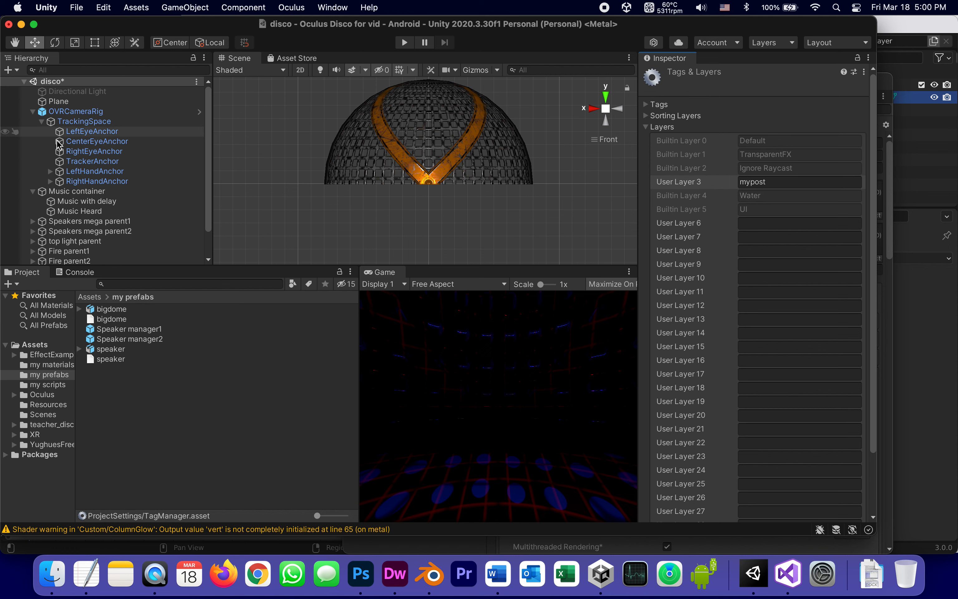
Step: Assign CenterEyeAnchor to the mypost layer
click(97, 141)
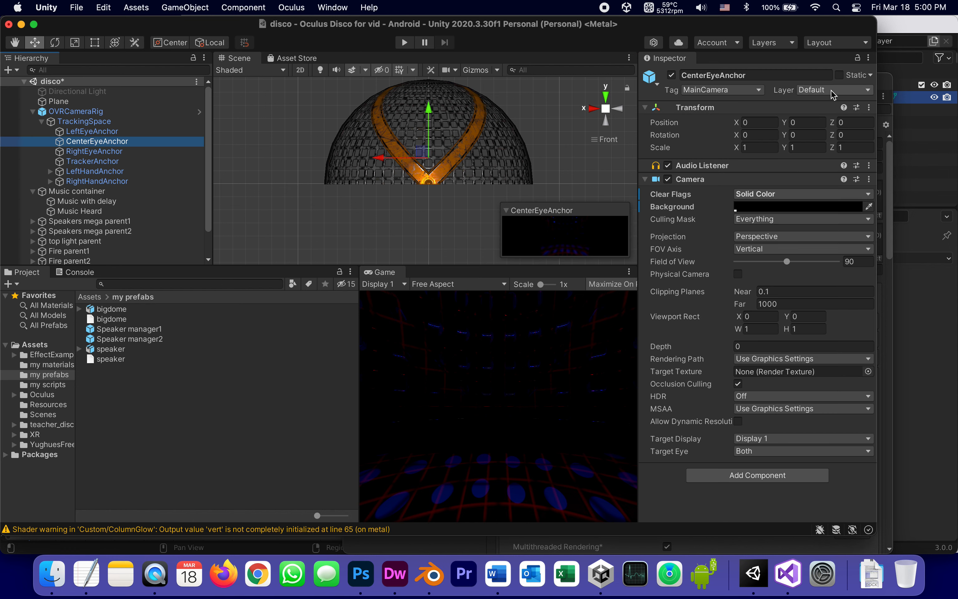
click(831, 90)
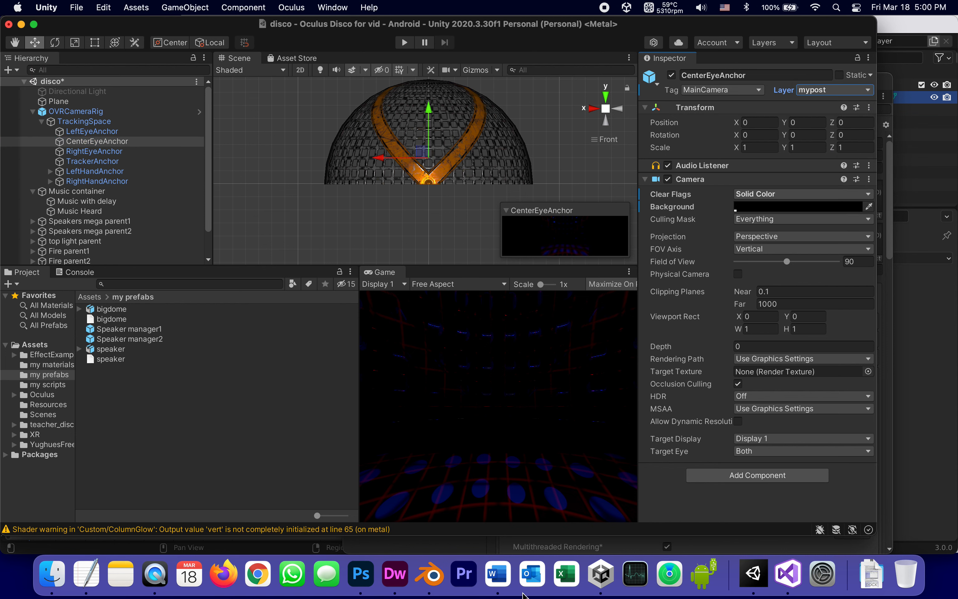
mouse_move(497, 573)
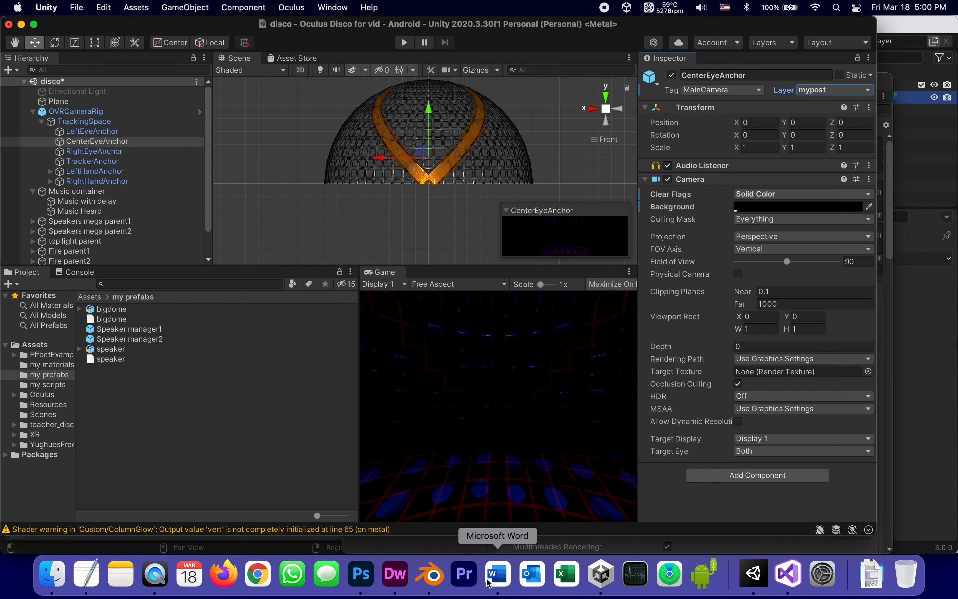
Step: Return to the Word guide showing steps 78 and 79
click(497, 573)
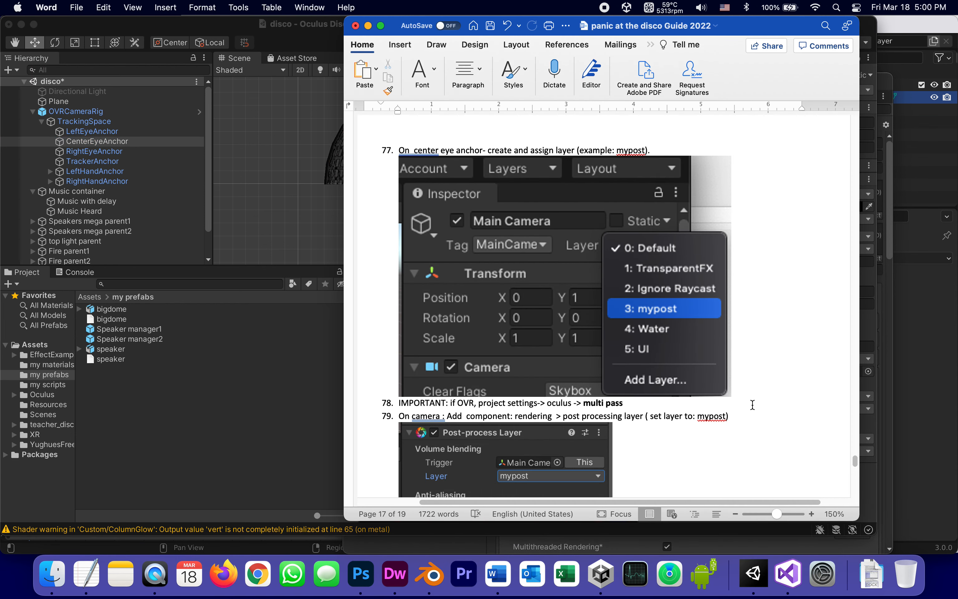
mouse_move(575, 404)
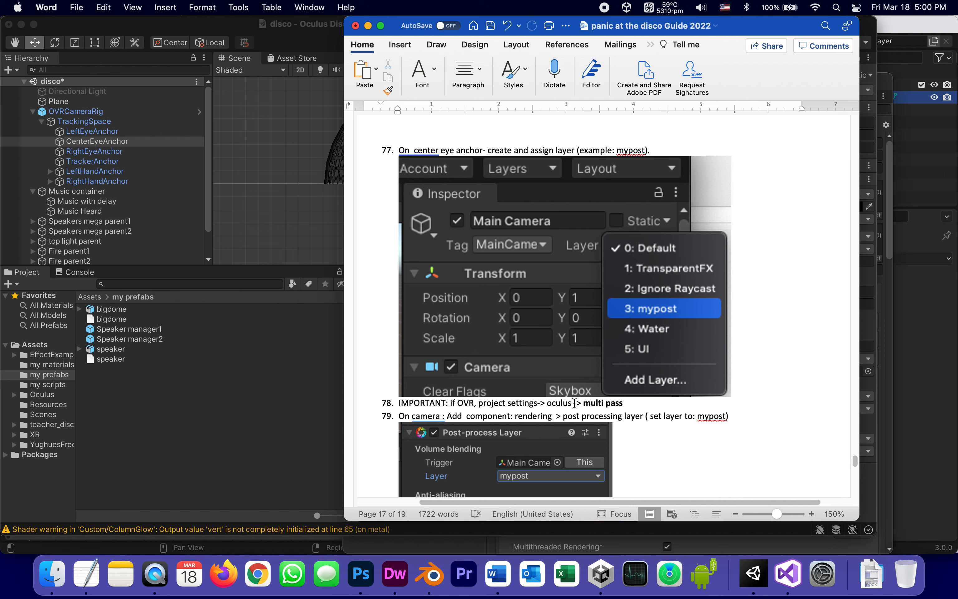
mouse_move(305, 473)
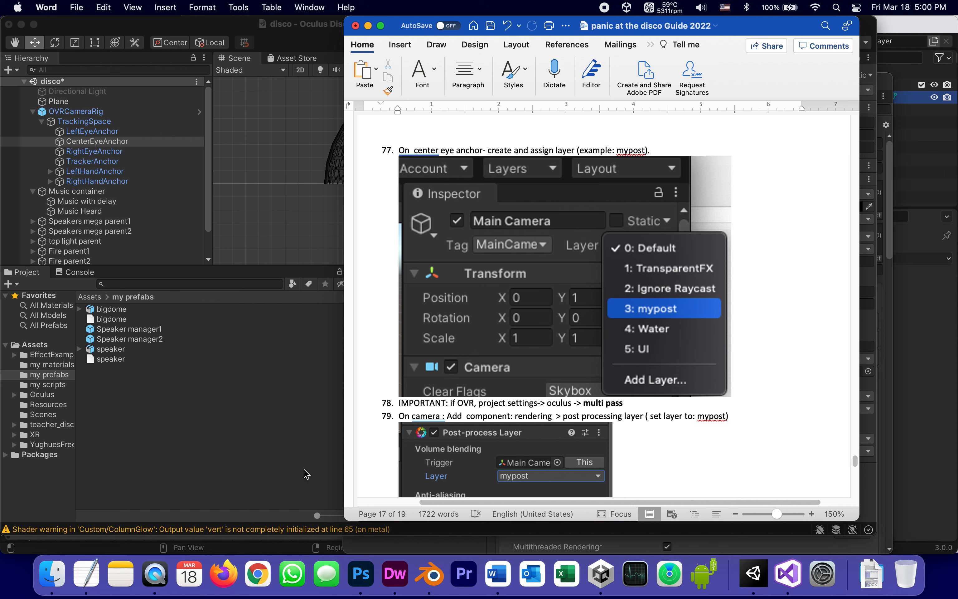
mouse_move(209, 459)
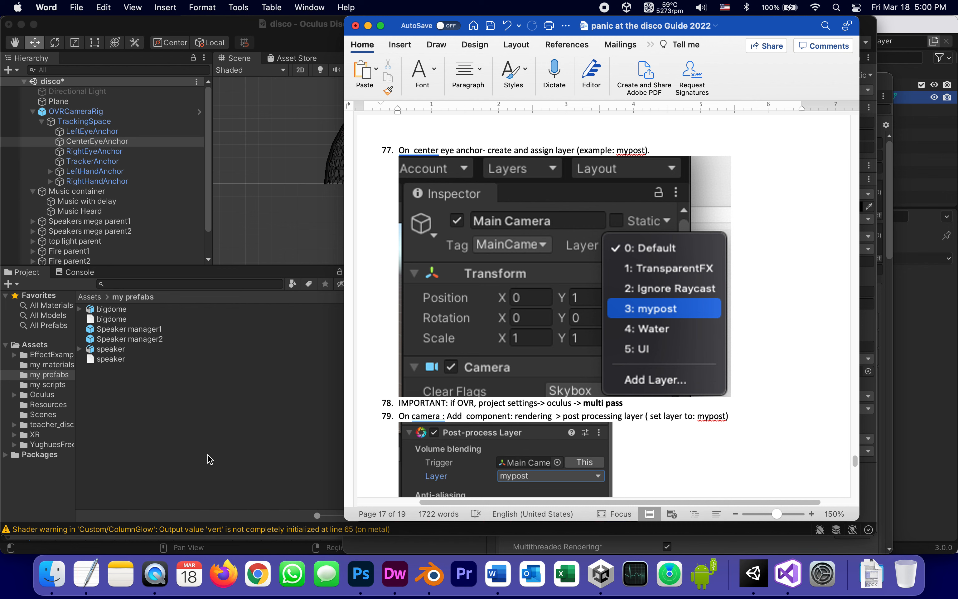
mouse_move(154, 456)
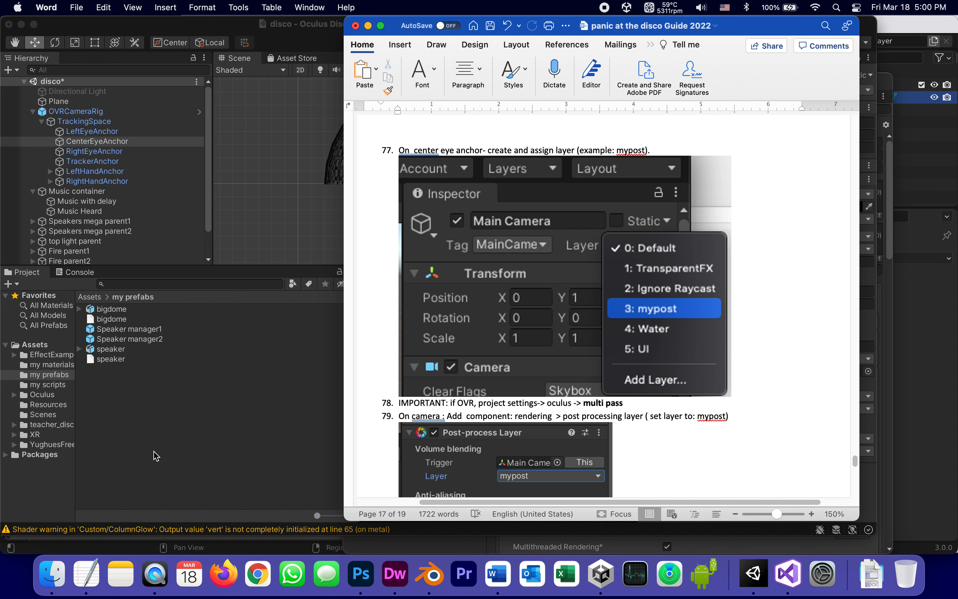
mouse_move(104, 229)
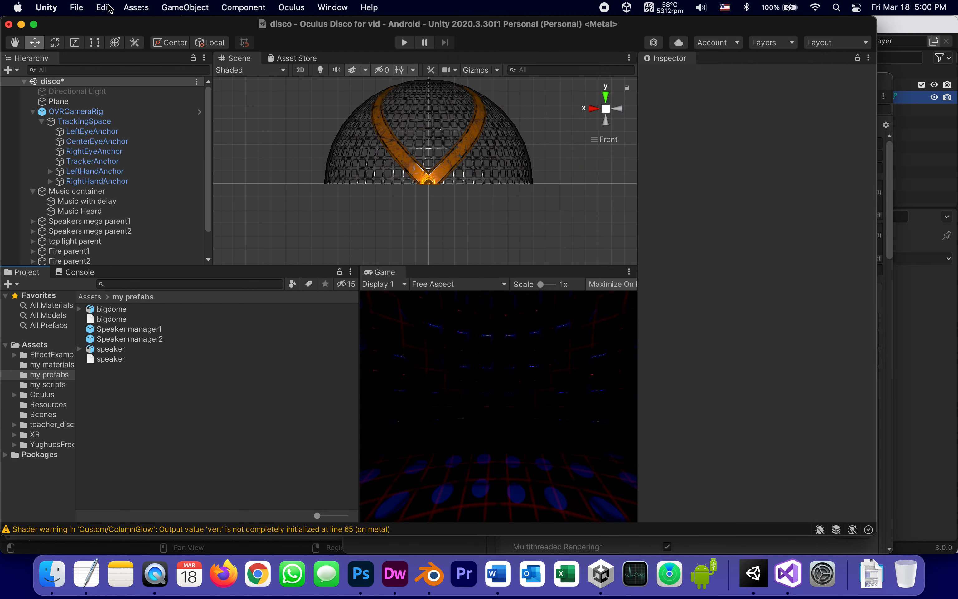
Step: Show the Oculus XR plug-in settings with Multi Pass stereo rendering, then return to the Word guide
click(103, 7)
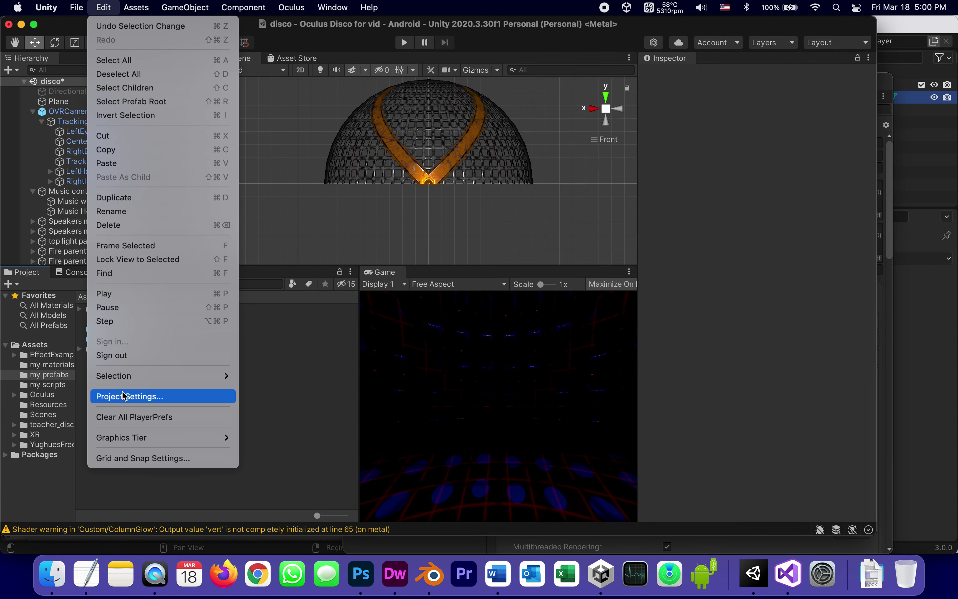
click(128, 397)
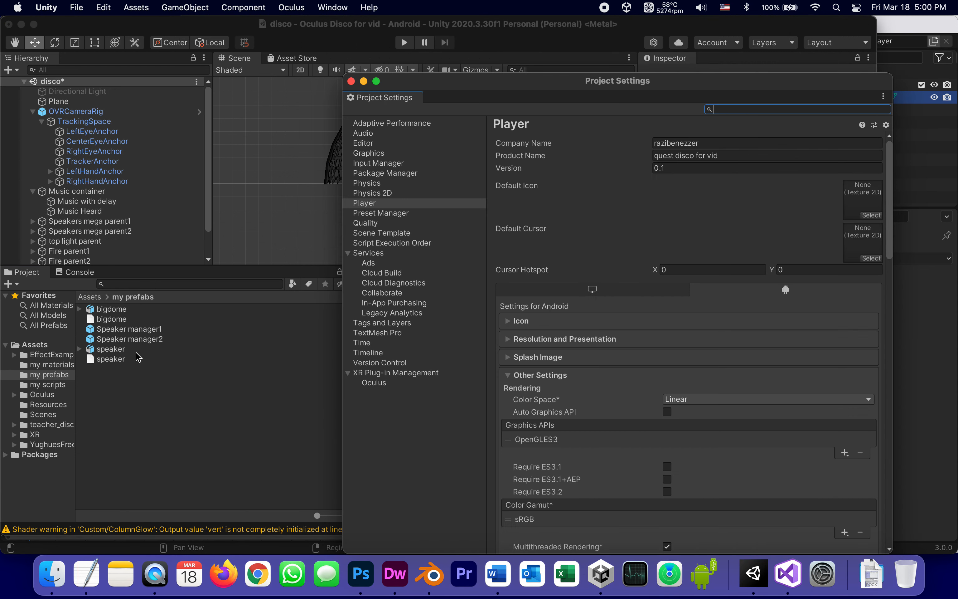
click(374, 383)
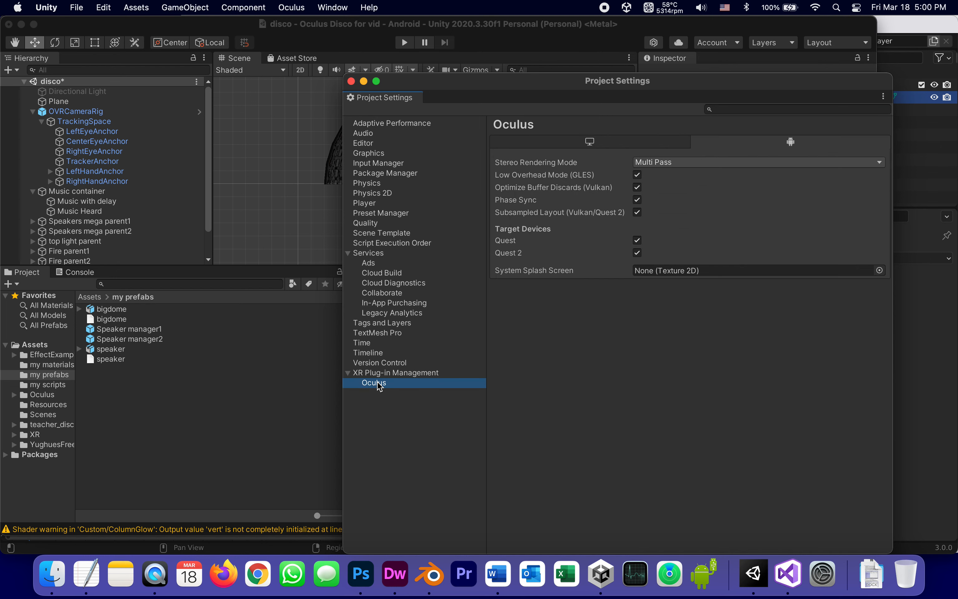
mouse_move(634, 172)
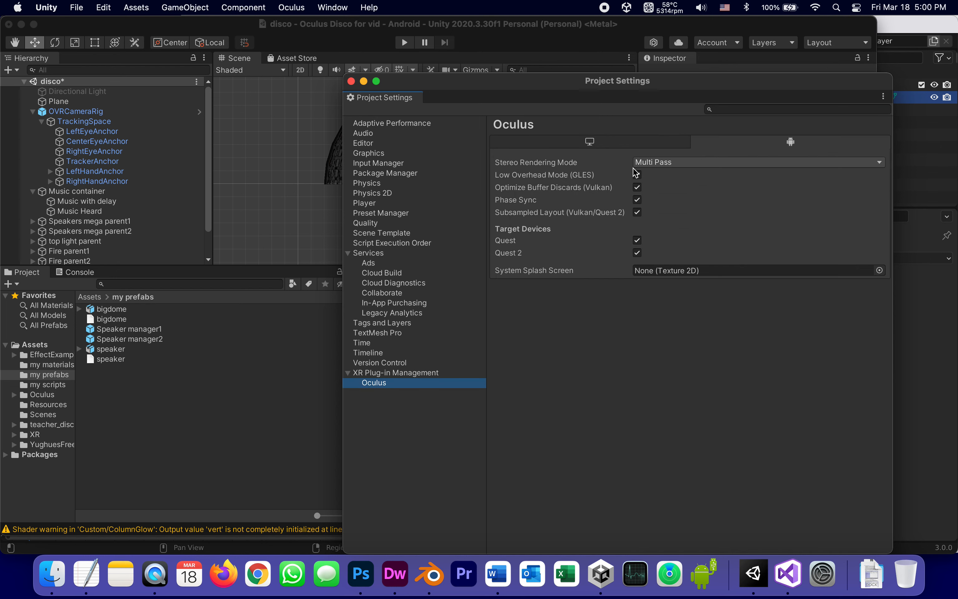
mouse_move(497, 574)
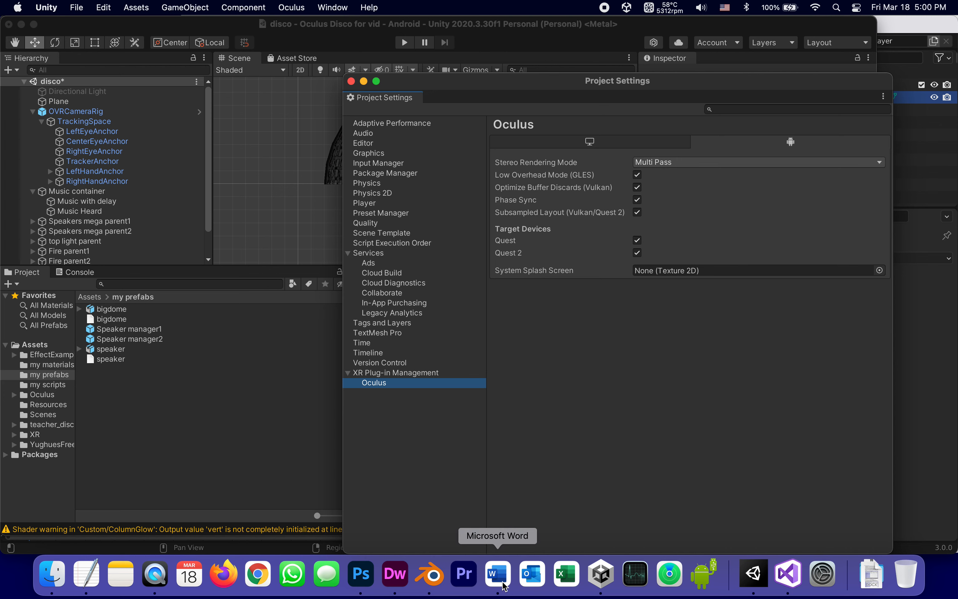
click(498, 574)
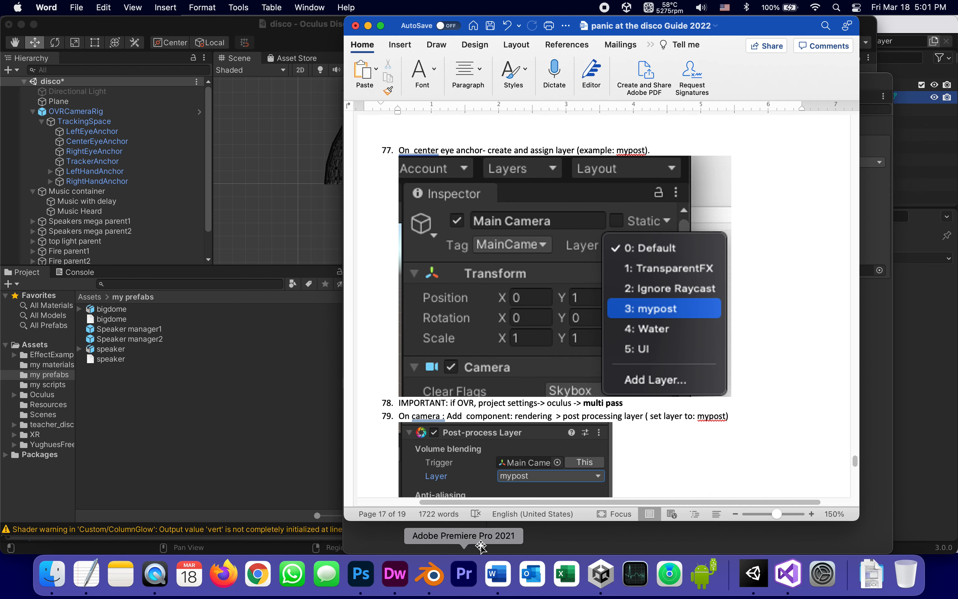
mouse_move(525, 413)
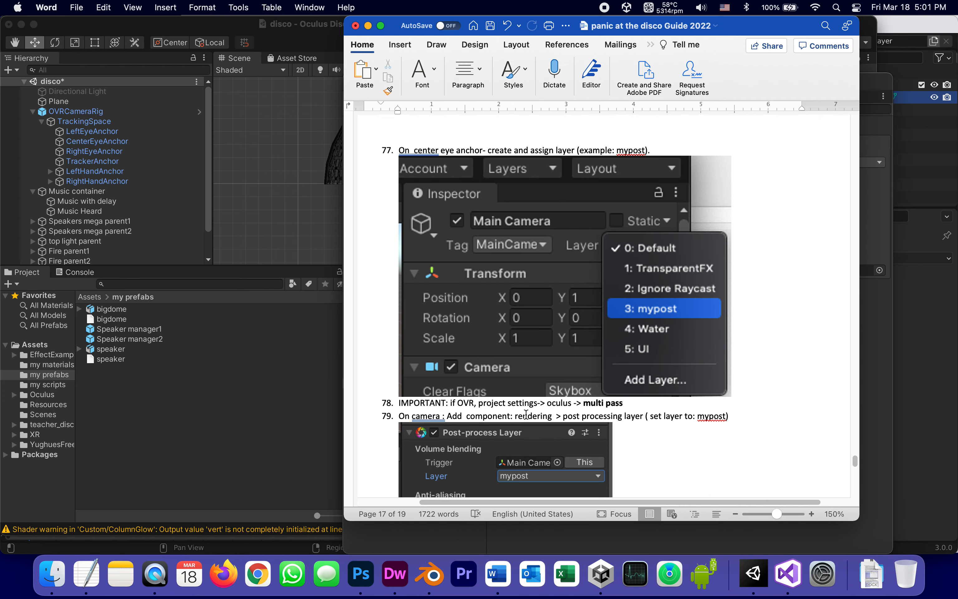
mouse_move(20, 192)
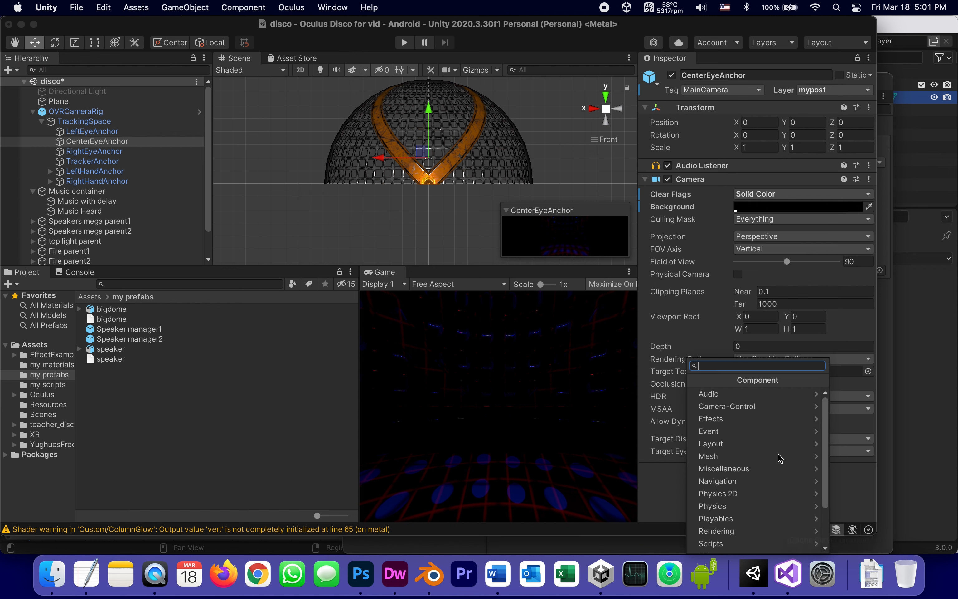
mouse_move(727, 423)
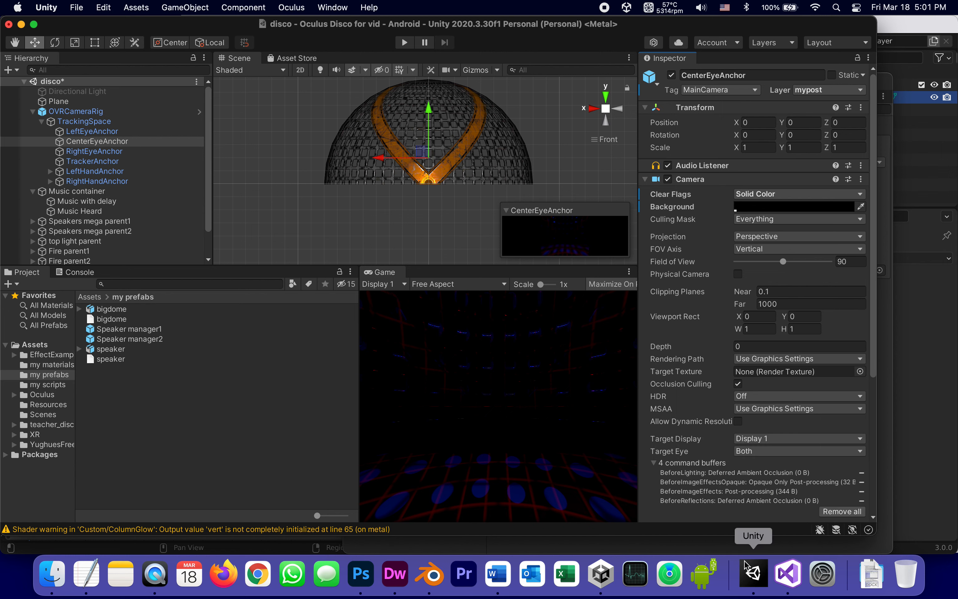
Step: Set the Post-process Layer component on CenterEyeAnchor to the mypost layer
scroll(down, 3)
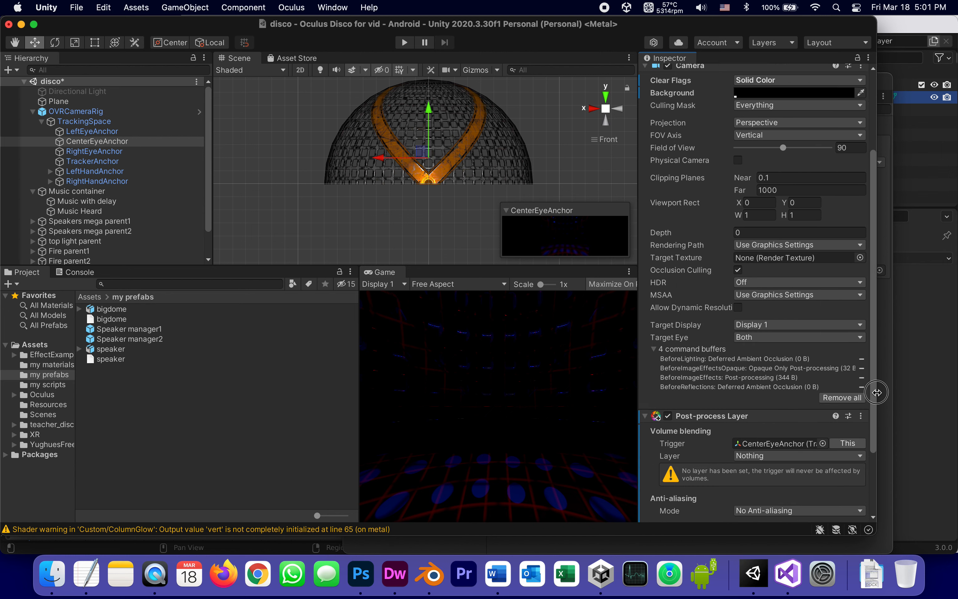
scroll(down, 3)
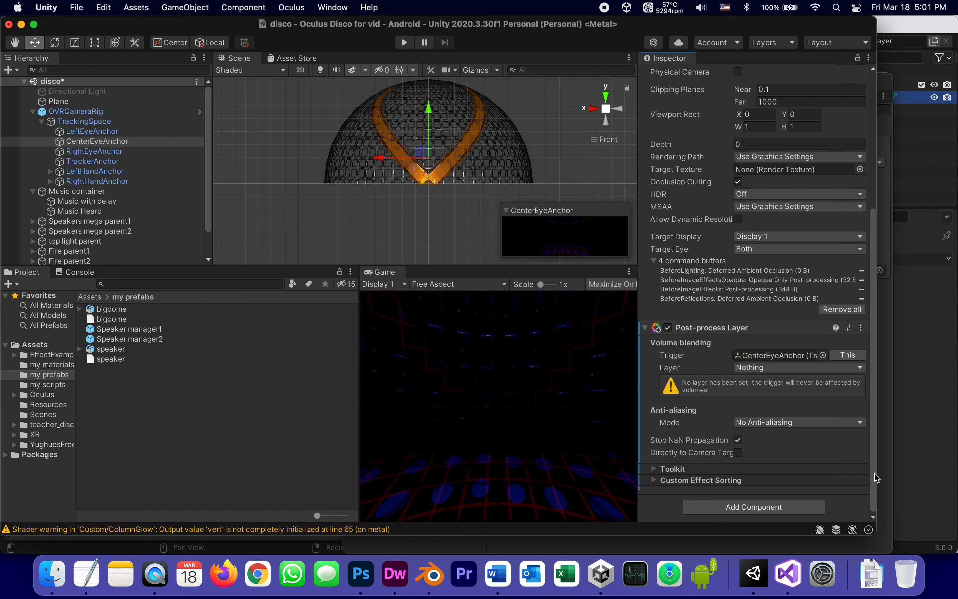
mouse_move(772, 342)
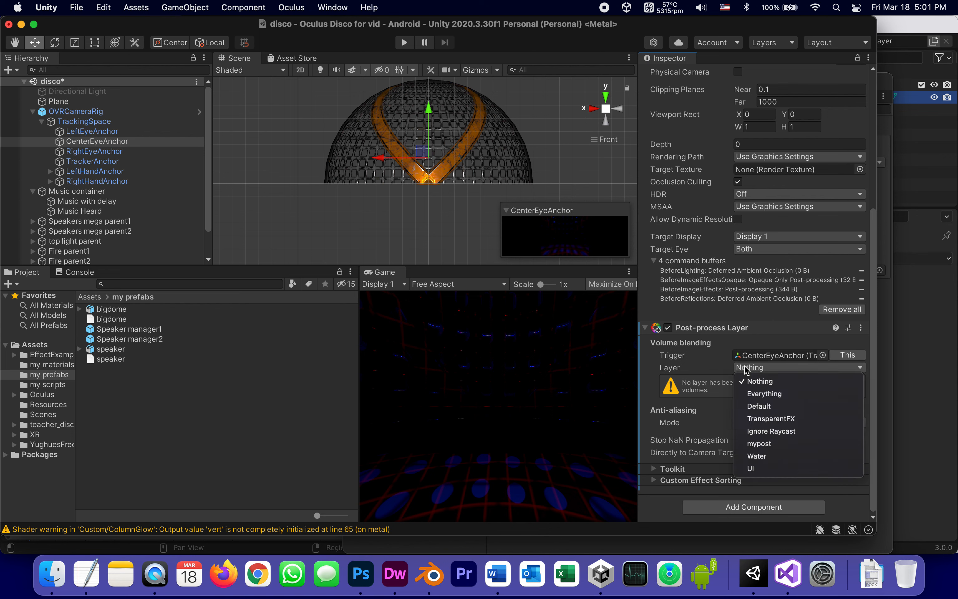
mouse_move(759, 444)
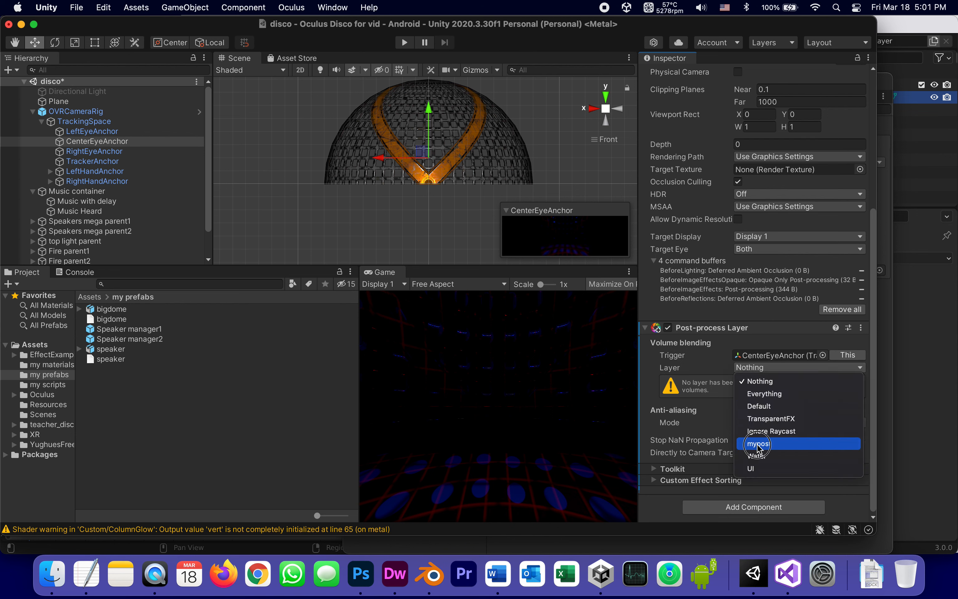
click(758, 444)
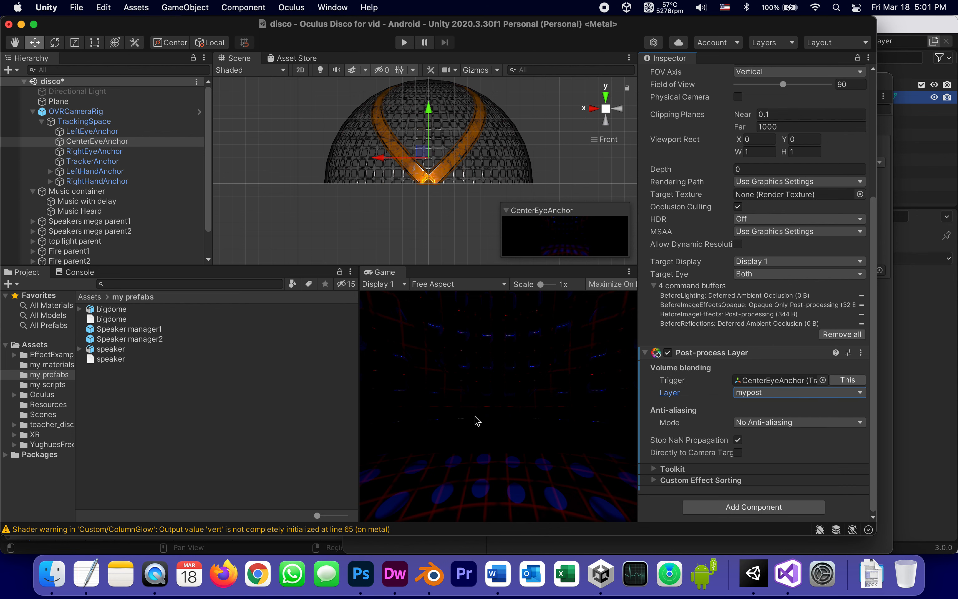
mouse_move(670, 573)
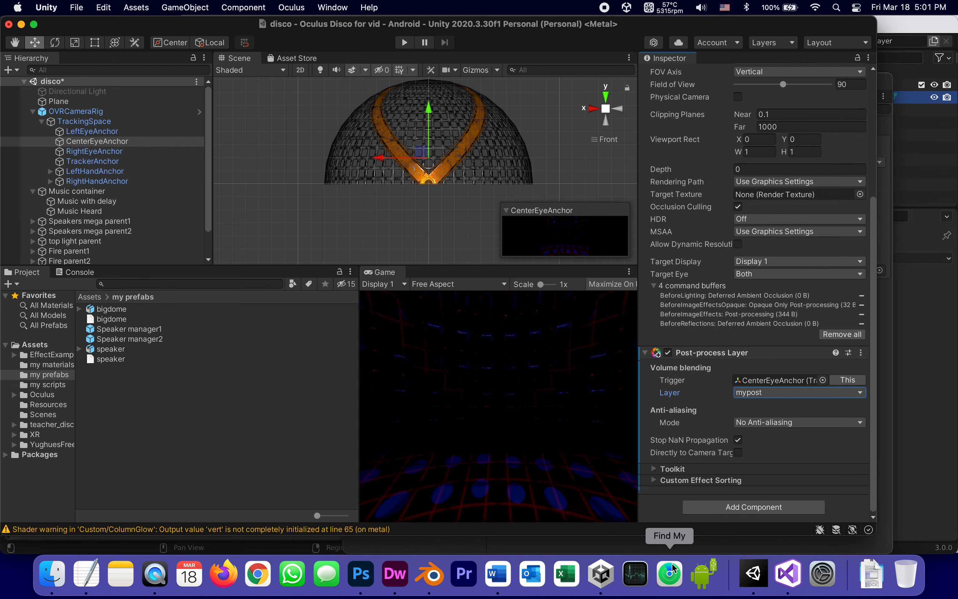
click(496, 574)
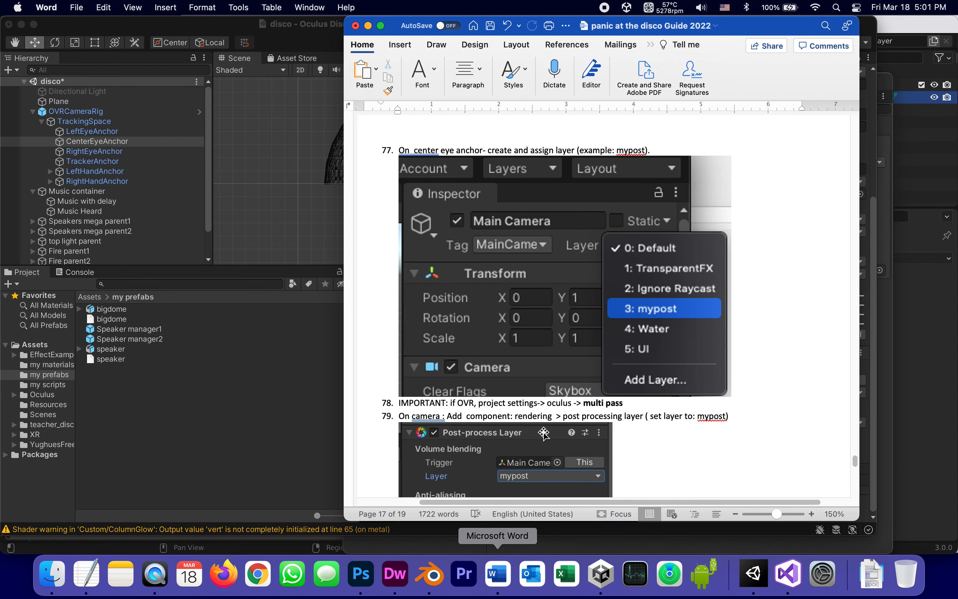
mouse_move(813, 281)
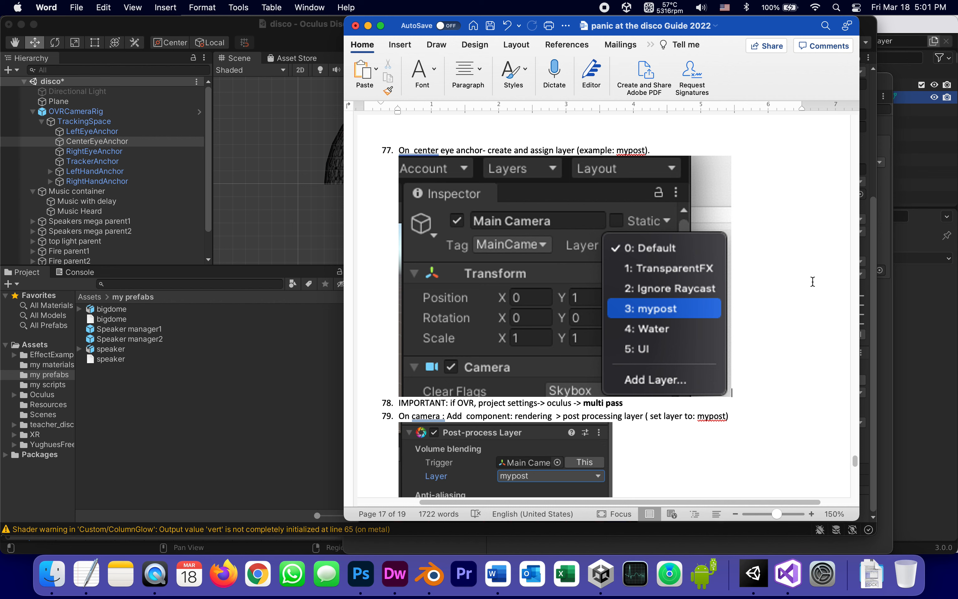
scroll(down, 3)
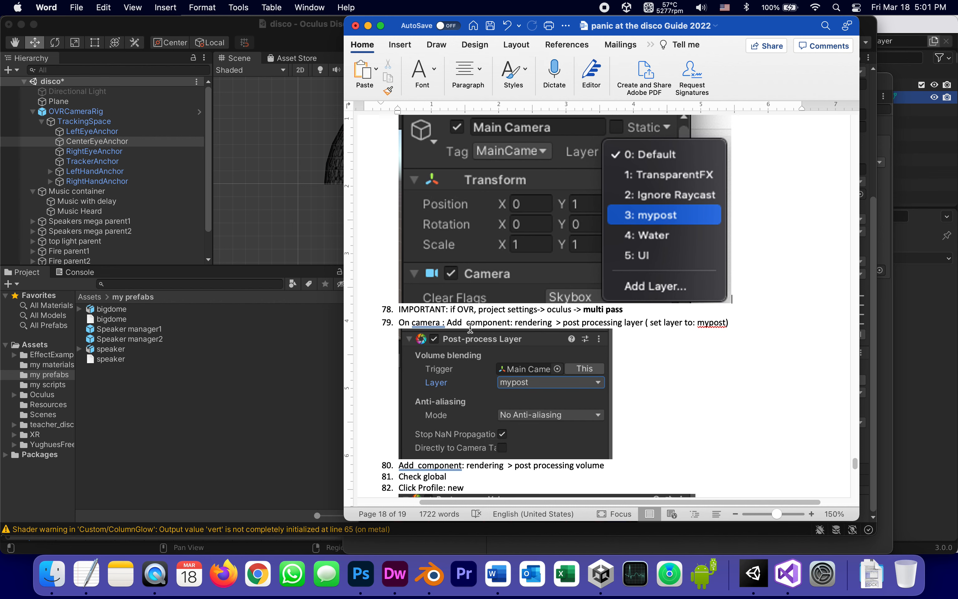
mouse_move(723, 434)
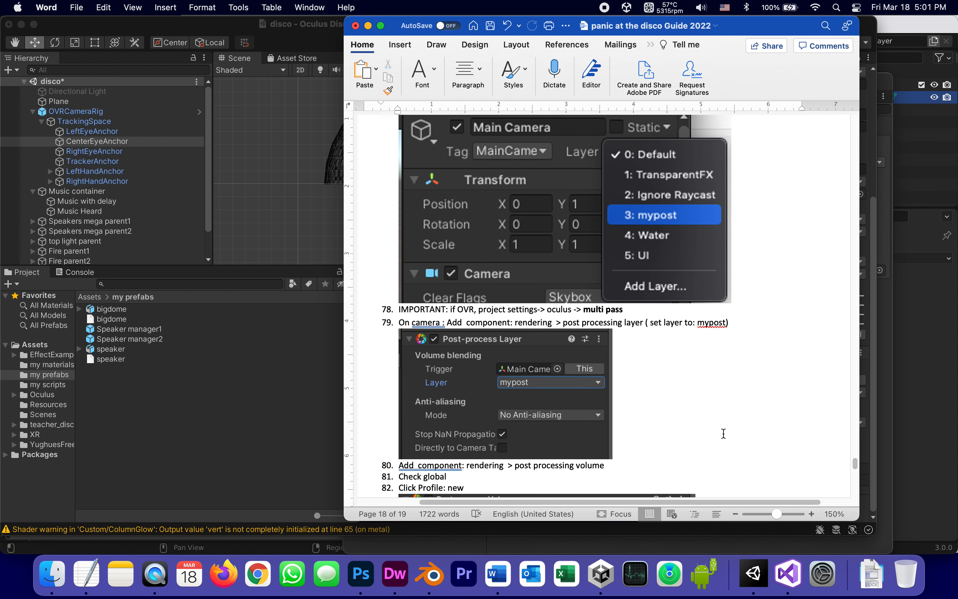
scroll(down, 3)
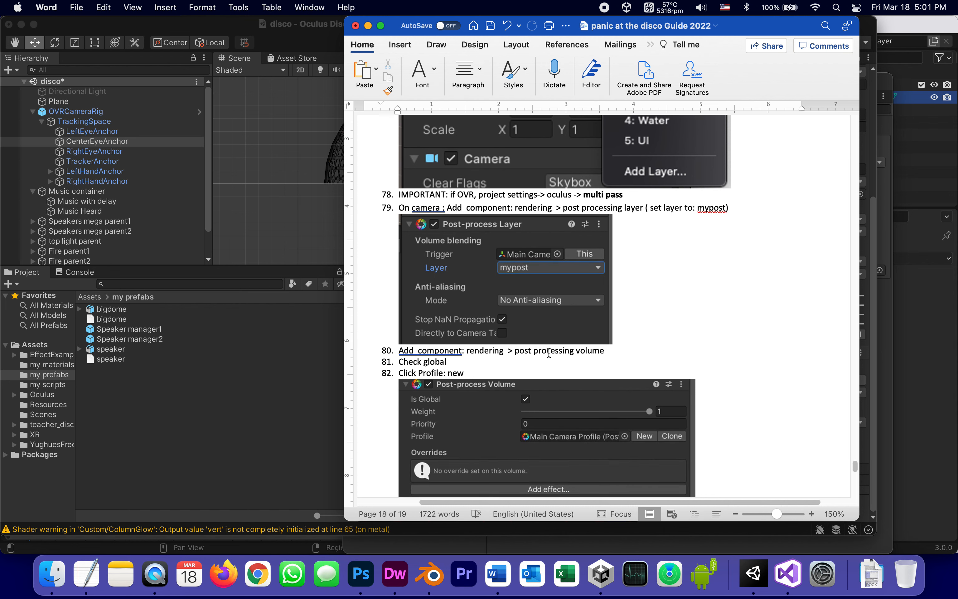
mouse_move(472, 325)
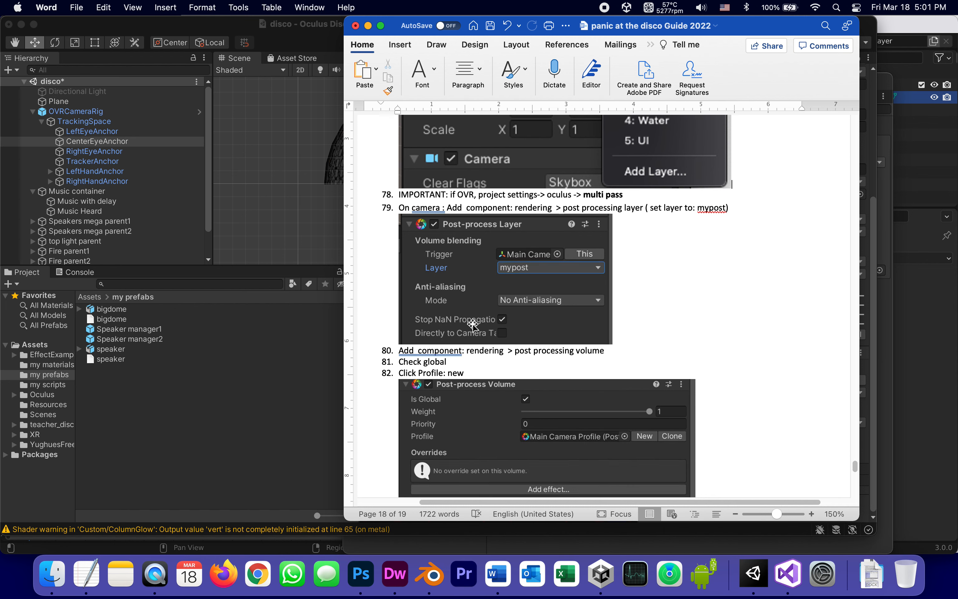
mouse_move(463, 369)
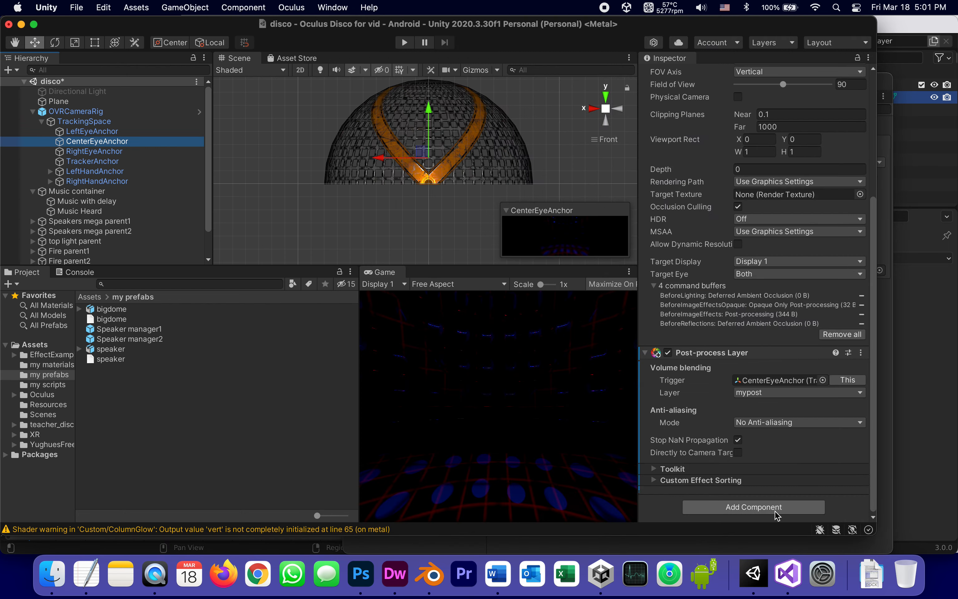
Step: Add a global Post-process Volume to CenterEyeAnchor and create a new profile for it
click(754, 507)
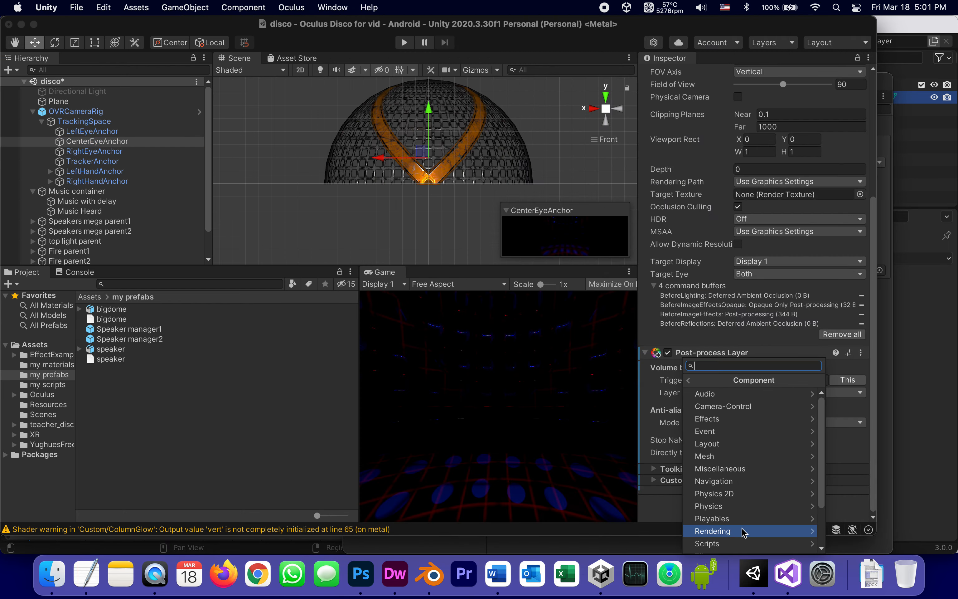
click(712, 531)
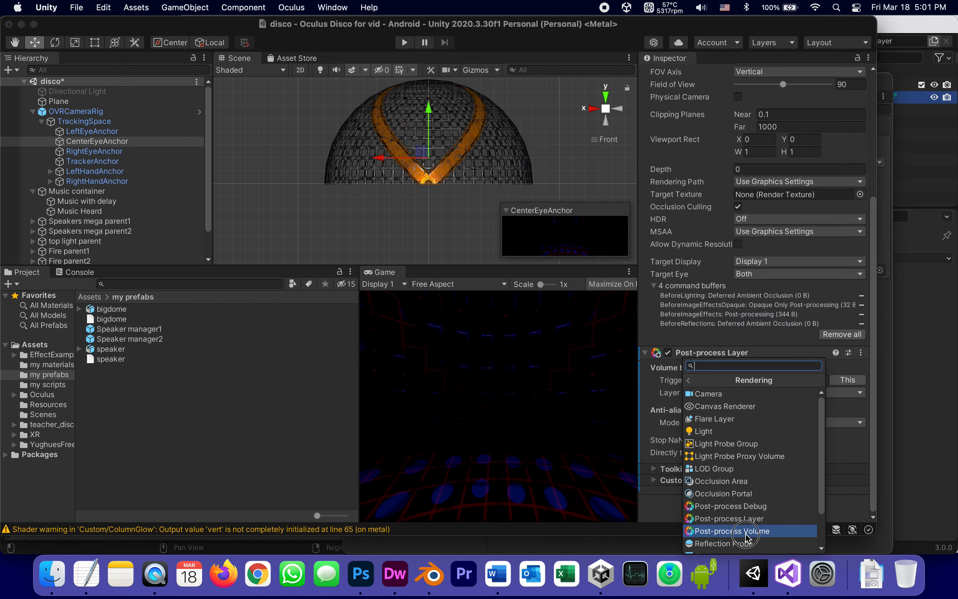
click(727, 531)
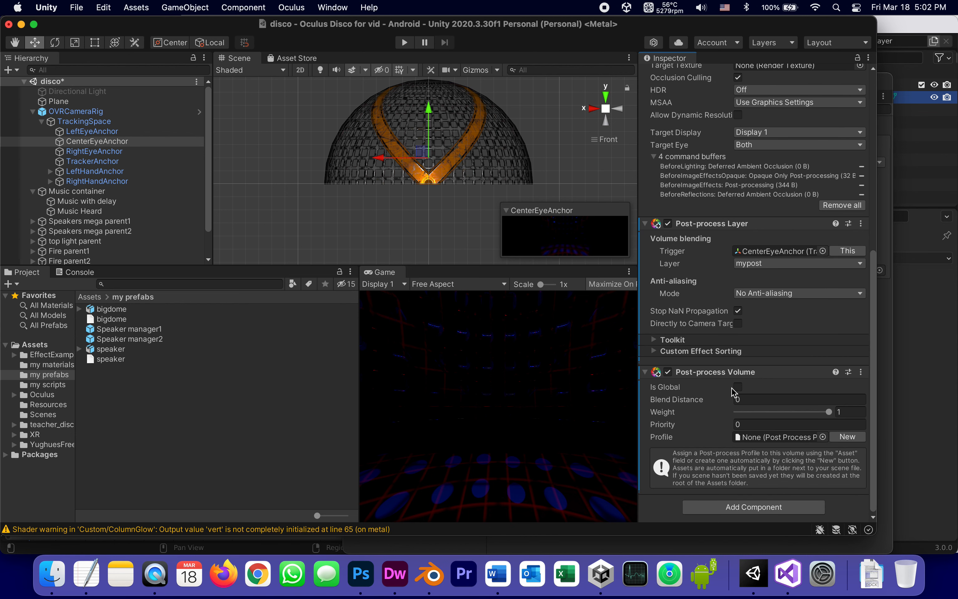
click(739, 399)
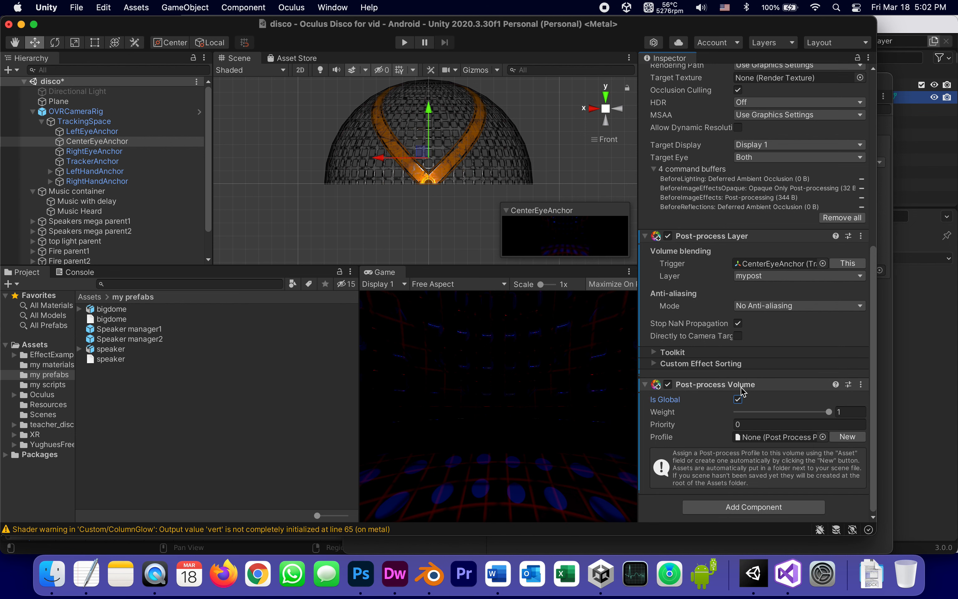
mouse_move(668, 449)
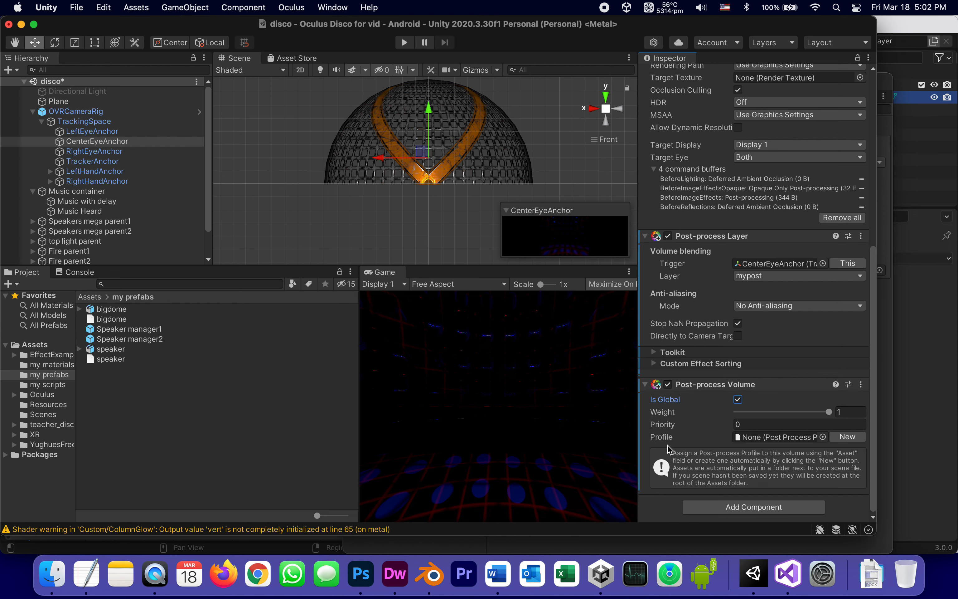
mouse_move(848, 436)
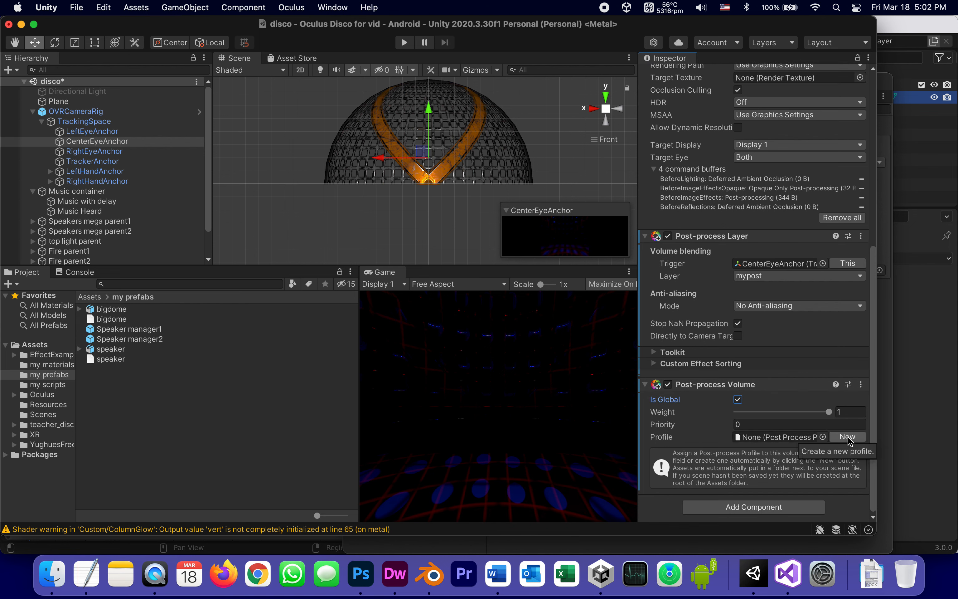
click(847, 436)
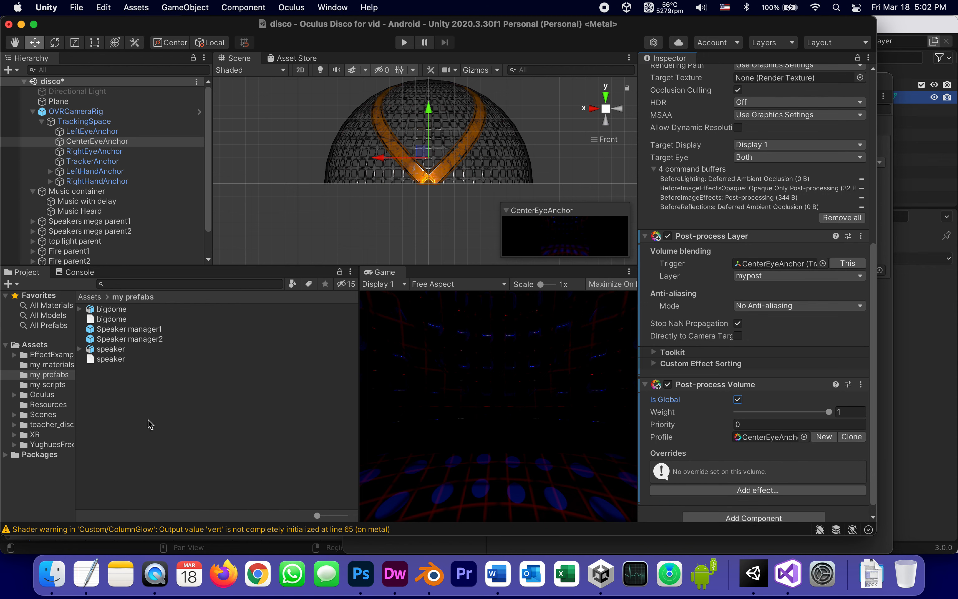
mouse_move(647, 550)
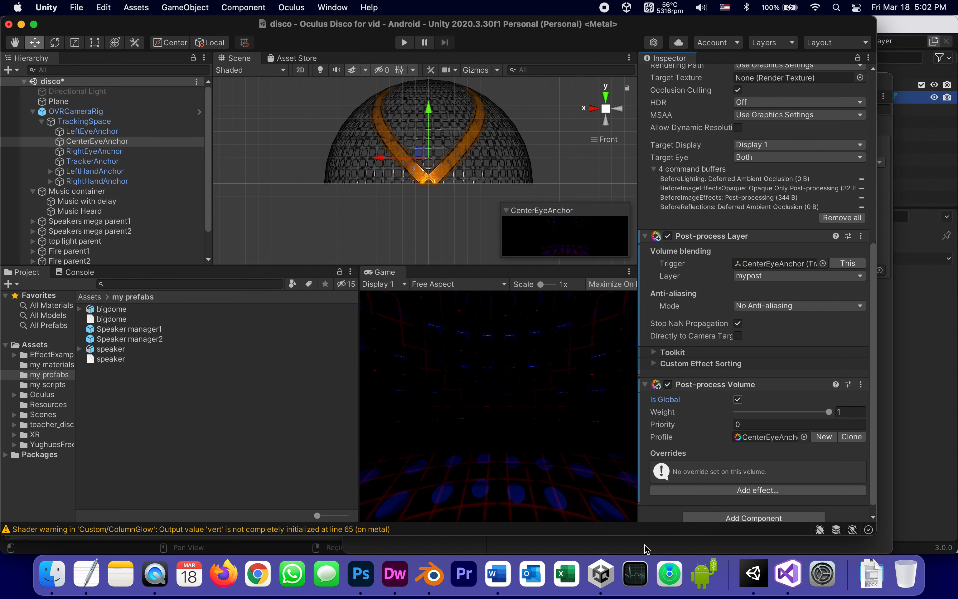
mouse_move(601, 573)
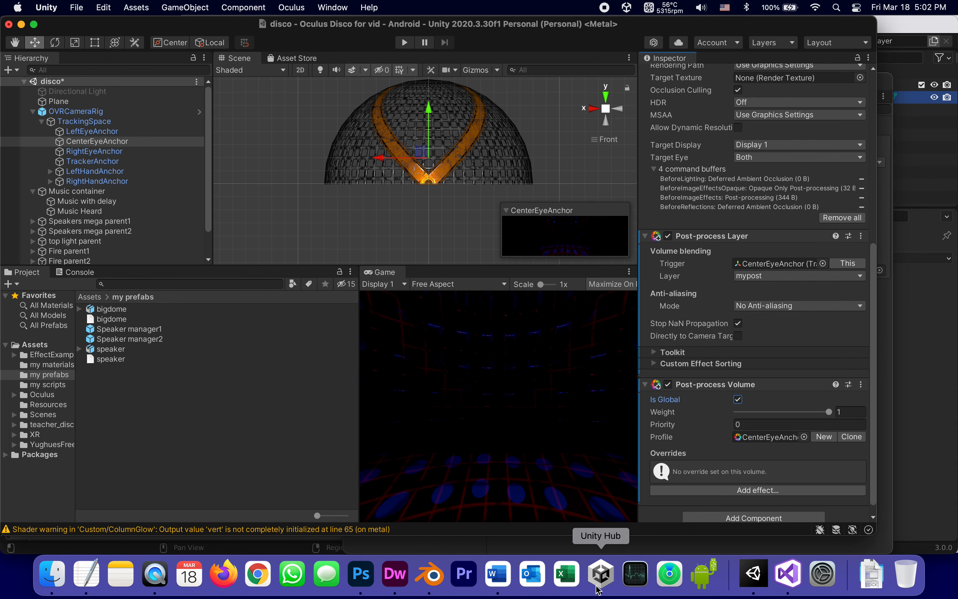
Step: Bring the Word guide to step 83, Add effect: Bloom, with its parameter values
click(497, 574)
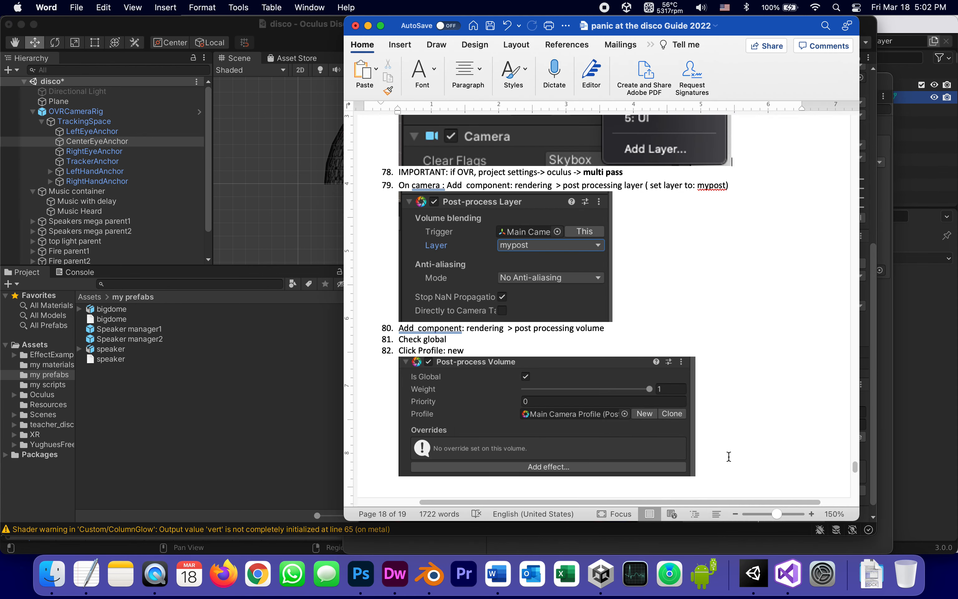
scroll(down, 3)
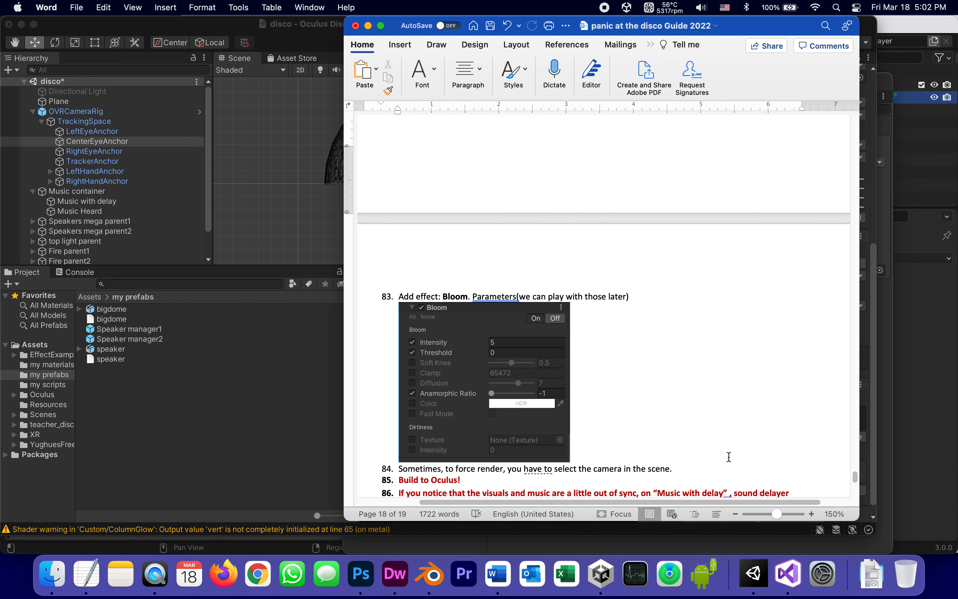
mouse_move(504, 311)
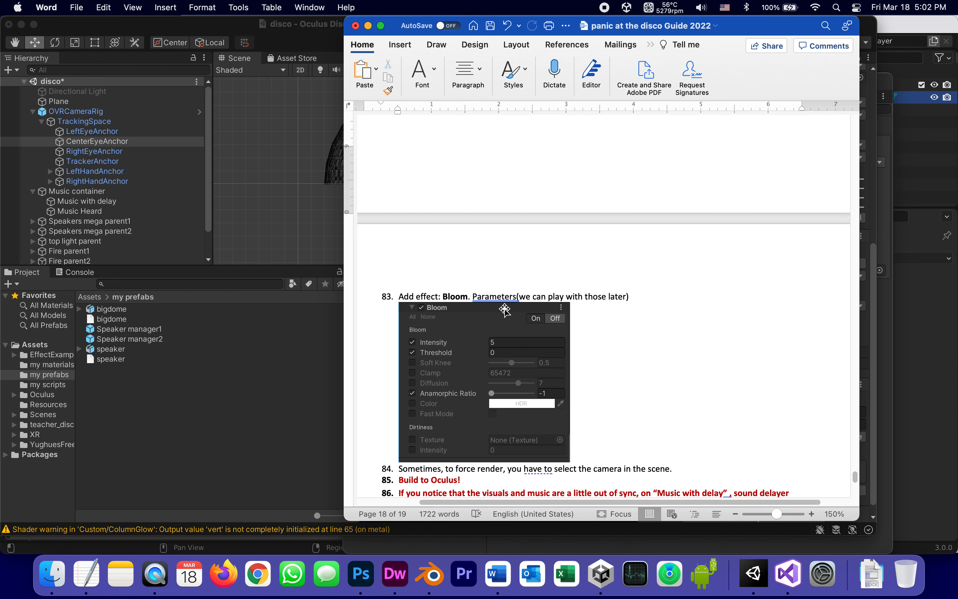
mouse_move(527, 152)
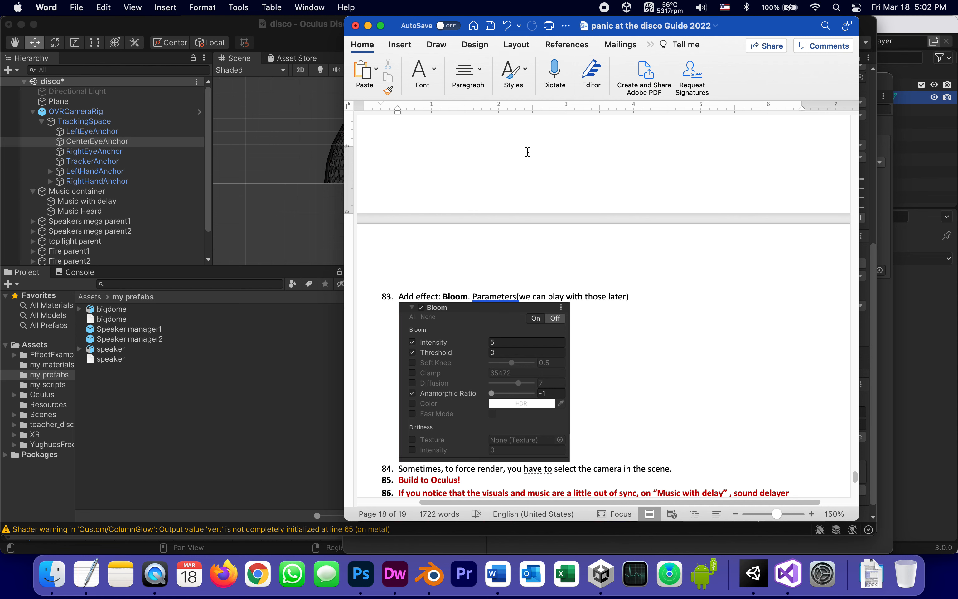
scroll(down, 3)
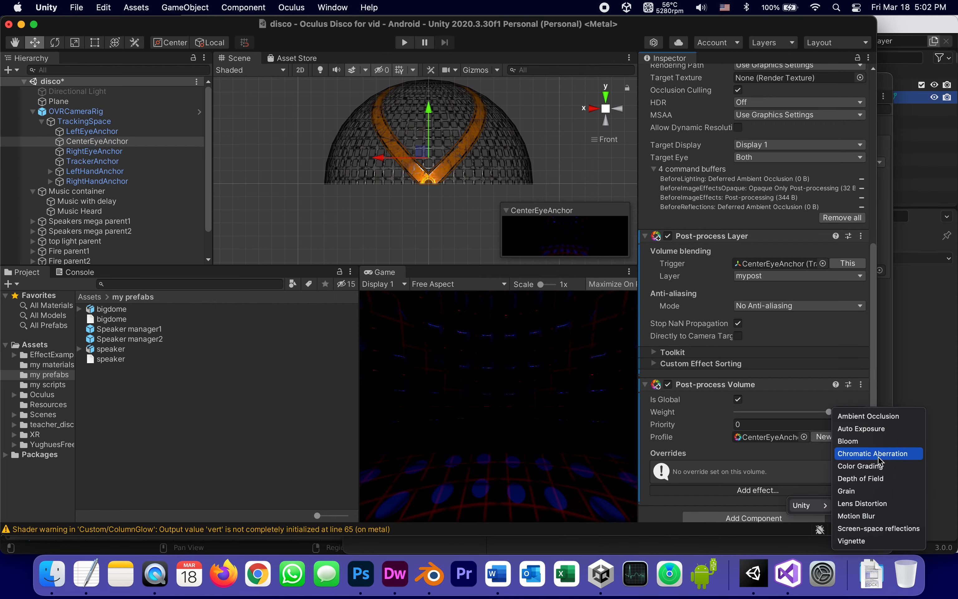
Step: Add a Bloom override to the volume profile with Intensity and Threshold enabled
click(848, 441)
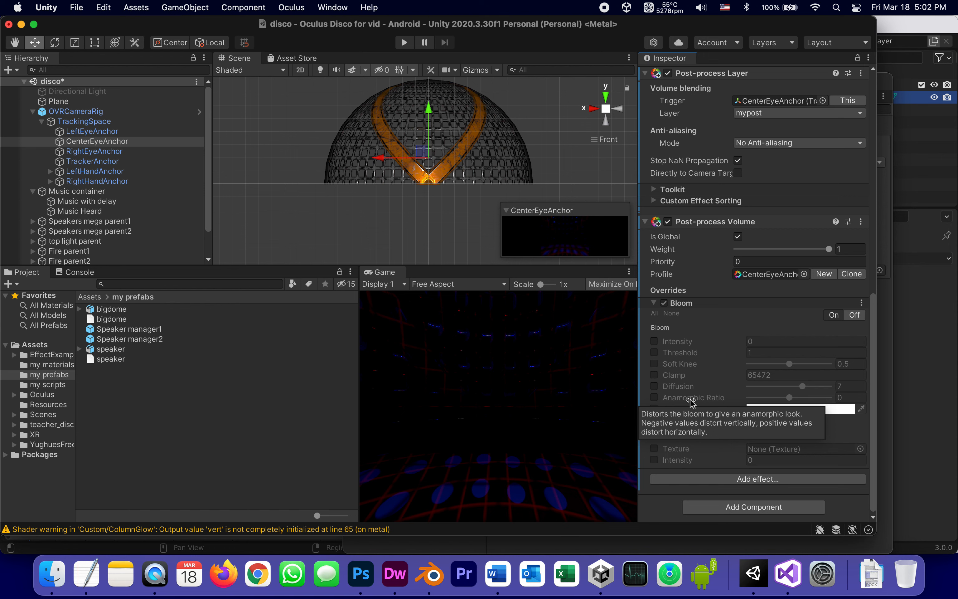
click(655, 341)
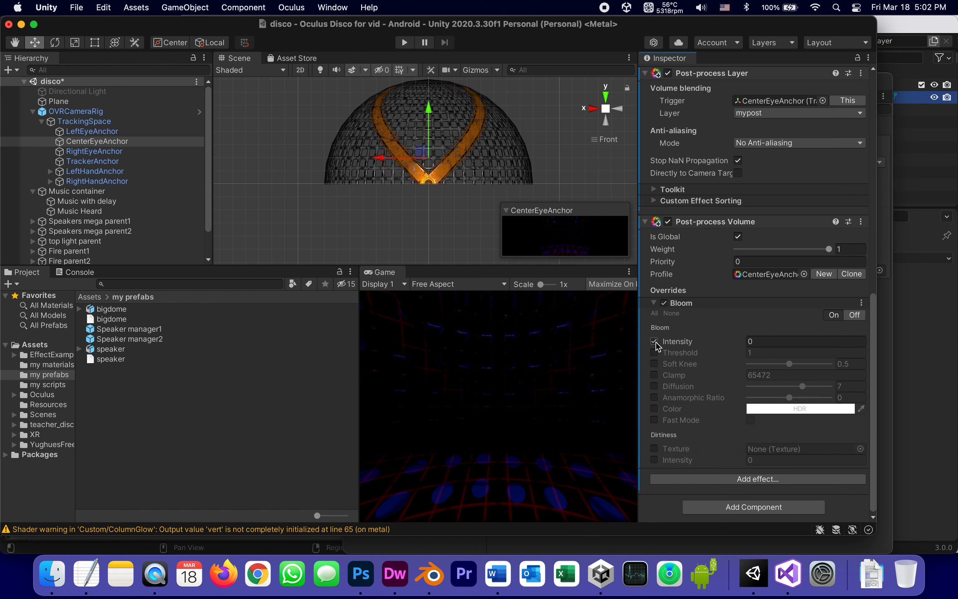
click(654, 353)
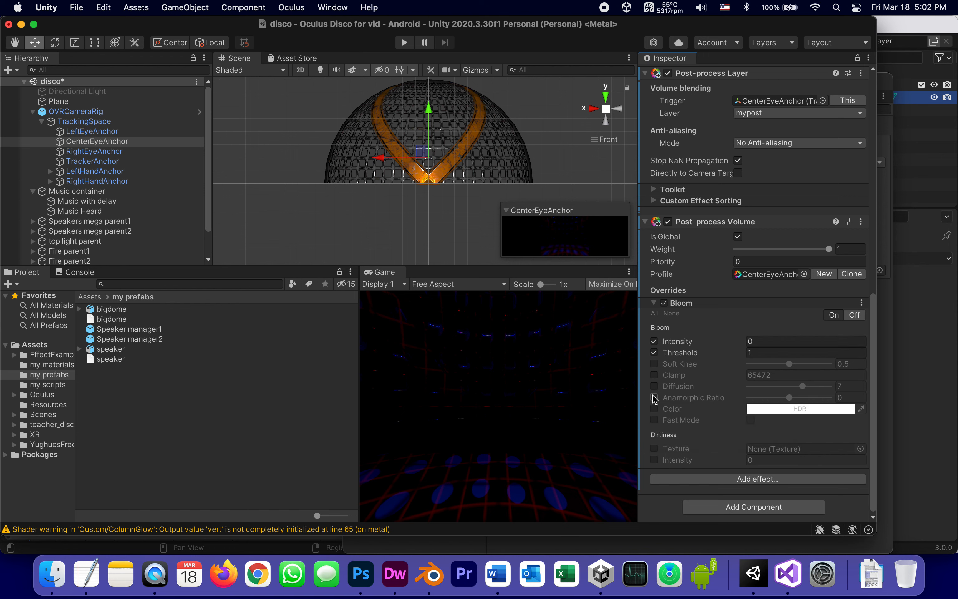
mouse_move(705, 342)
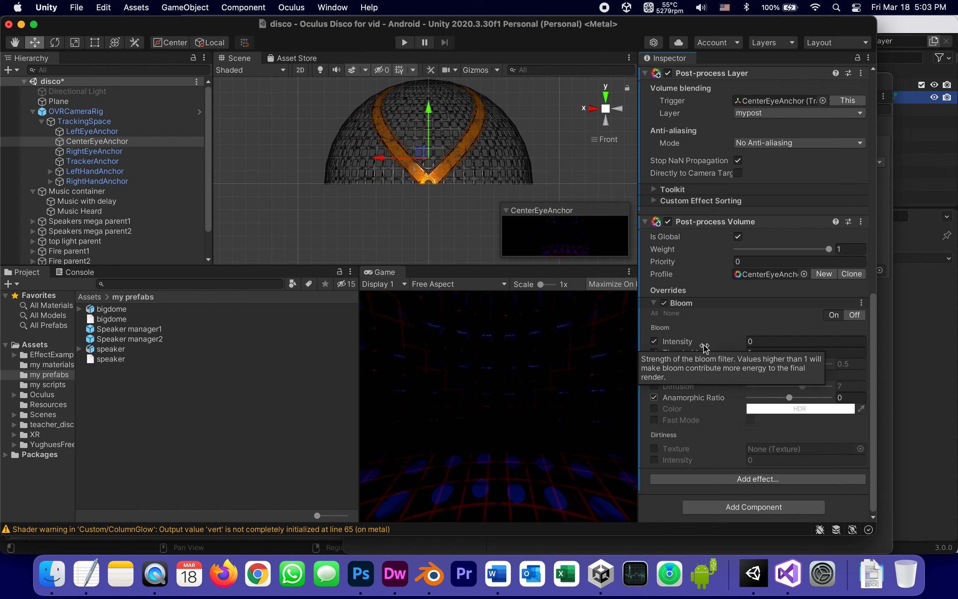
Step: Set the Bloom Intensity to 5 so the disco dome's orange bands glow
click(804, 341)
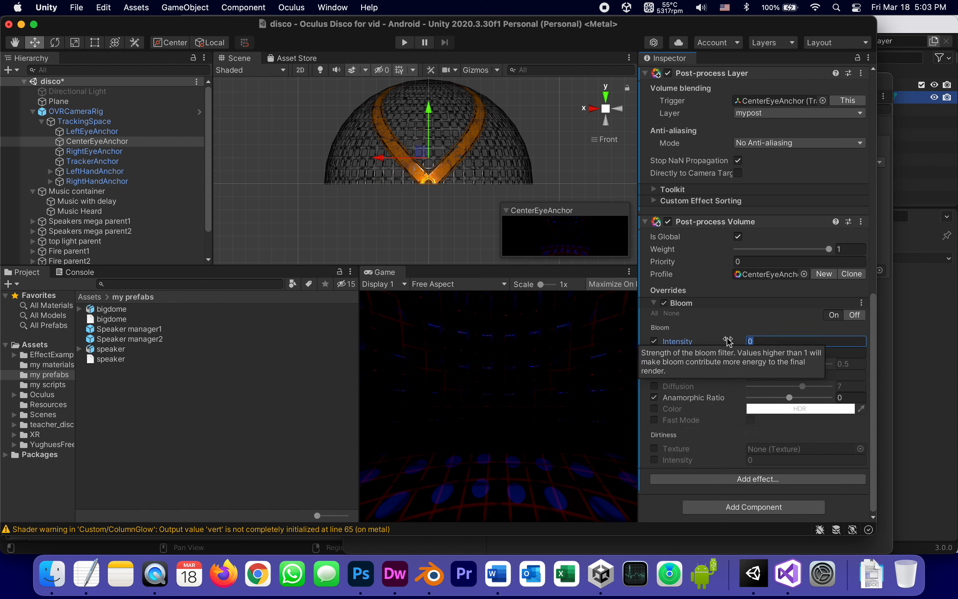
text(5)
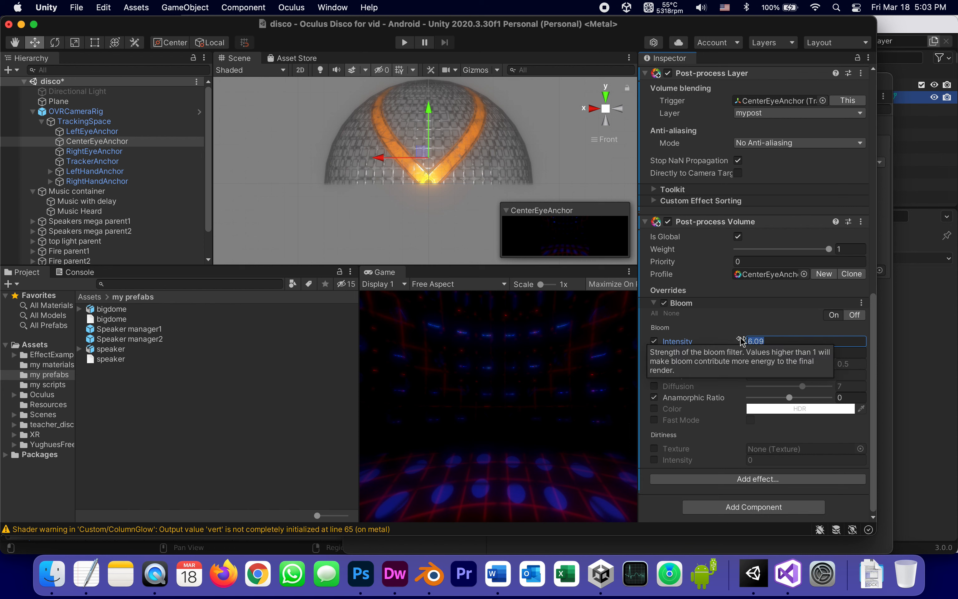
text(5)
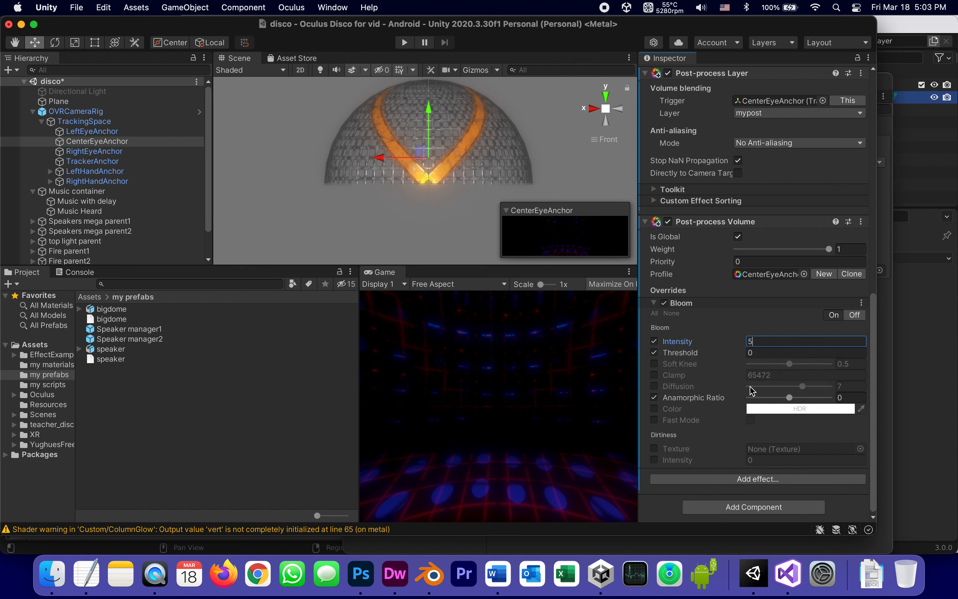
mouse_move(788, 398)
text(-1)
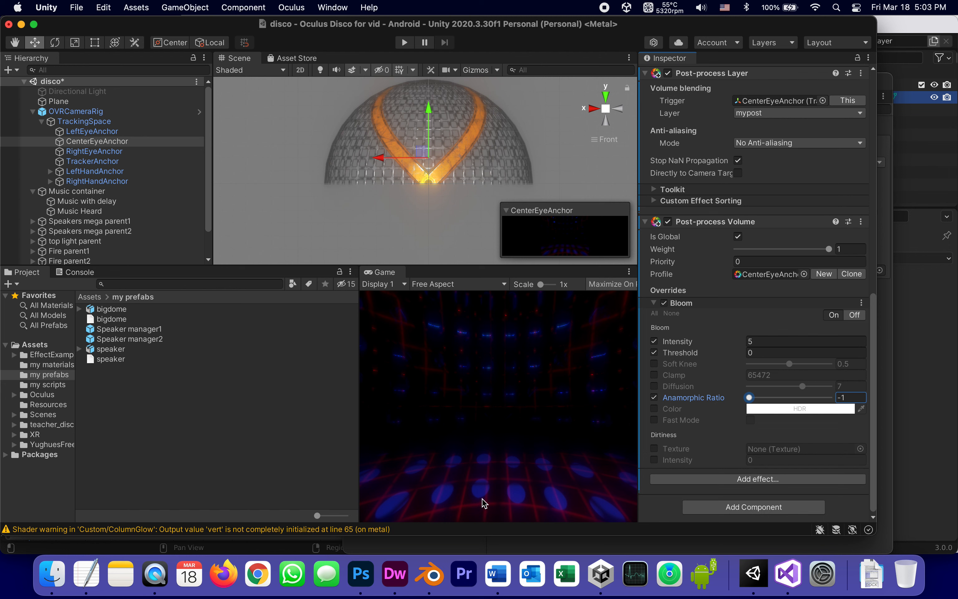
mouse_move(430, 573)
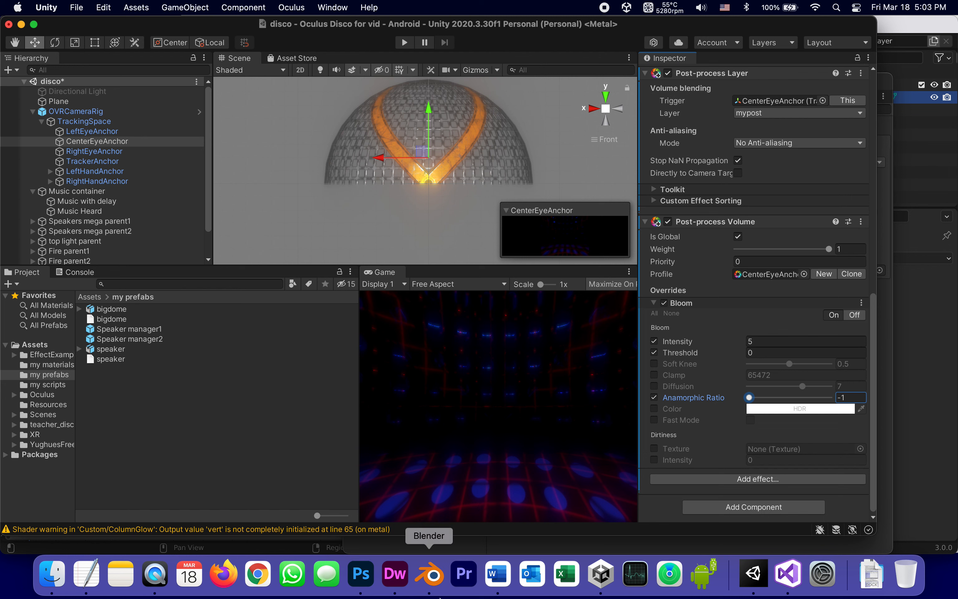
mouse_move(529, 574)
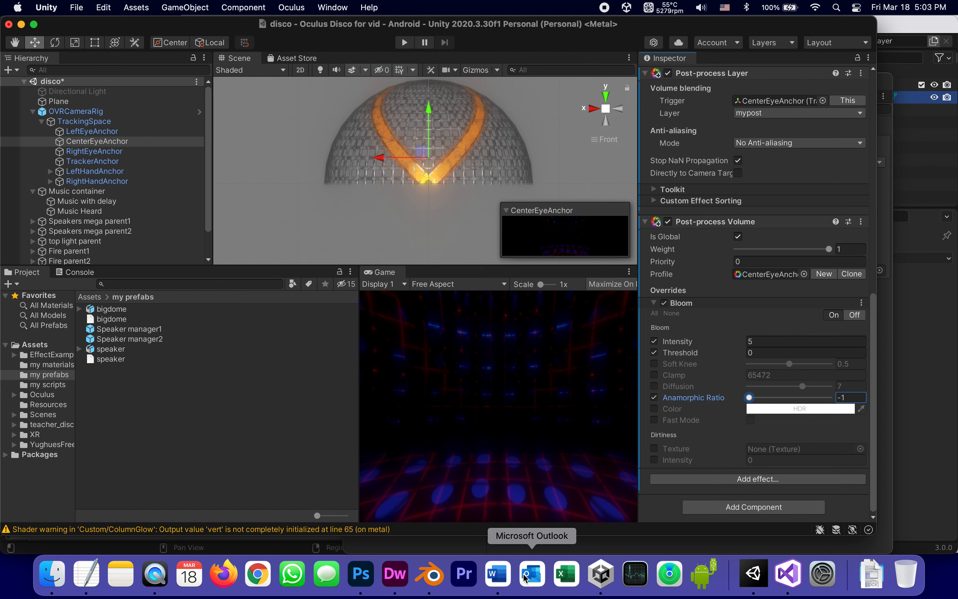
click(497, 574)
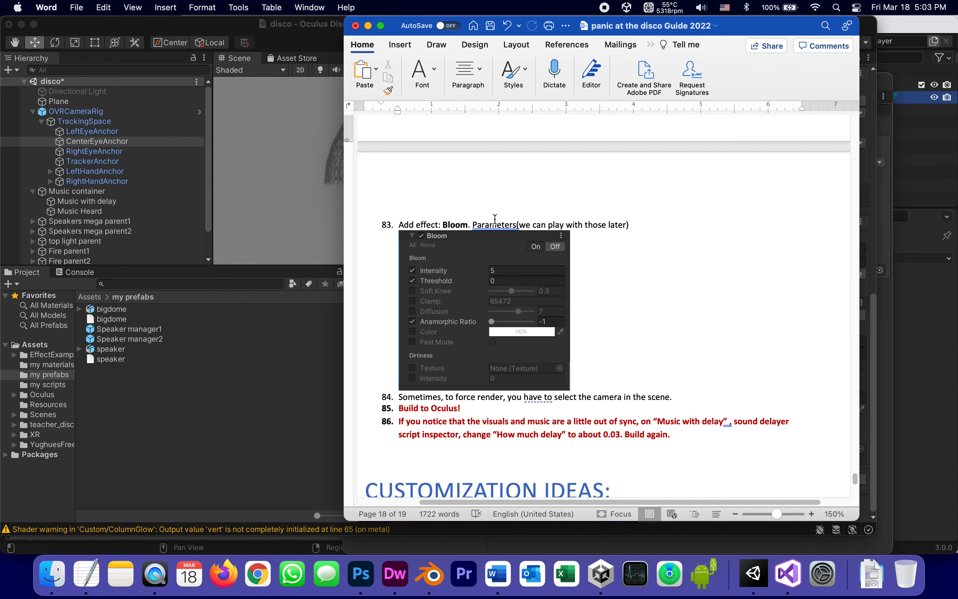
mouse_move(489, 329)
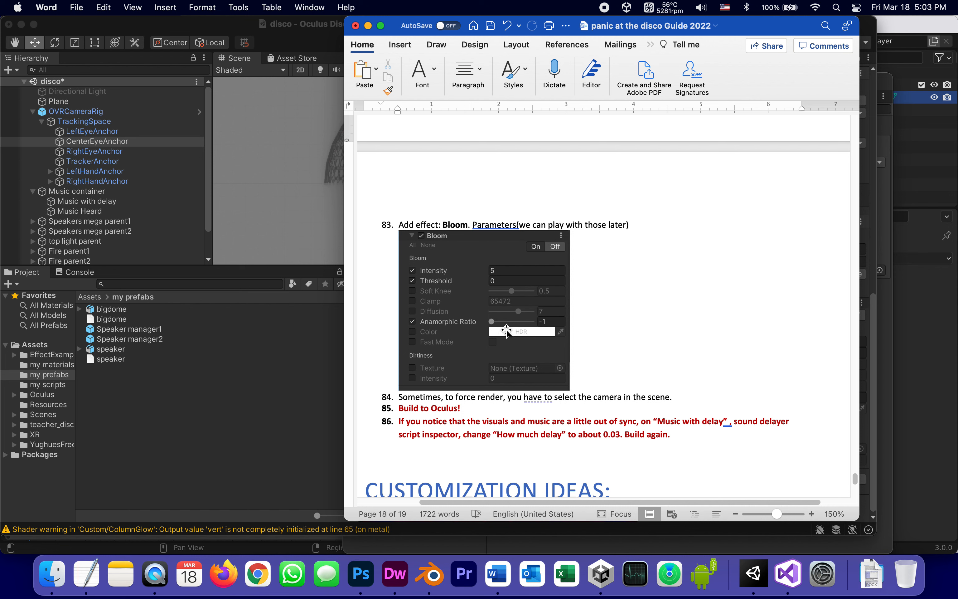
mouse_move(483, 396)
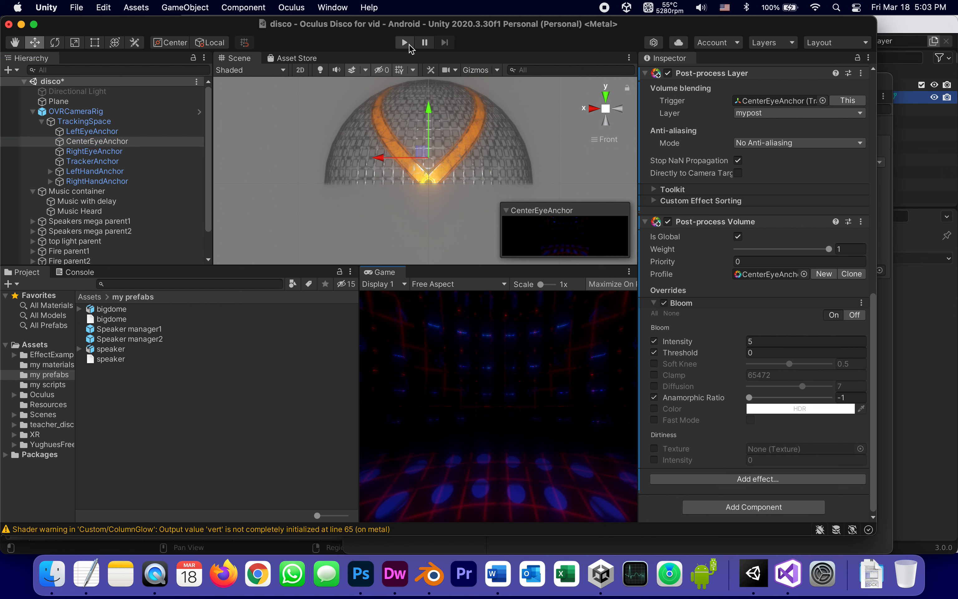
mouse_move(404, 43)
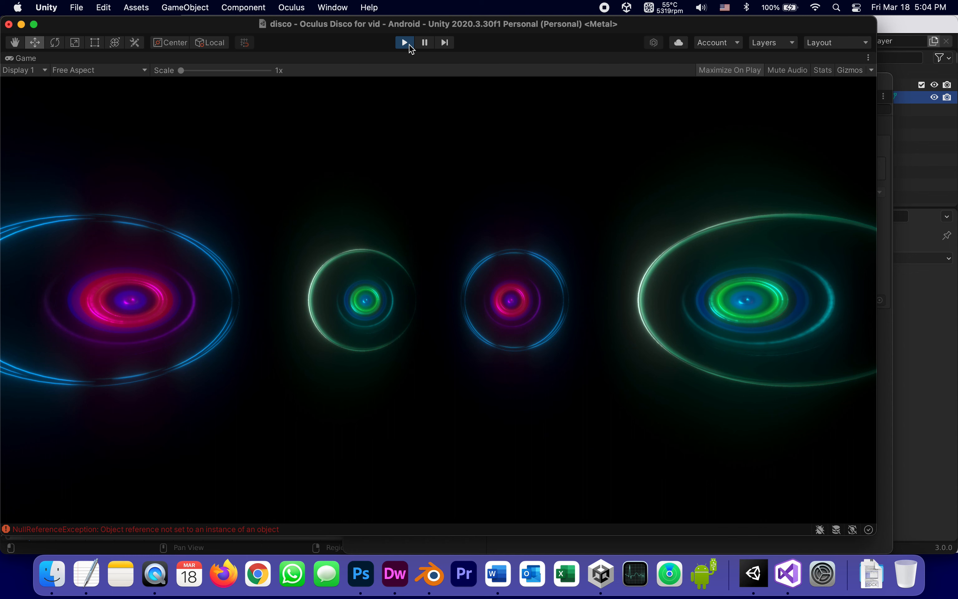
mouse_move(750, 202)
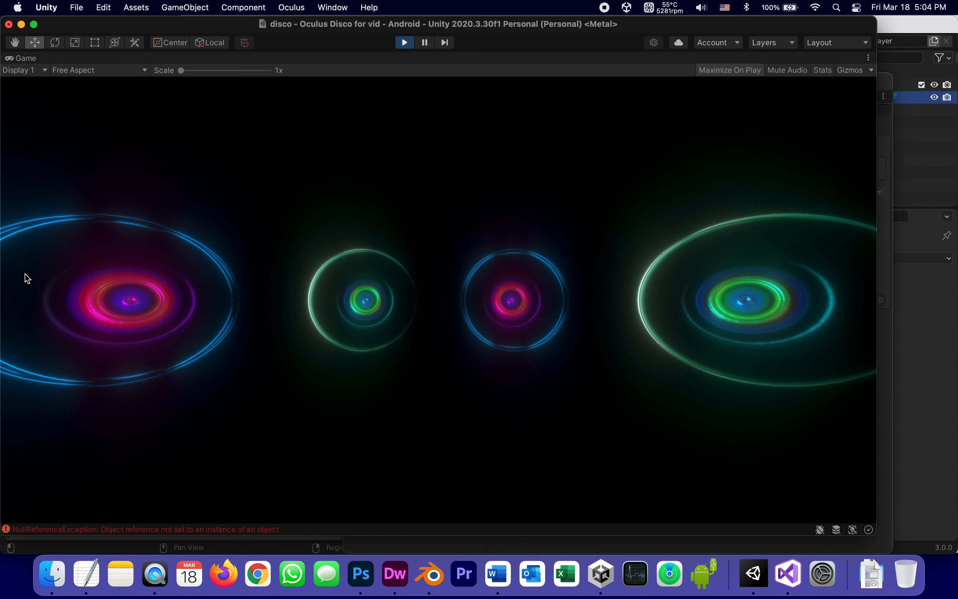
mouse_move(685, 275)
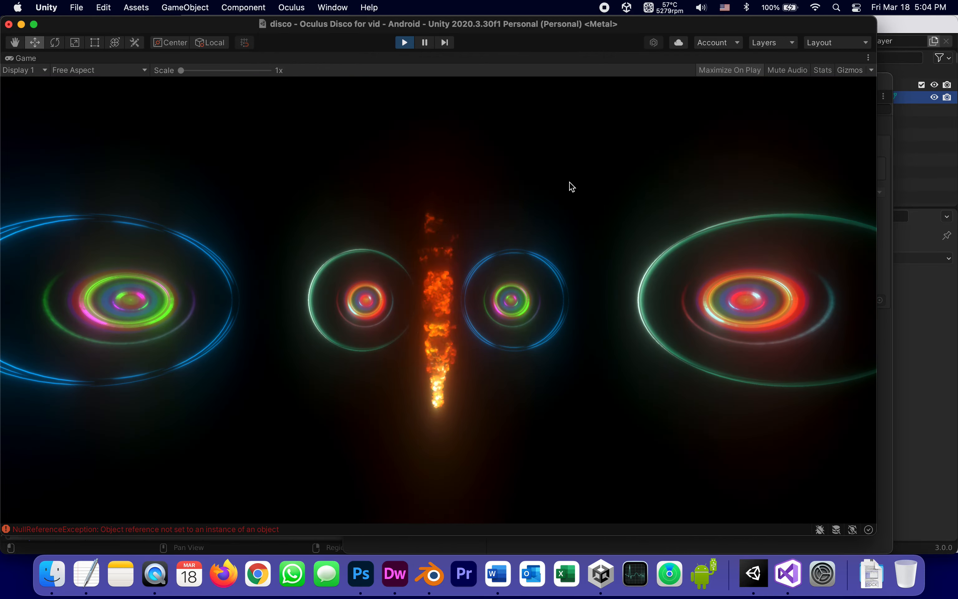
Step: End Play mode after previewing the bloom glow on the speaker rings and fire
click(404, 42)
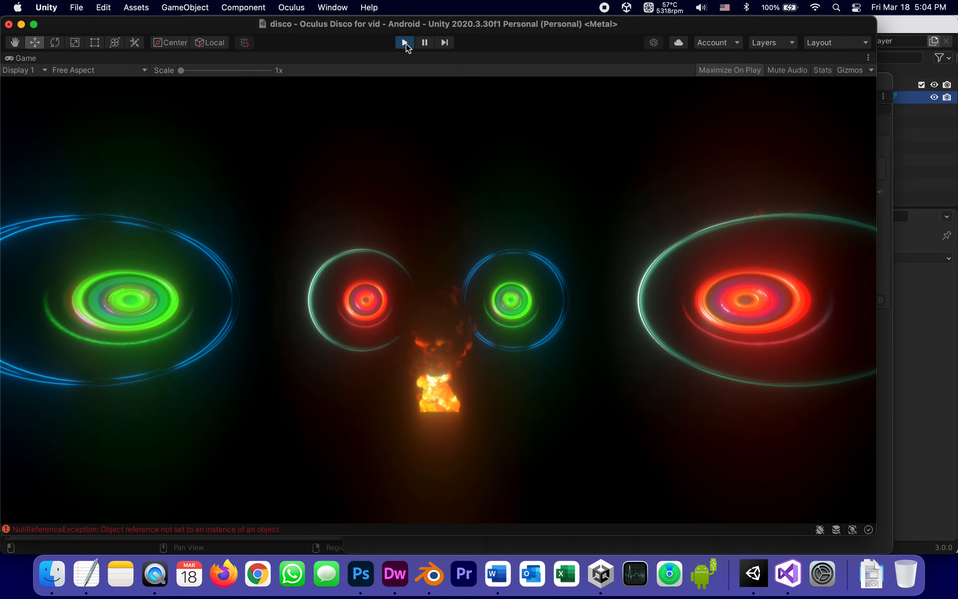
click(404, 42)
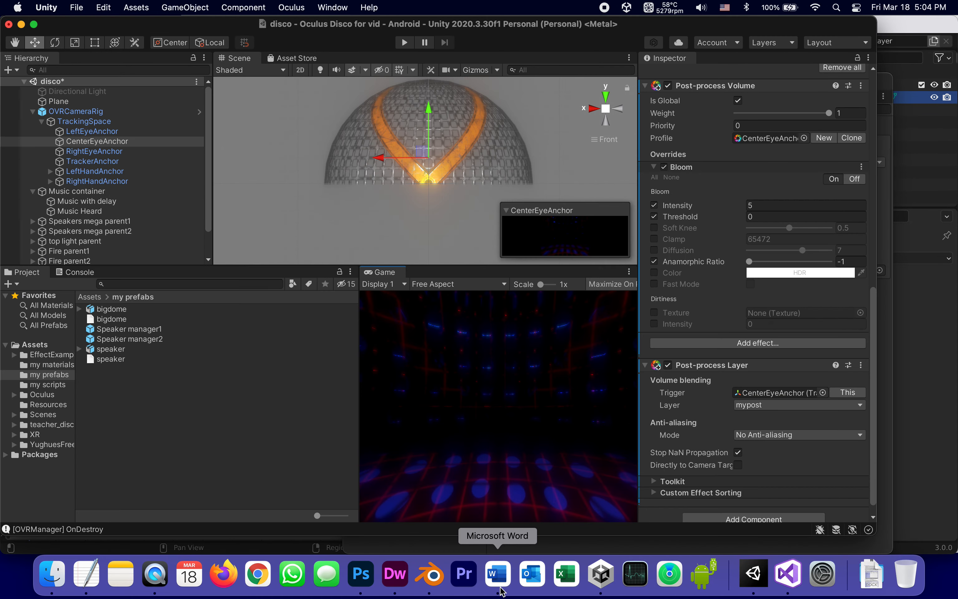
Step: Bring the Word guide to step 86 advising a music delay of about 0.03
click(498, 574)
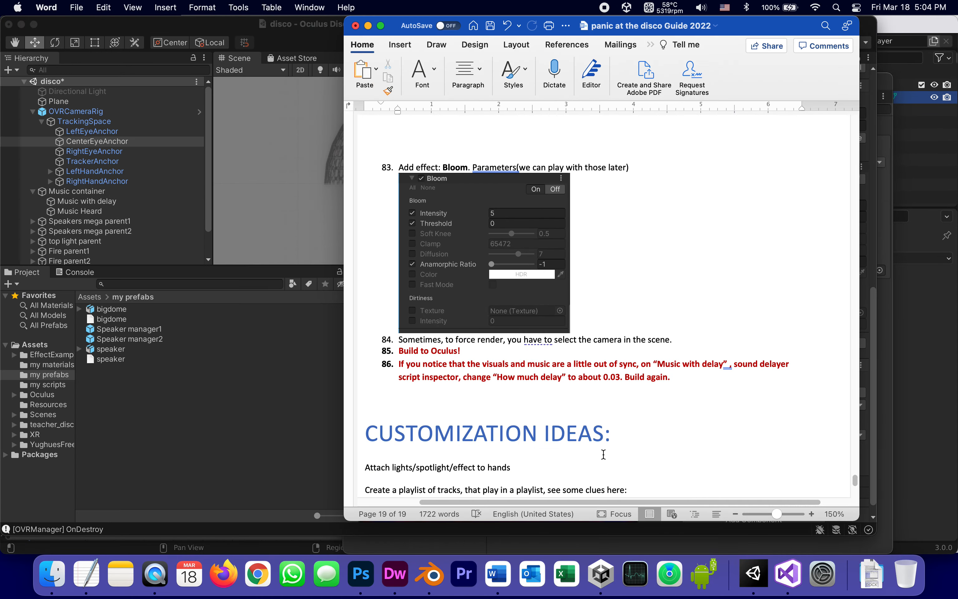
scroll(down, 3)
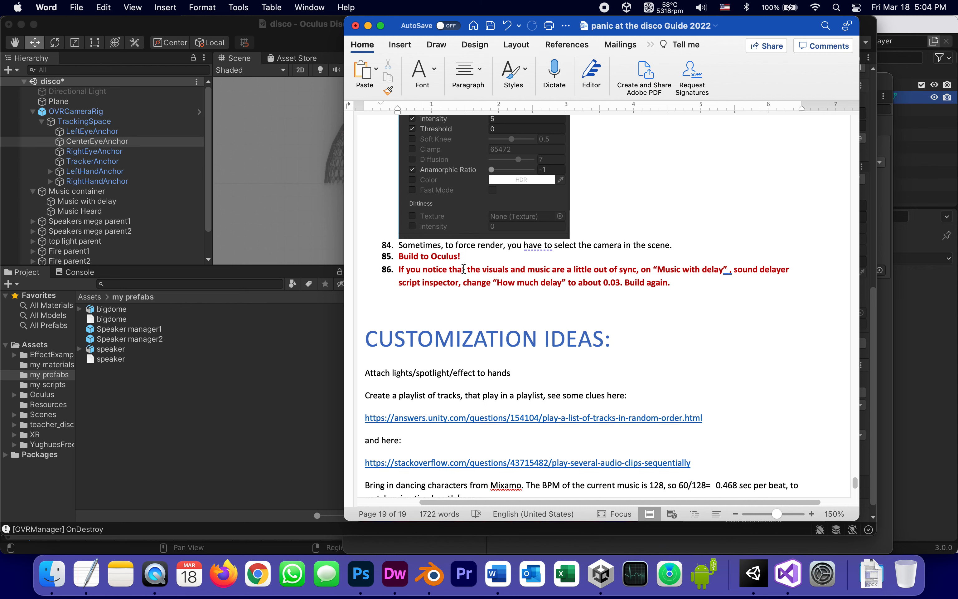
mouse_move(592, 259)
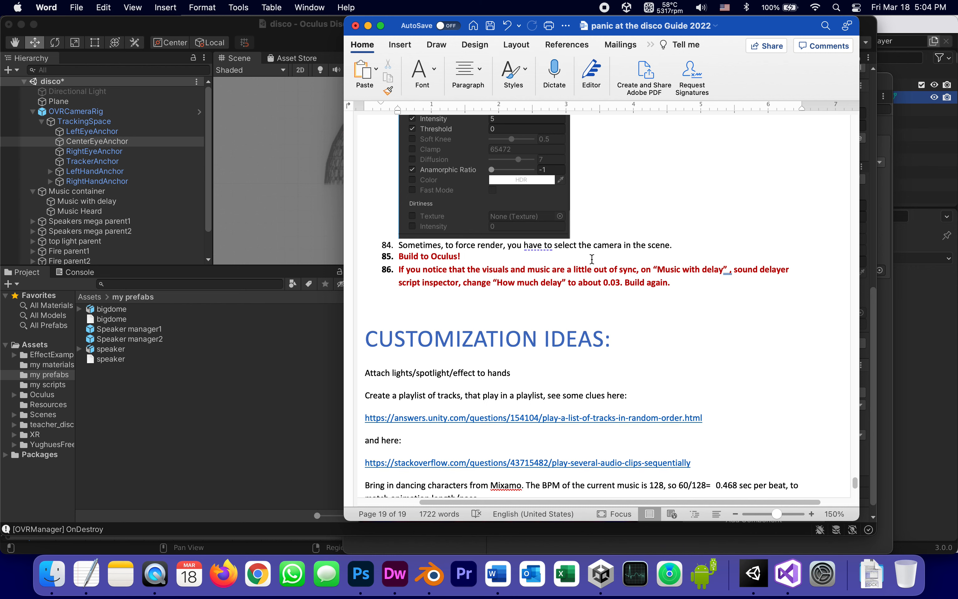
mouse_move(670, 268)
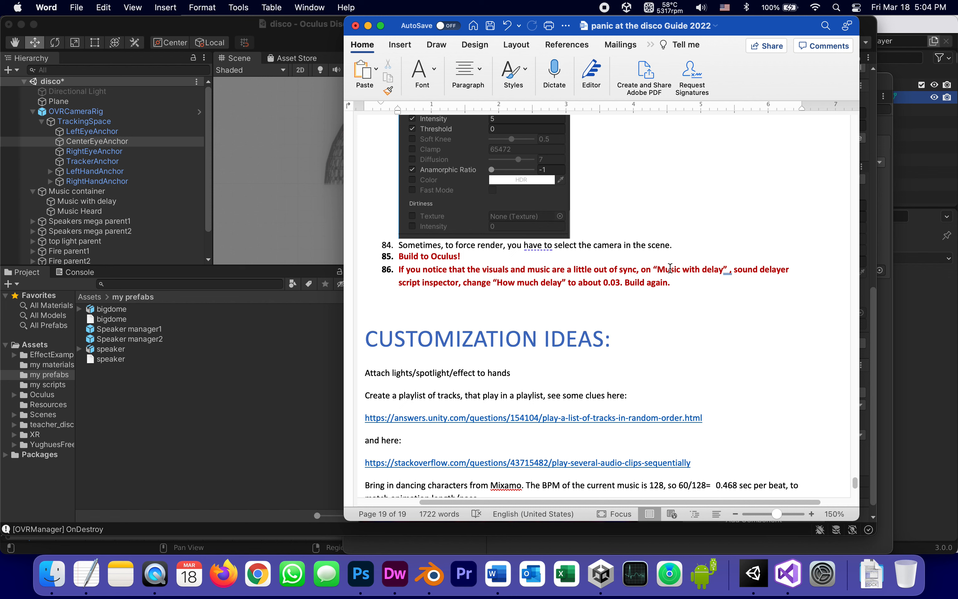
mouse_move(424, 300)
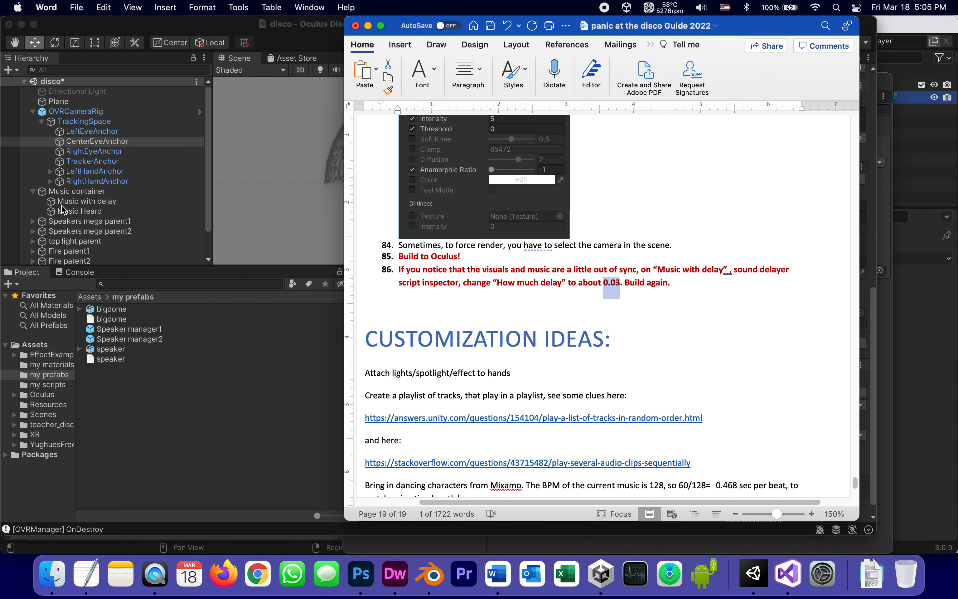
Step: Set How Much Delay on the Music with delay object's Sound Delayer to 0.03
click(88, 201)
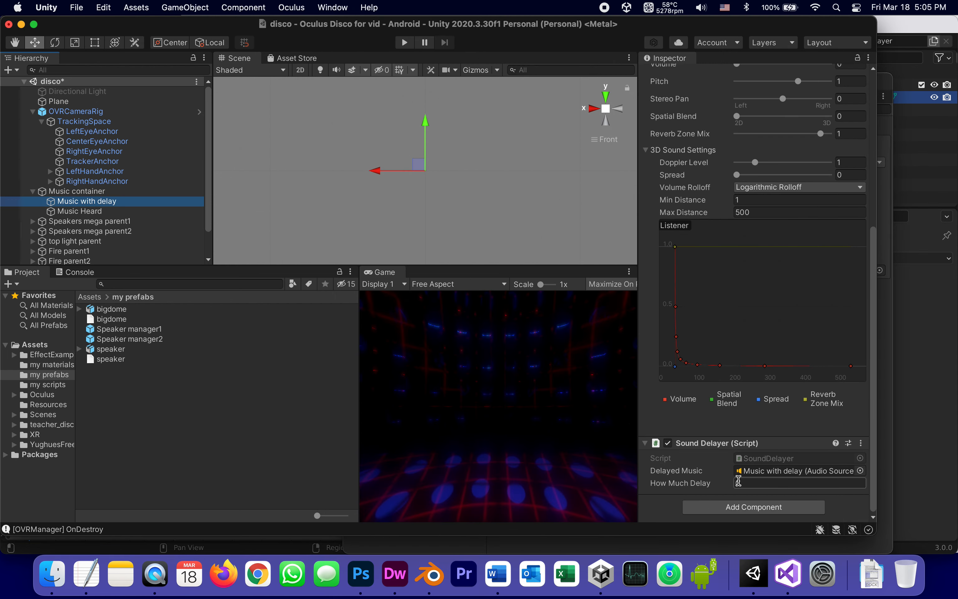
click(798, 483)
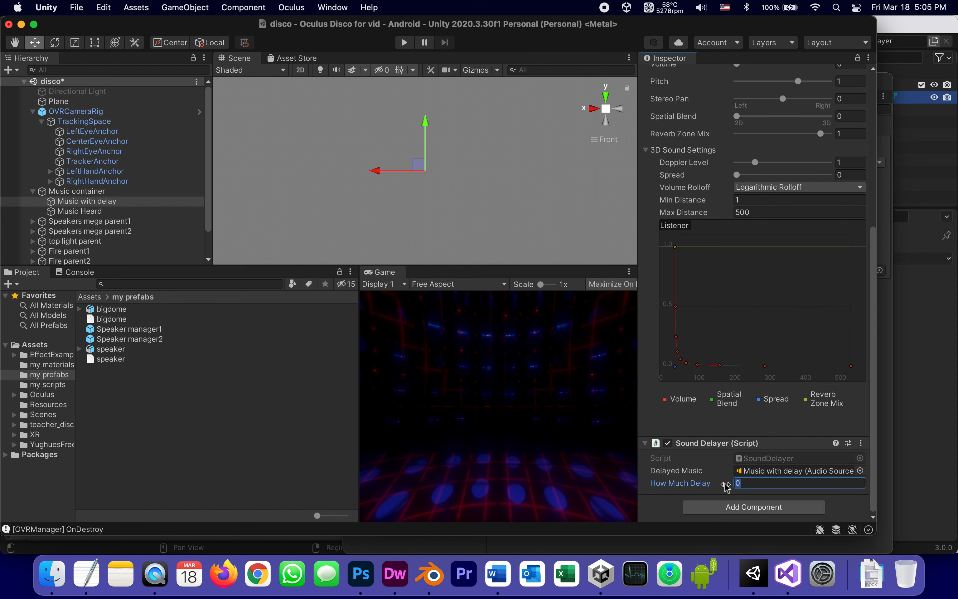
text(0.03)
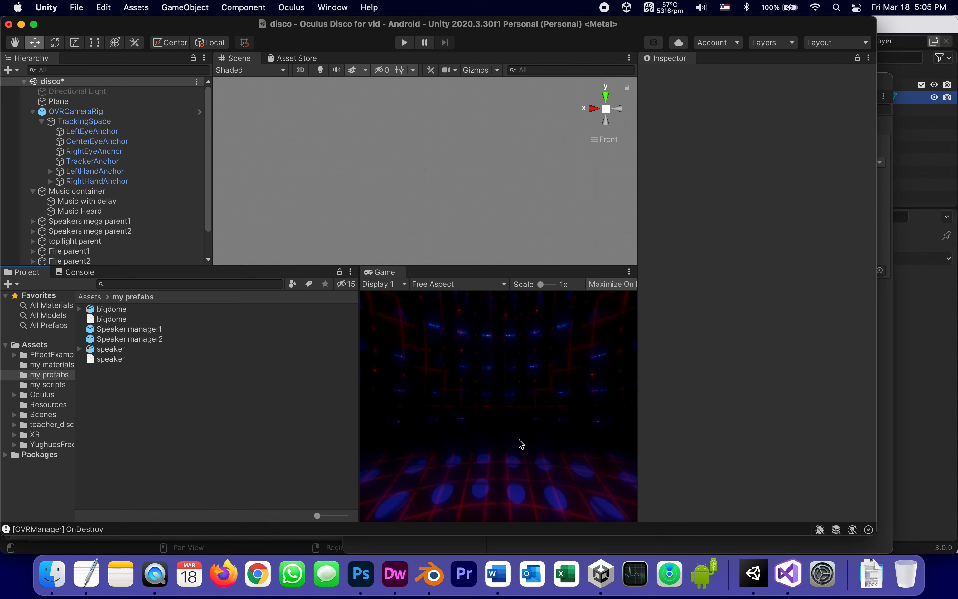
mouse_move(498, 573)
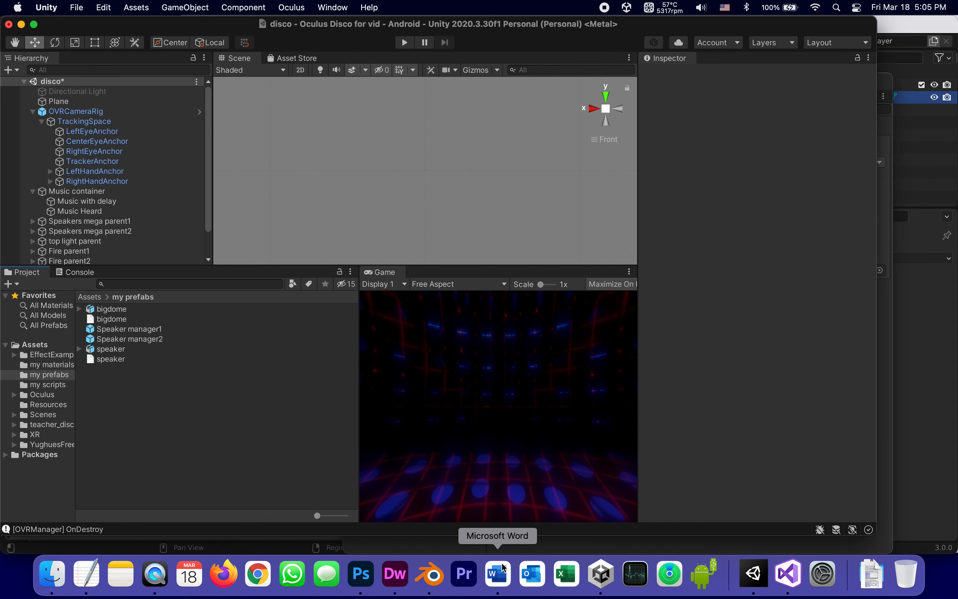
Step: Show the guide's Customization Ideas section with playlist links and Mixamo tips
click(498, 574)
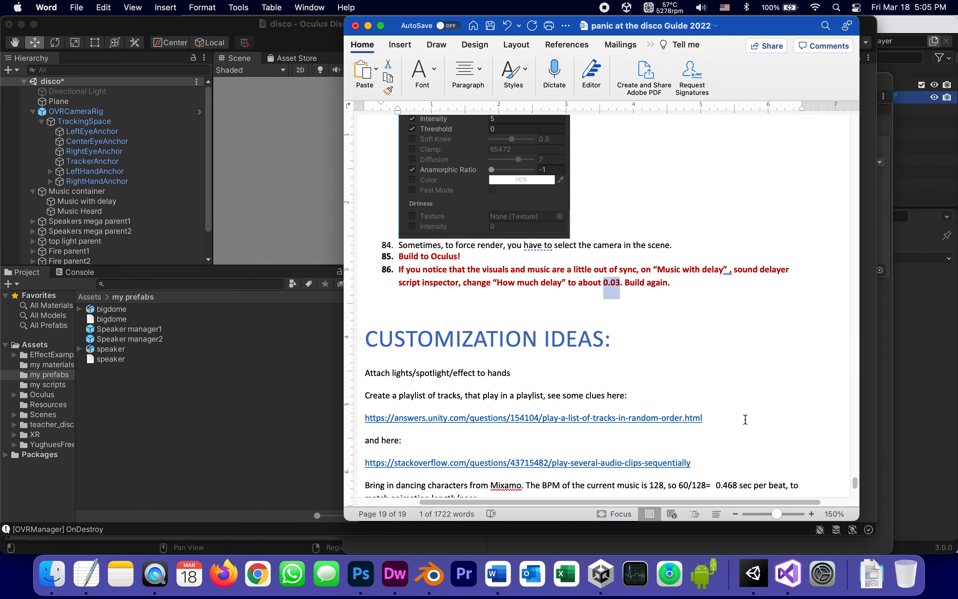
scroll(down, 3)
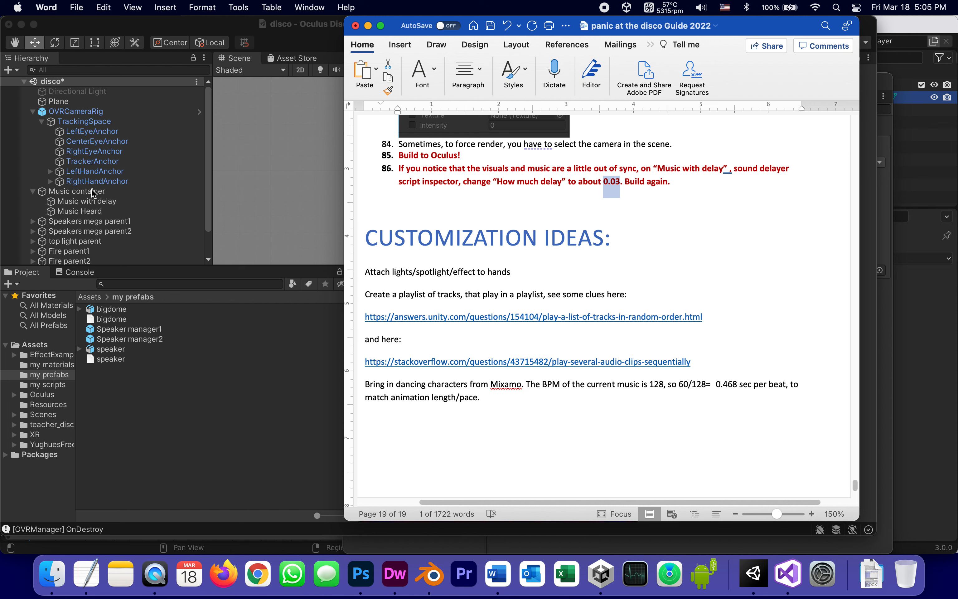
mouse_move(492, 272)
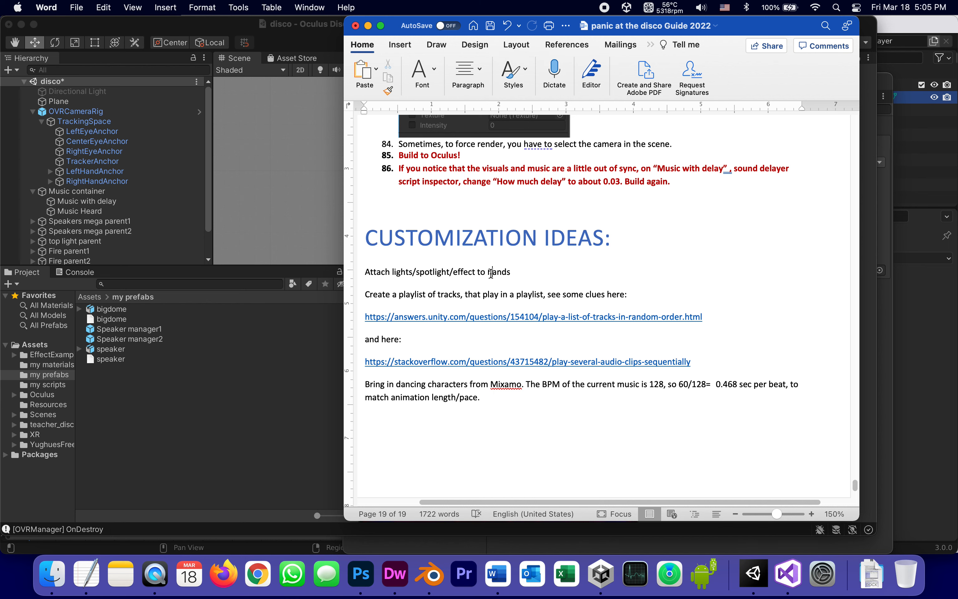
mouse_move(482, 497)
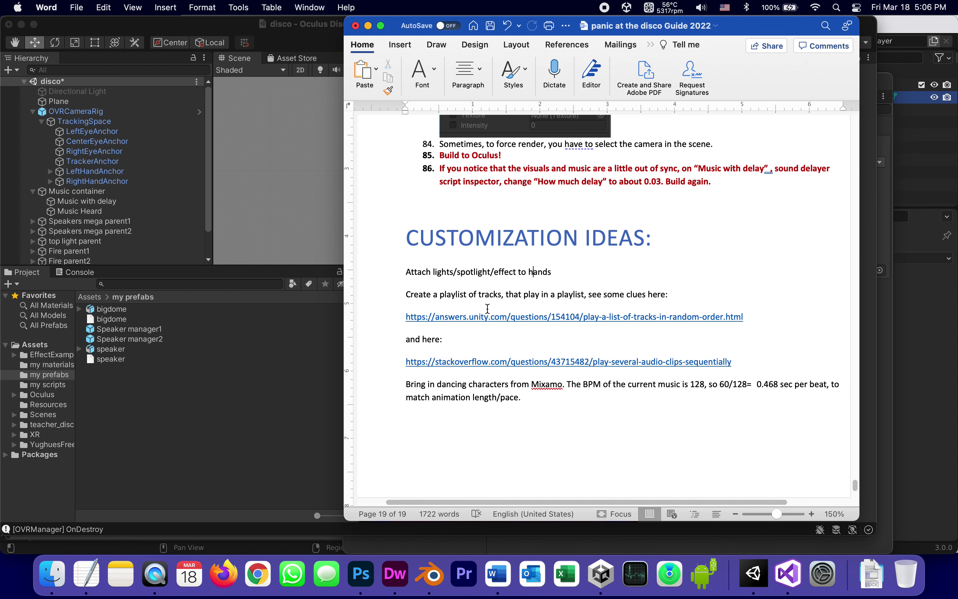
mouse_move(568, 318)
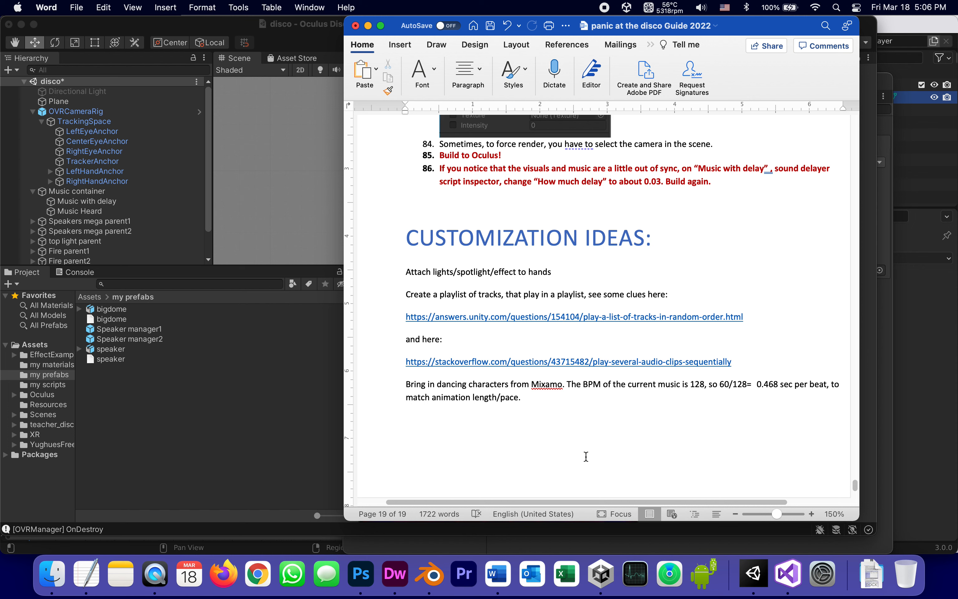
click(535, 272)
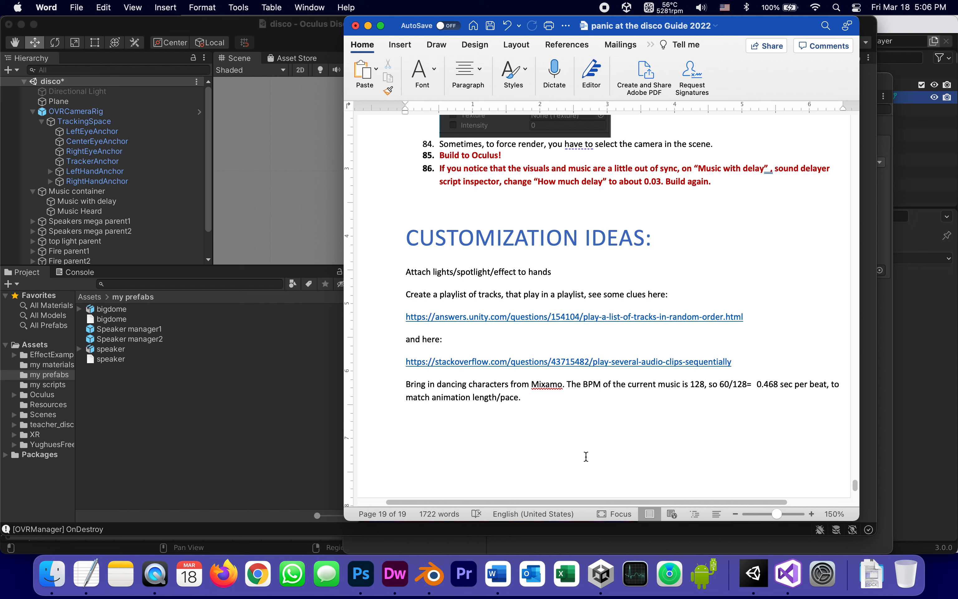
mouse_move(550, 372)
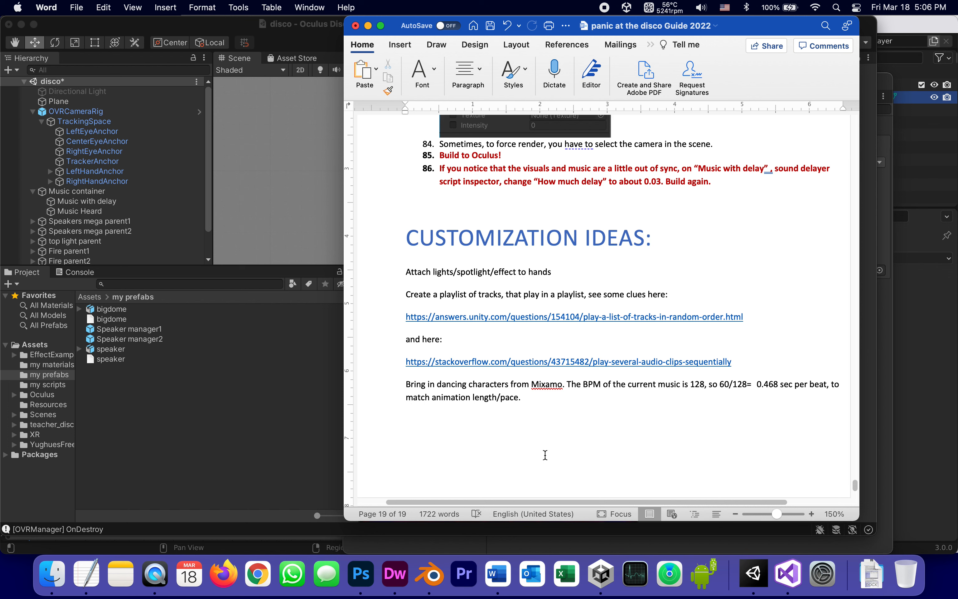
mouse_move(536, 442)
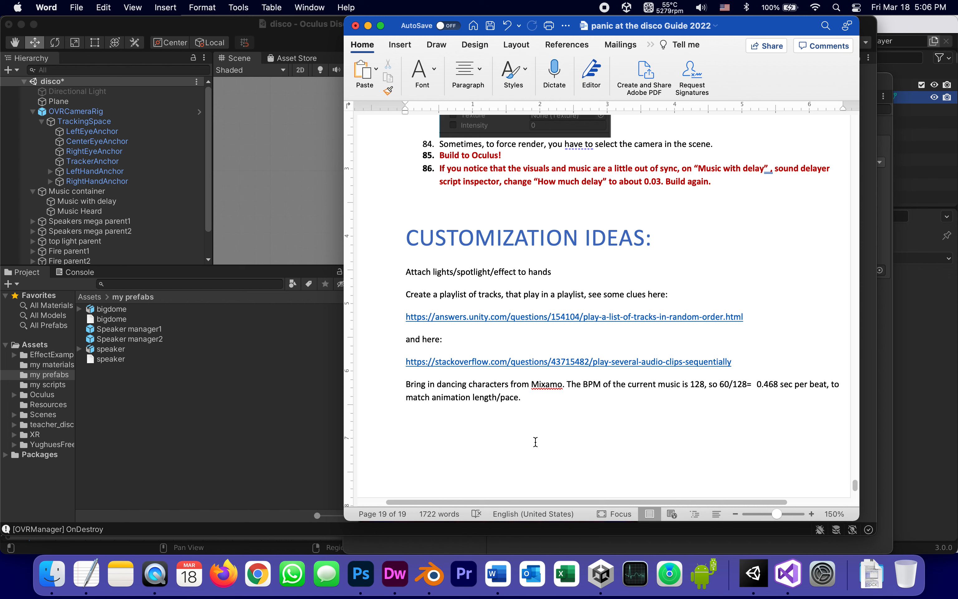
click(533, 271)
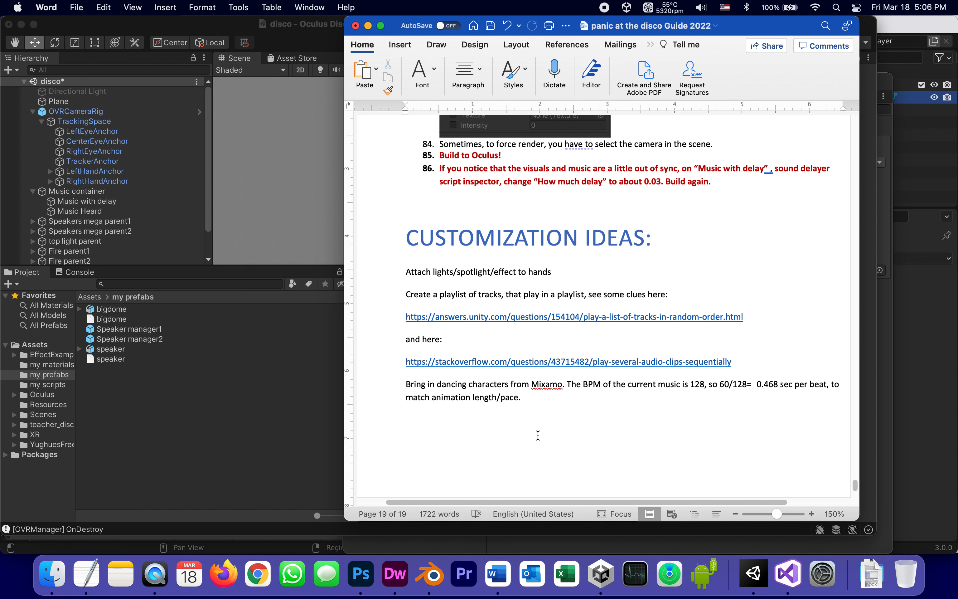
click(532, 271)
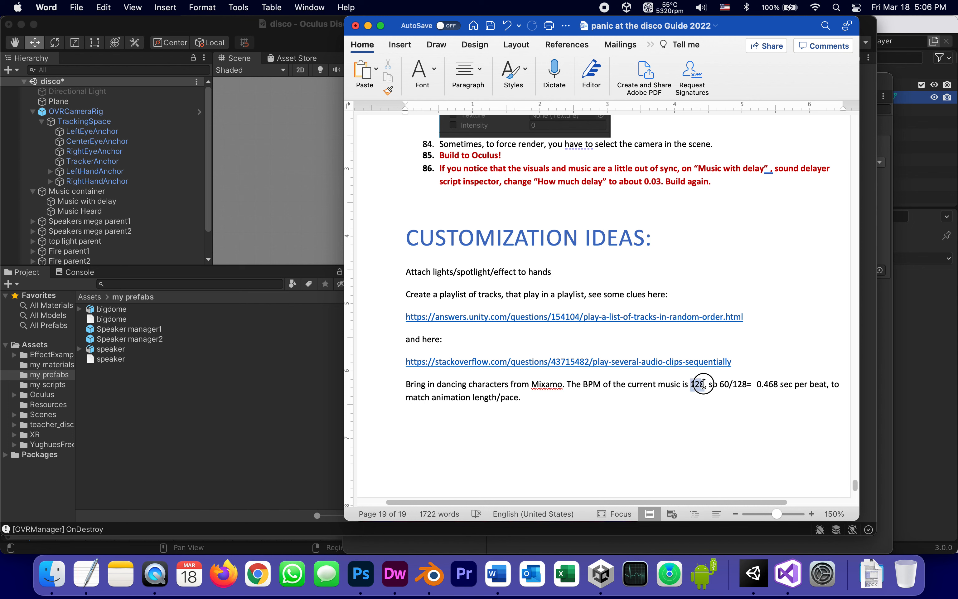
double_click(698, 384)
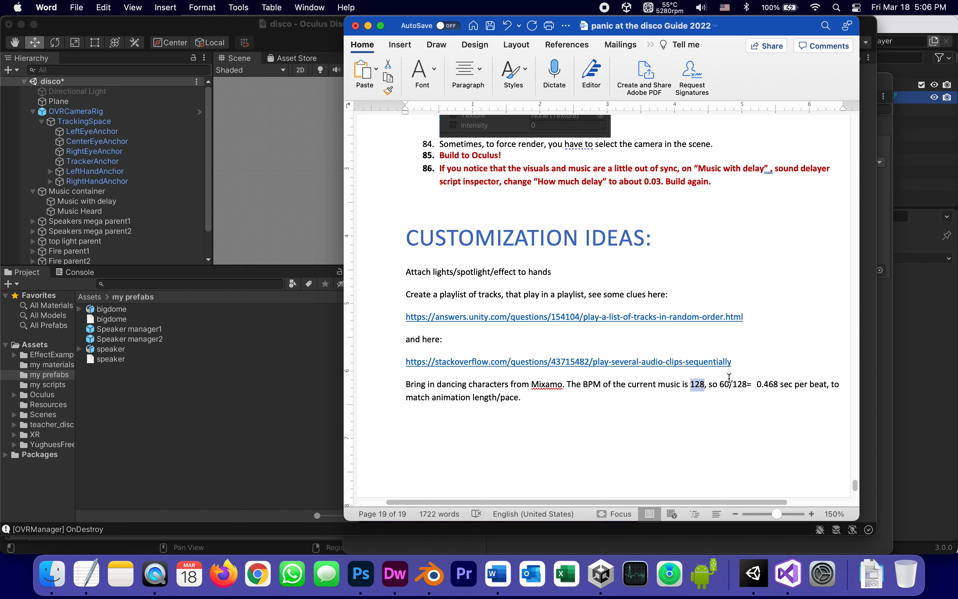
click(729, 384)
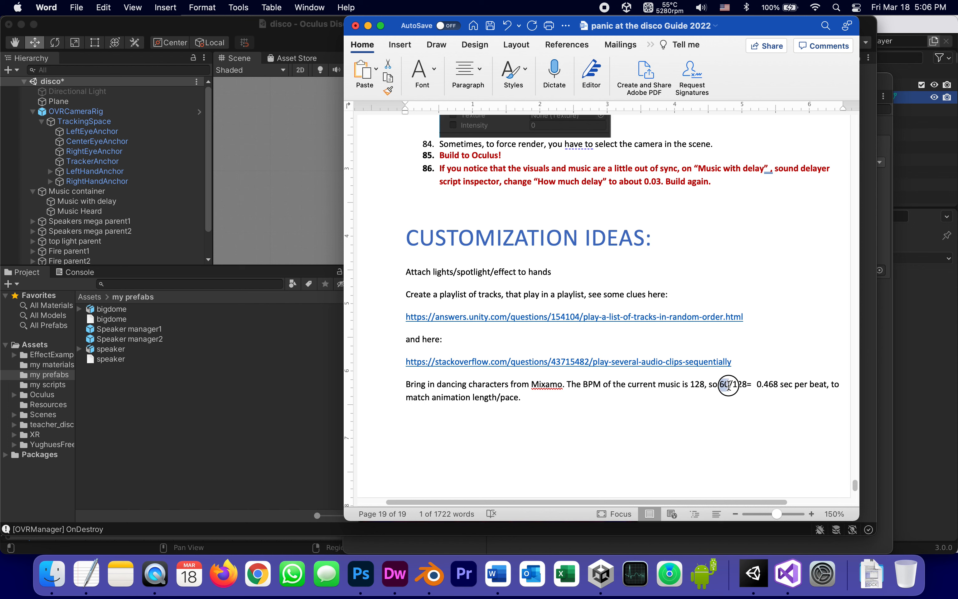
mouse_move(756, 384)
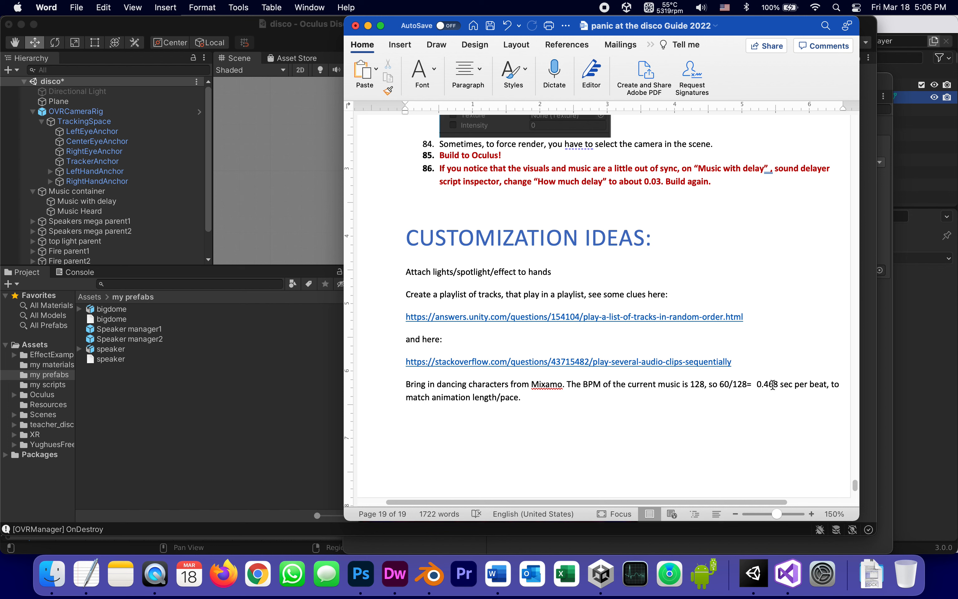
mouse_move(776, 390)
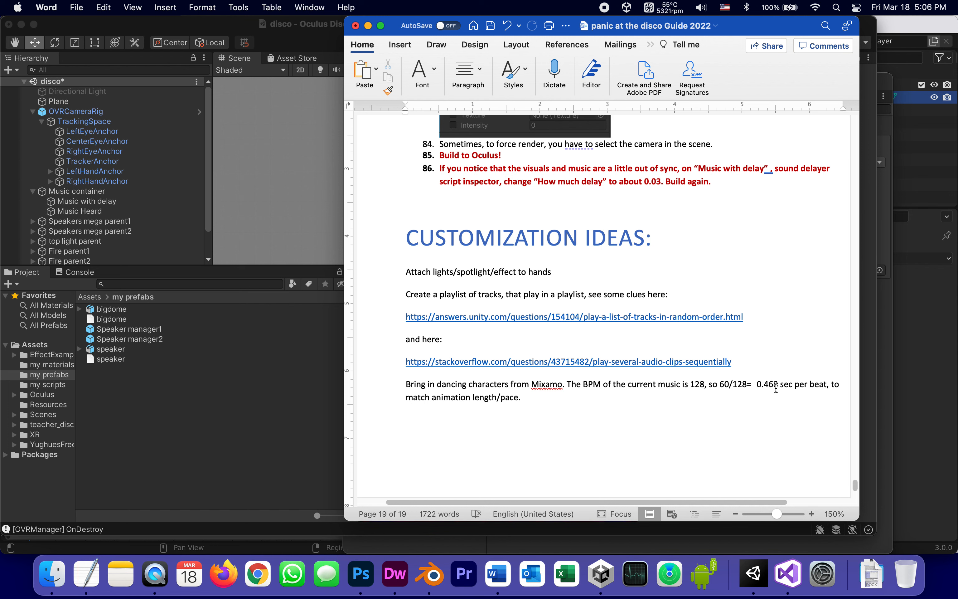
mouse_move(560, 375)
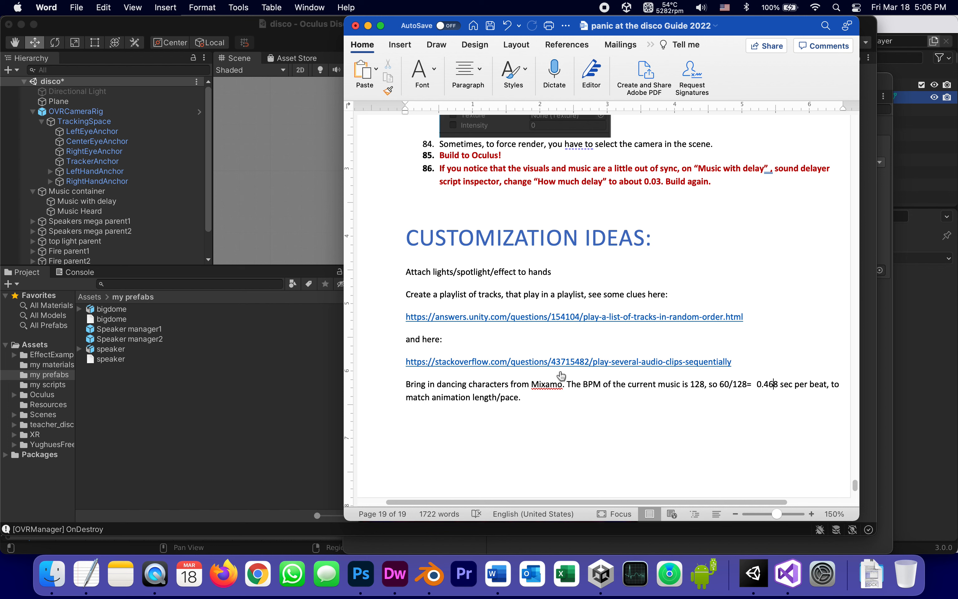
mouse_move(549, 429)
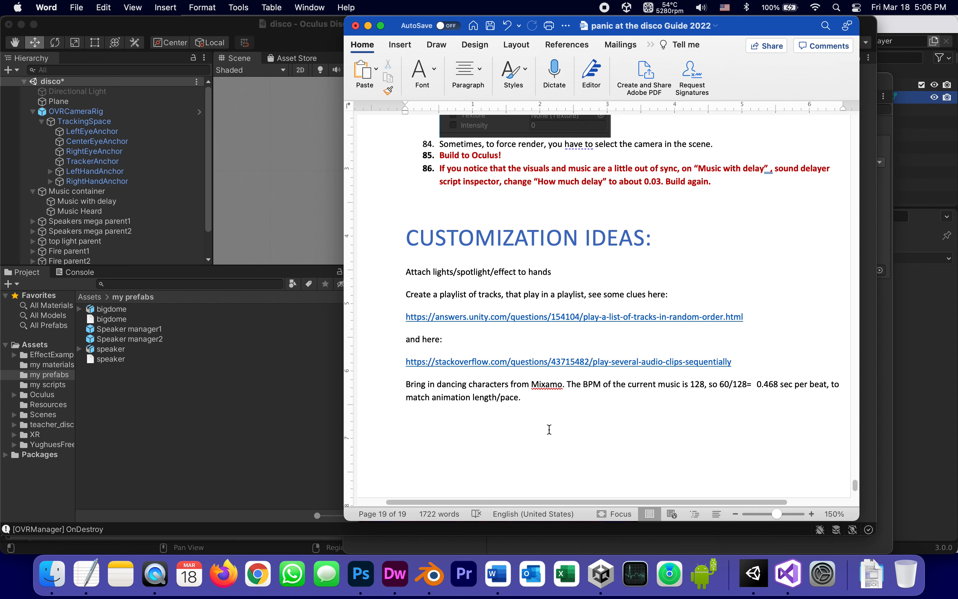